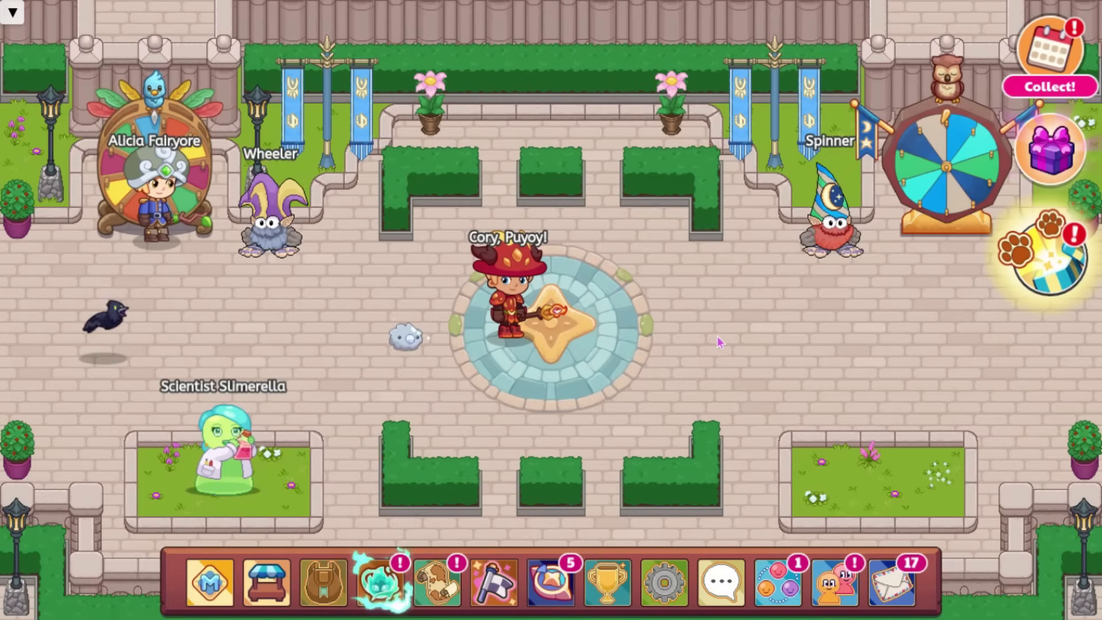
mouse_move(654, 328)
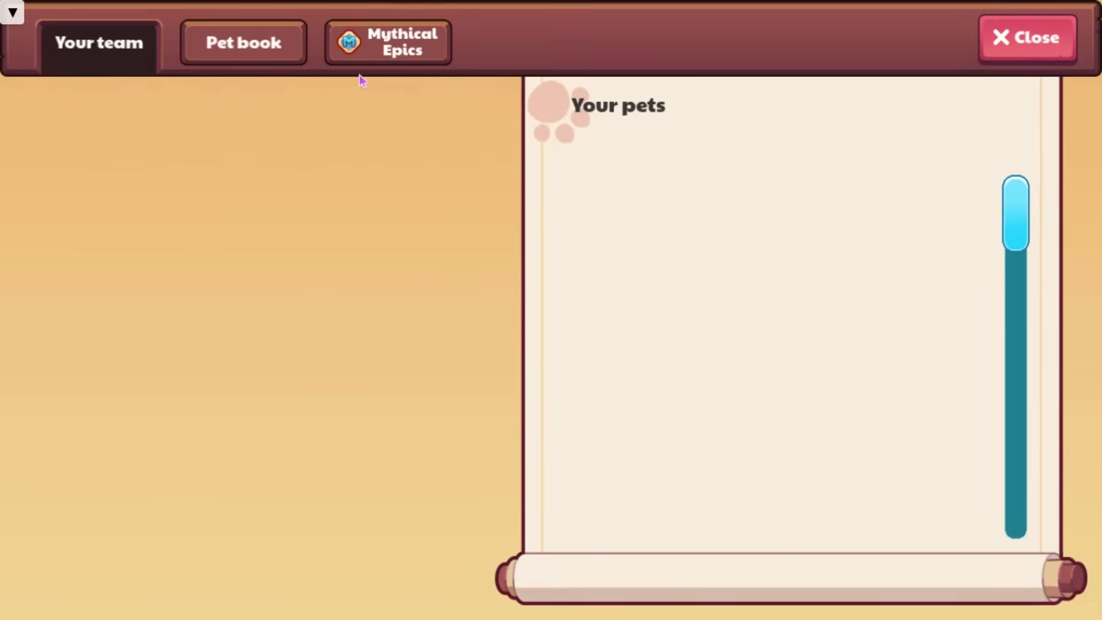
Jump to the pet book's final spread, pages 29–30.
click(244, 42)
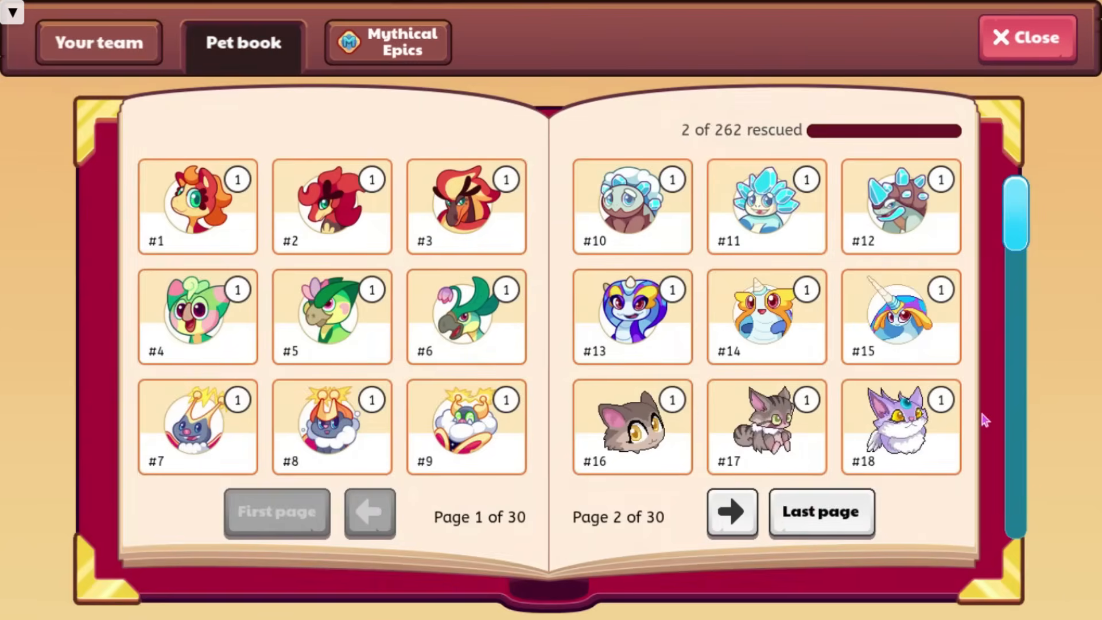
click(821, 512)
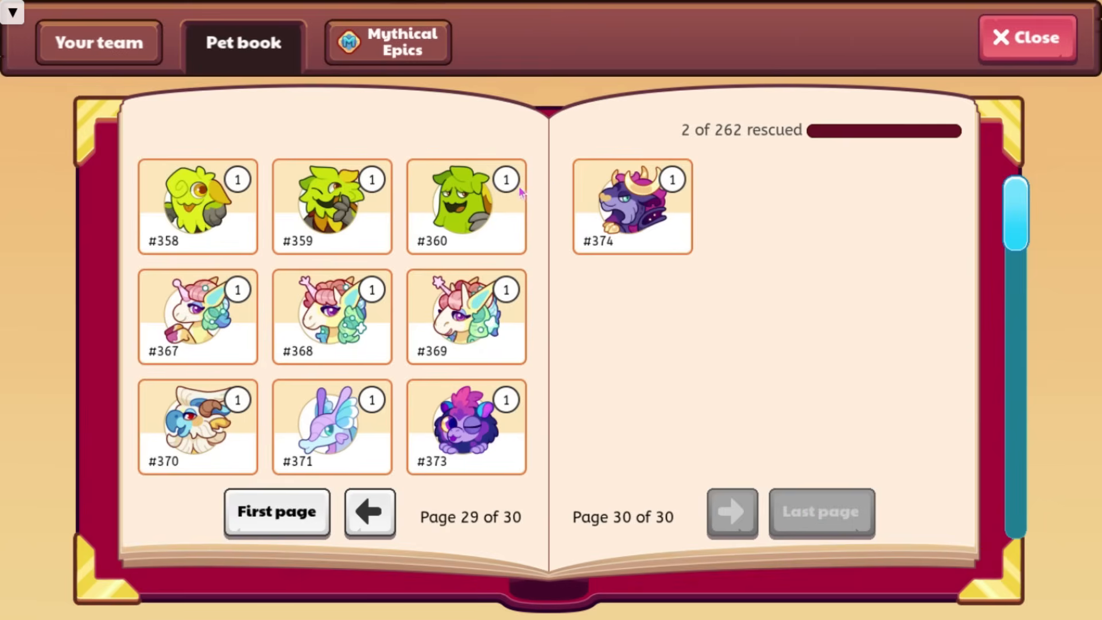
mouse_move(581, 216)
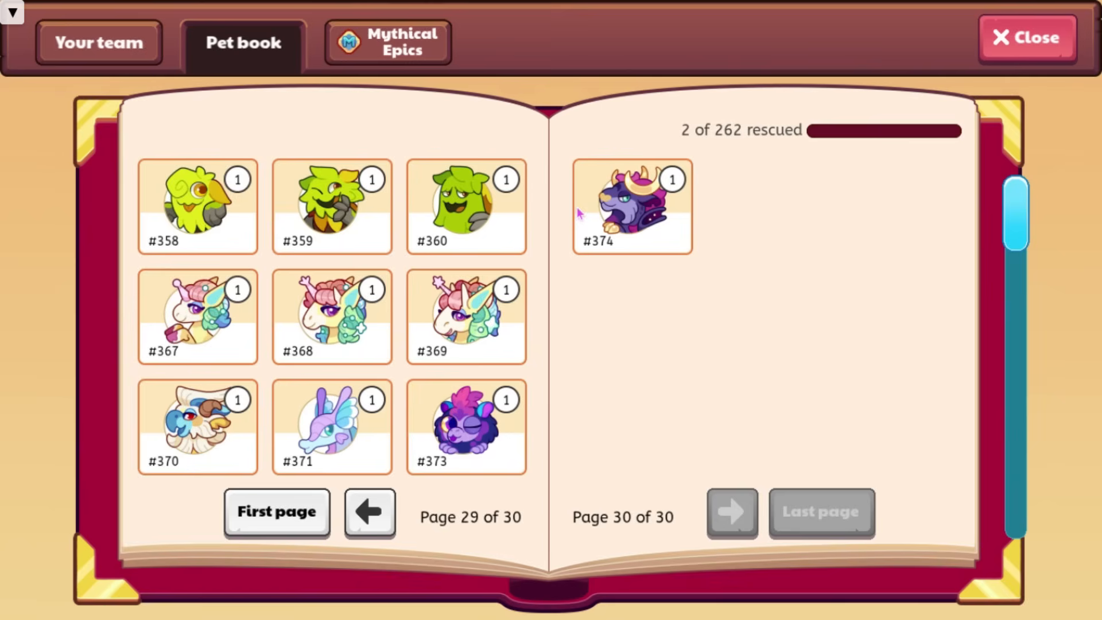
mouse_move(762, 202)
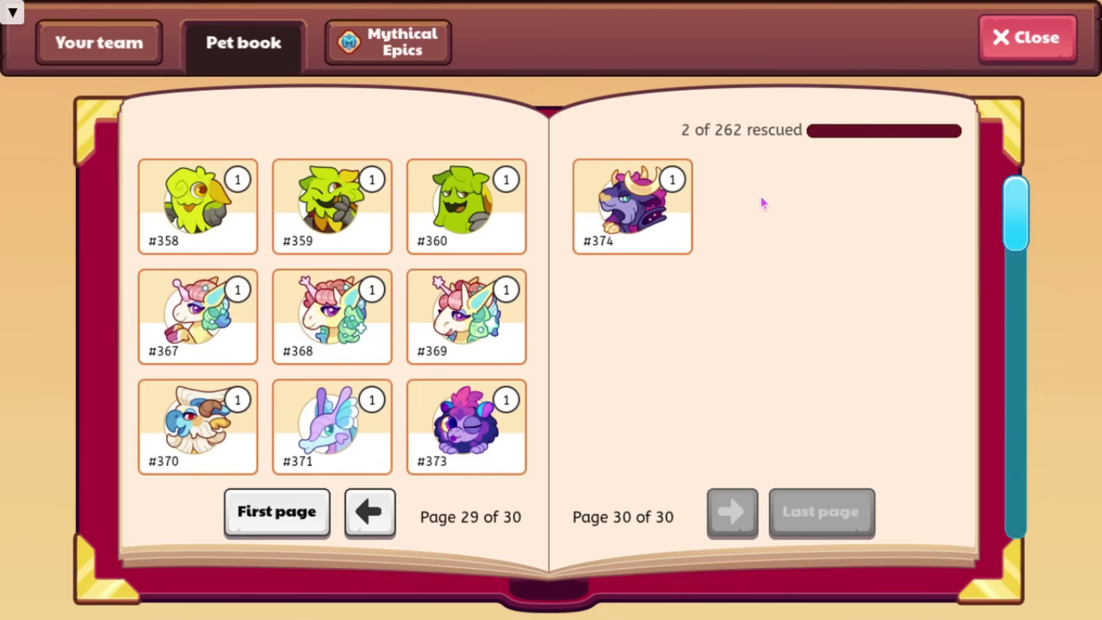
mouse_move(645, 207)
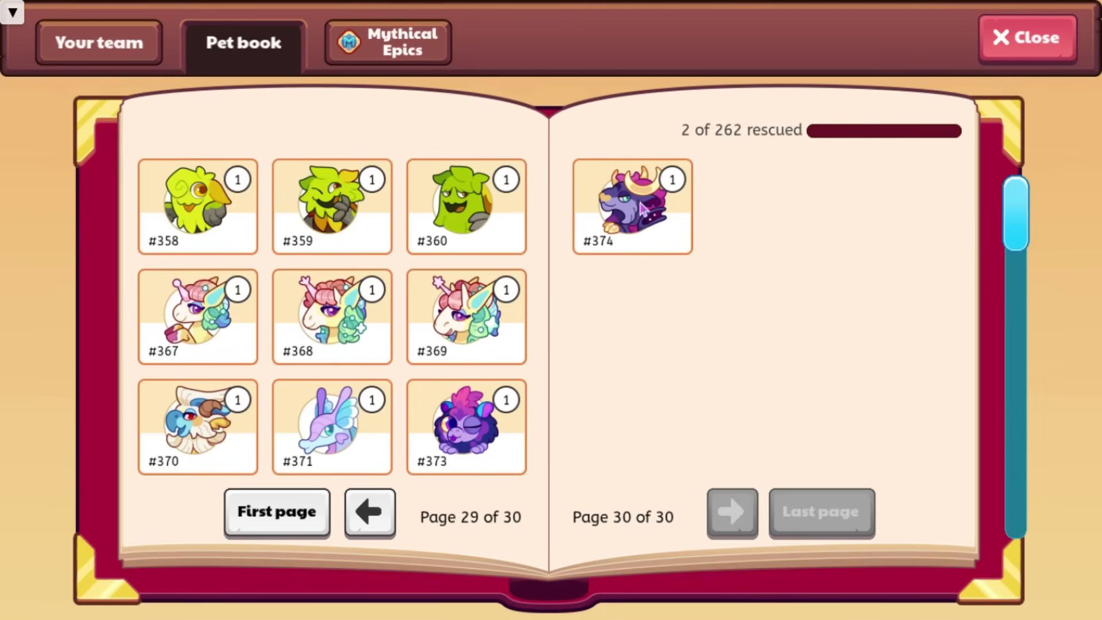
Show the pet info page for Cerenox, #374.
click(634, 208)
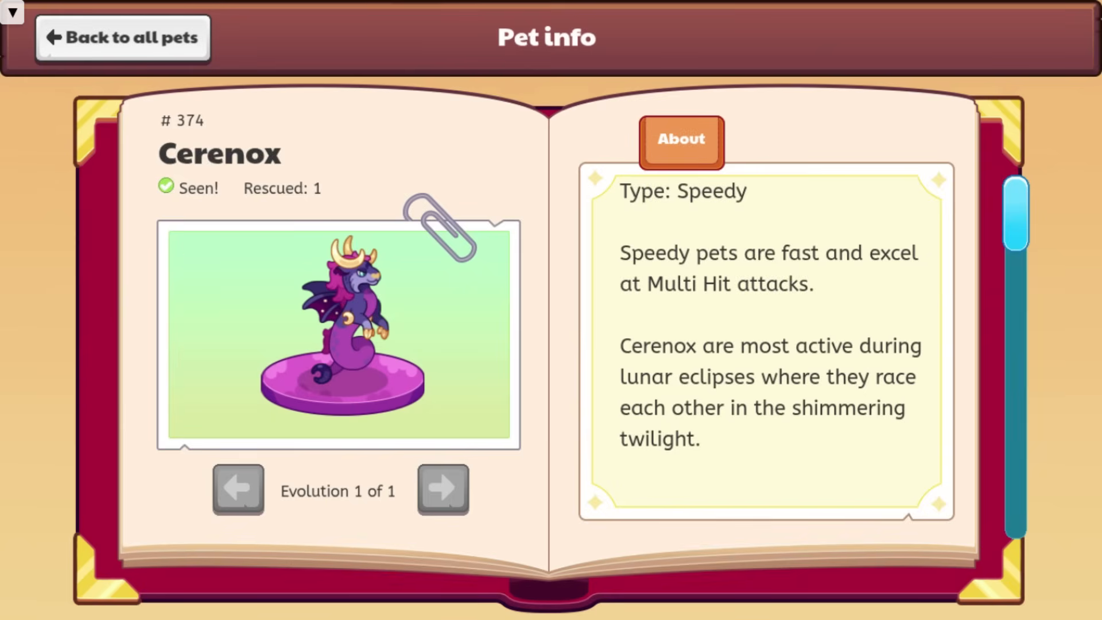
mouse_move(58, 142)
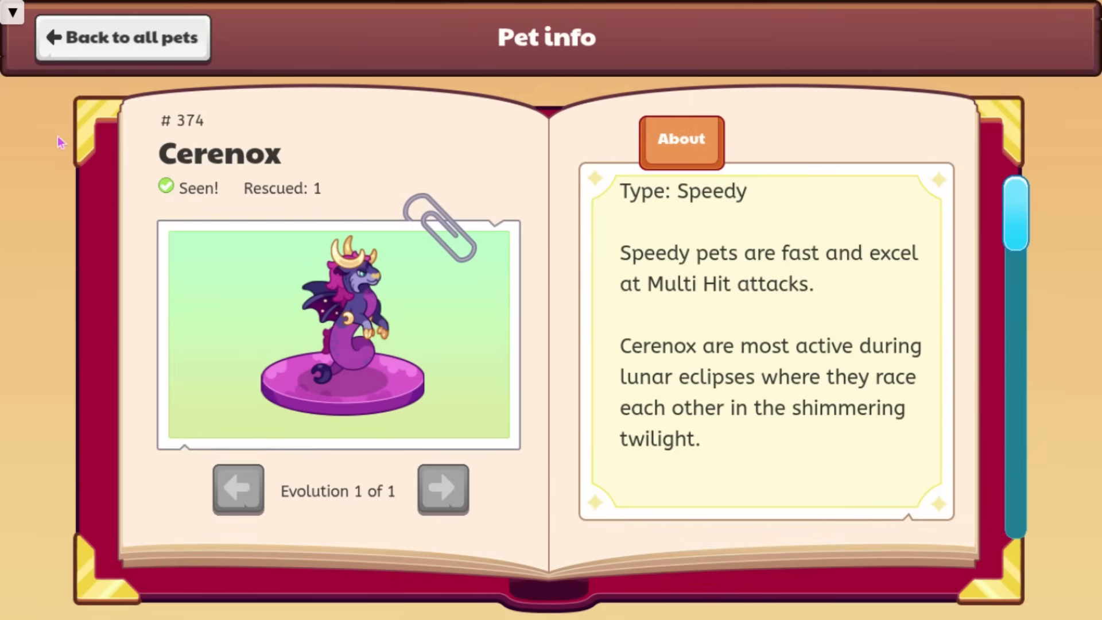
mouse_move(937, 228)
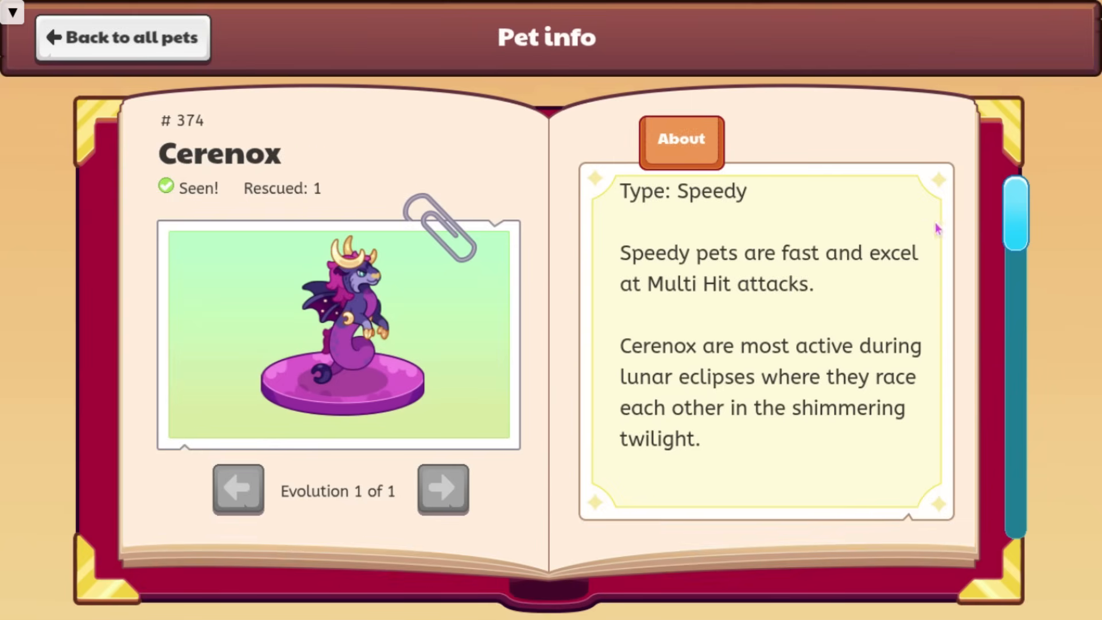
mouse_move(774, 228)
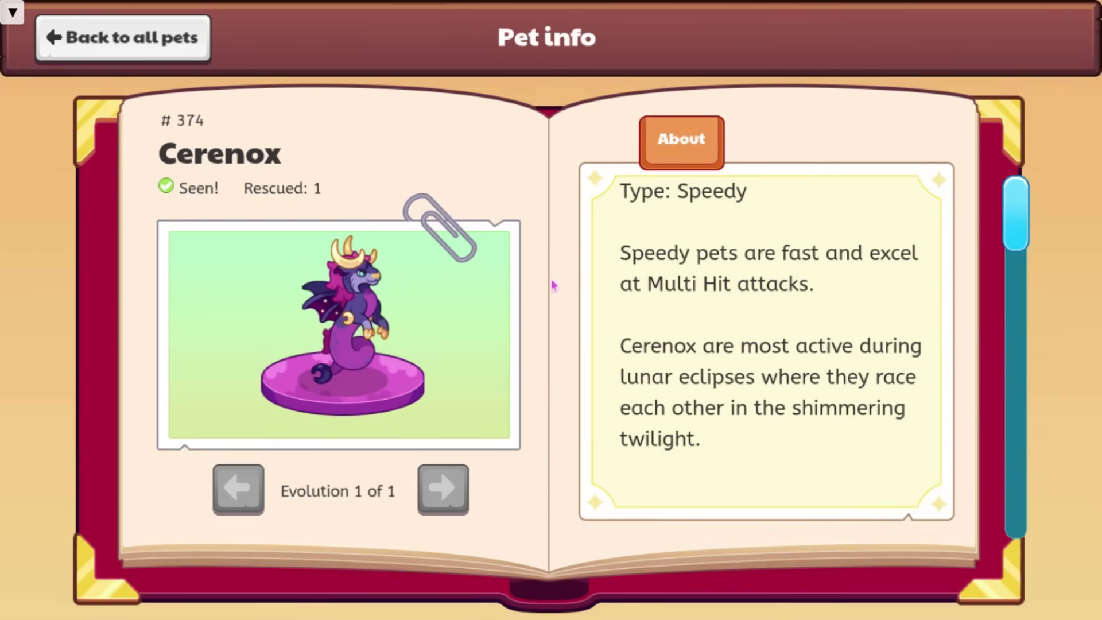
mouse_move(567, 332)
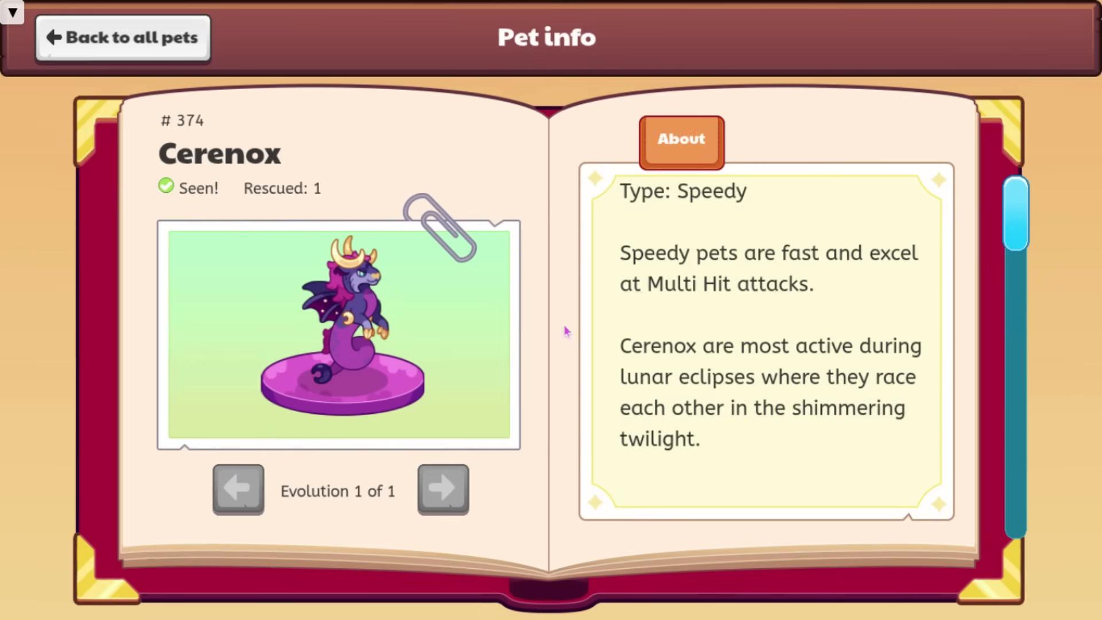
mouse_move(685, 337)
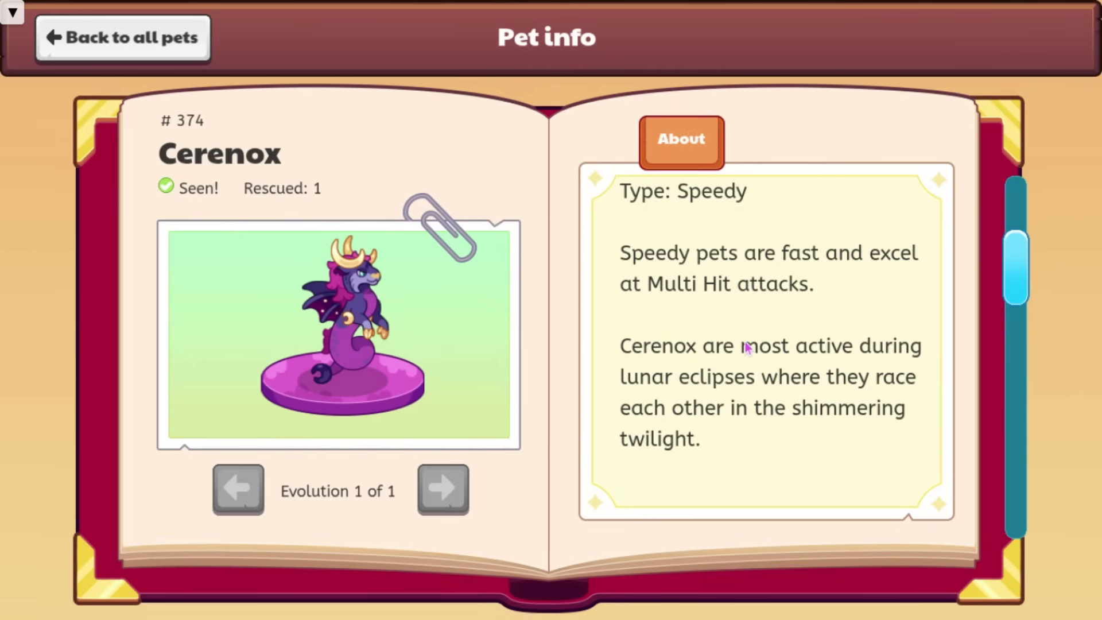
mouse_move(746, 353)
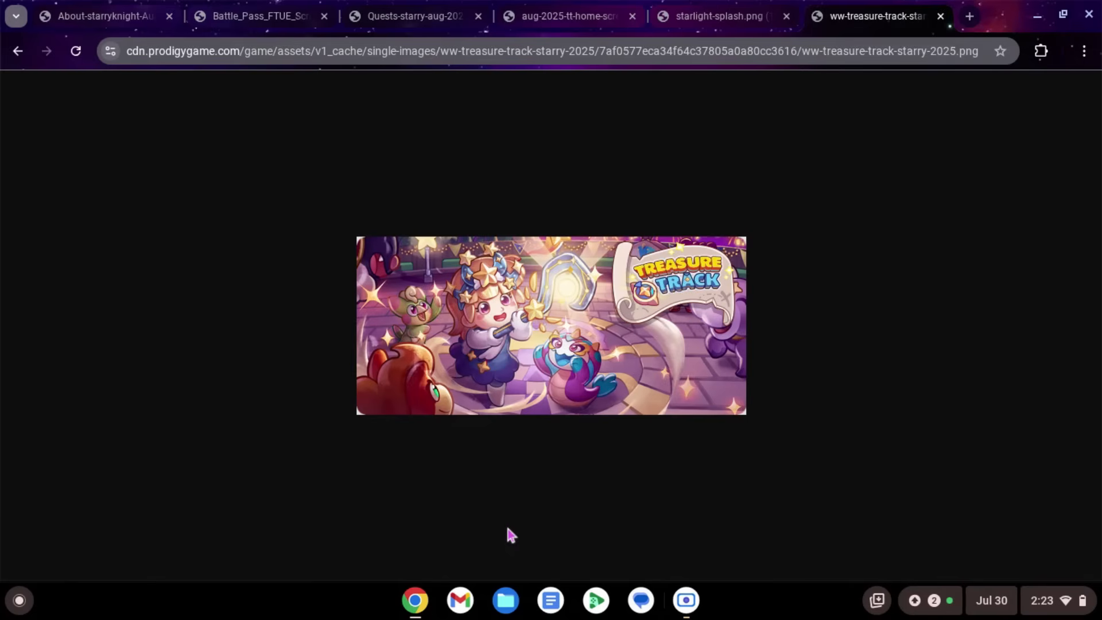
mouse_move(97, 6)
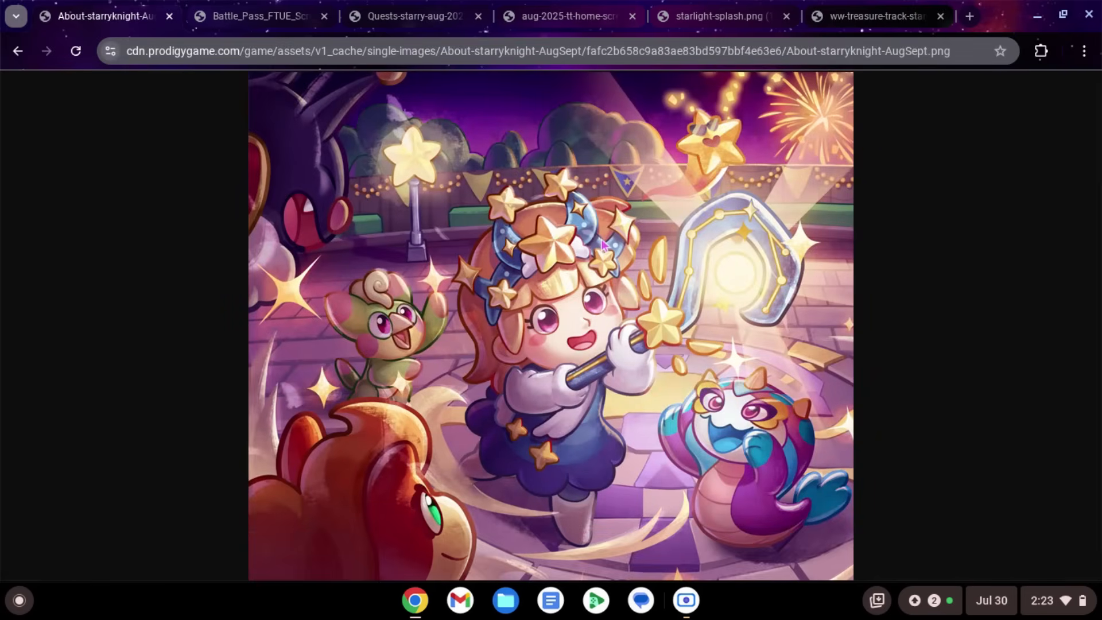
mouse_move(807, 185)
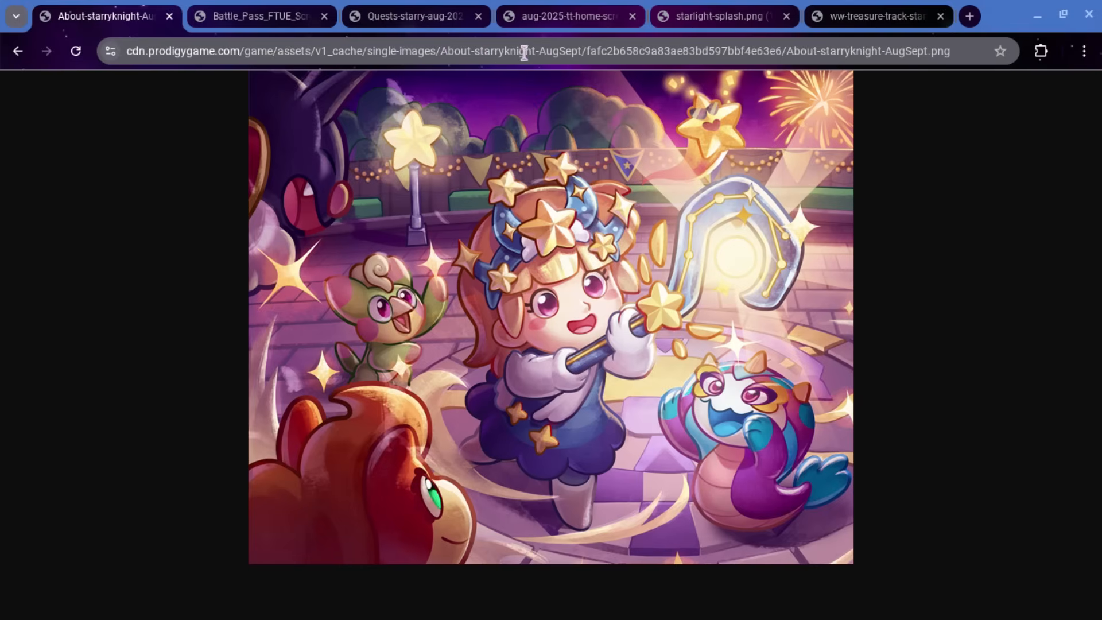
Reveal the full URL of the Starry Knight August–September artwork.
click(524, 52)
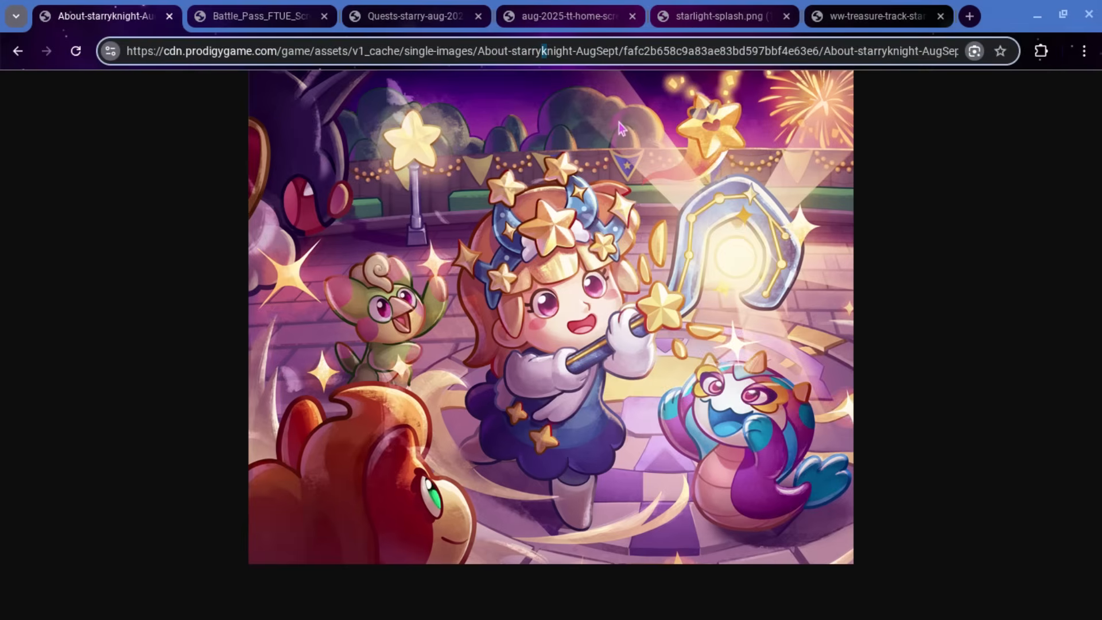
mouse_move(548, 69)
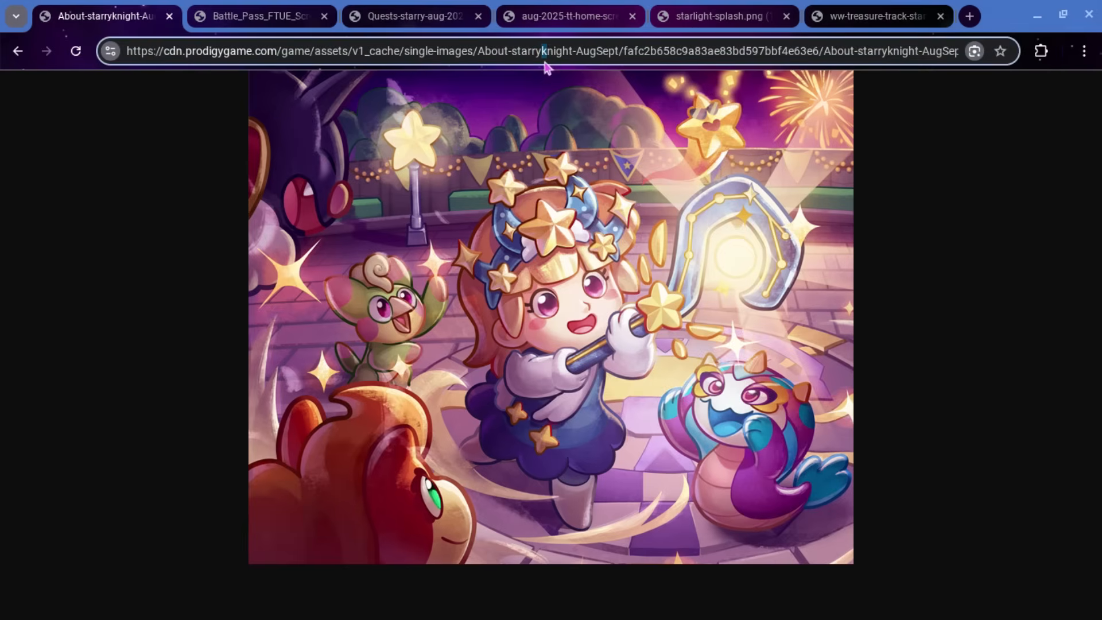
mouse_move(595, 75)
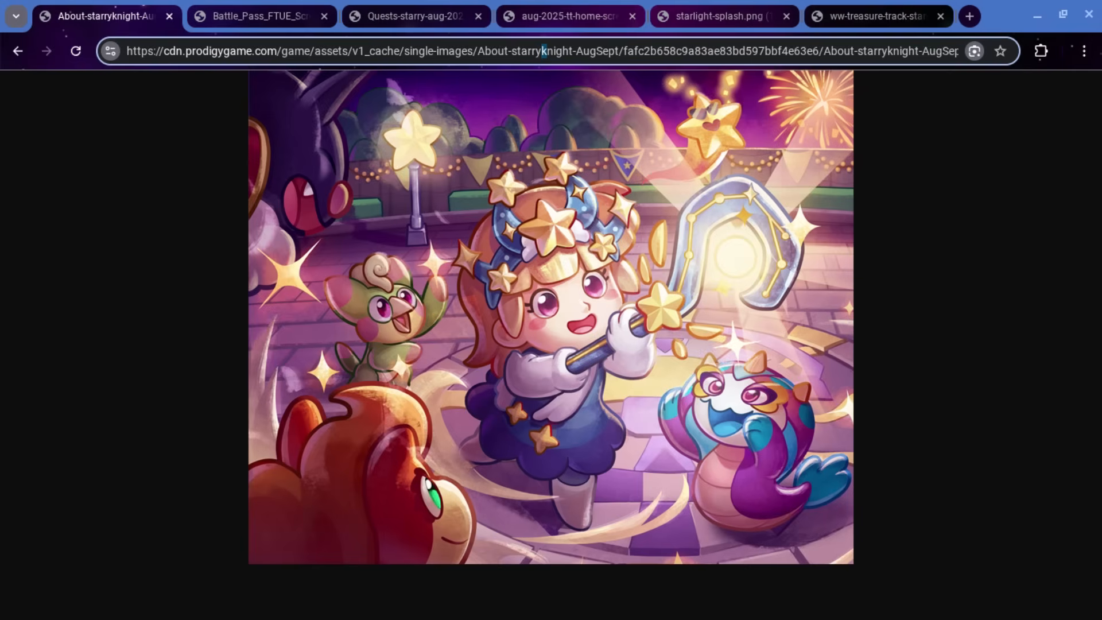
mouse_move(241, 6)
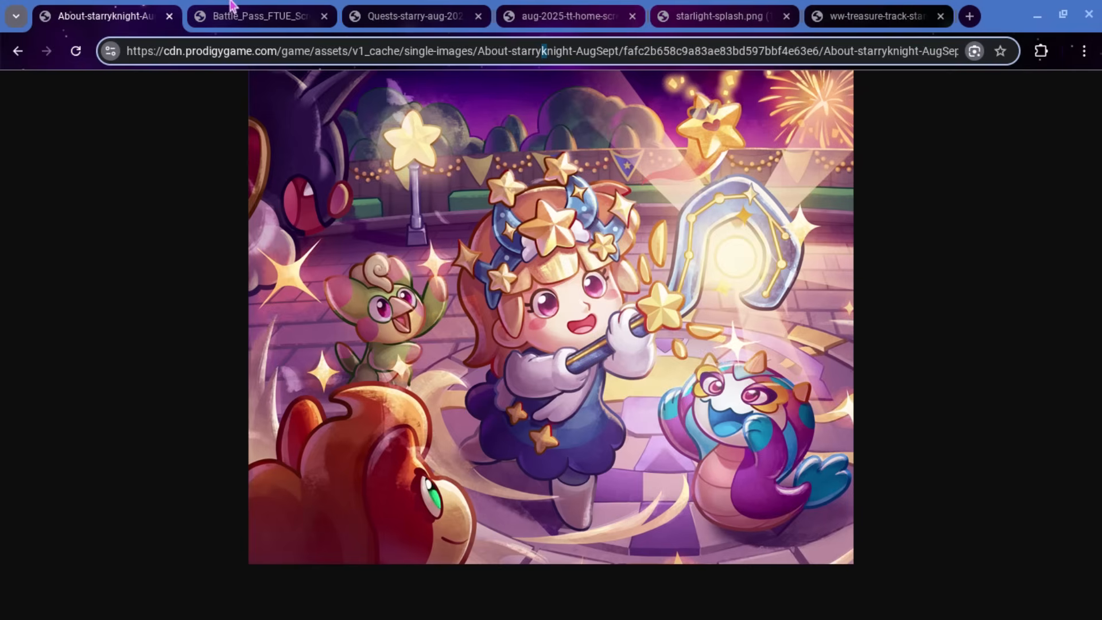
View the Battle Pass, starry quests and August Treasure Track home-screen images, then return to the pet book.
click(259, 16)
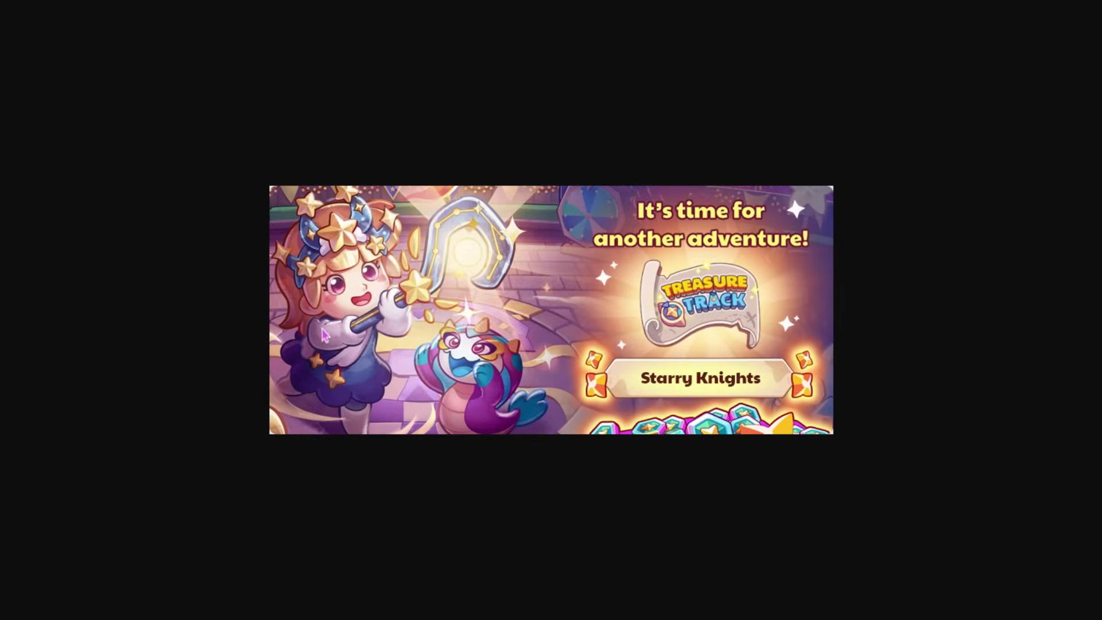
mouse_move(431, 331)
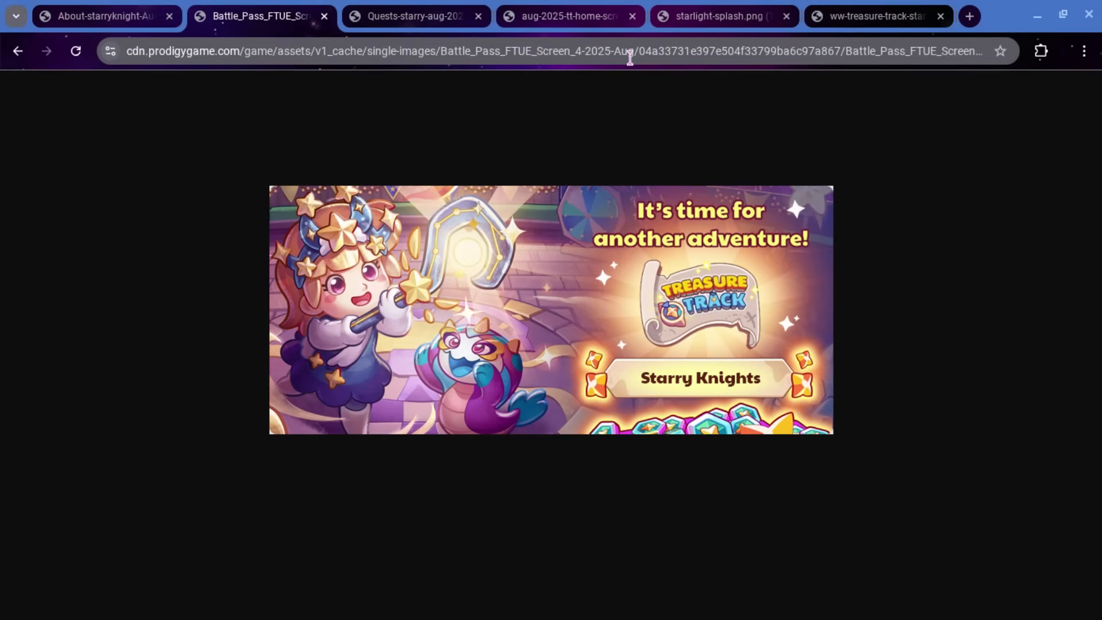
mouse_move(583, 56)
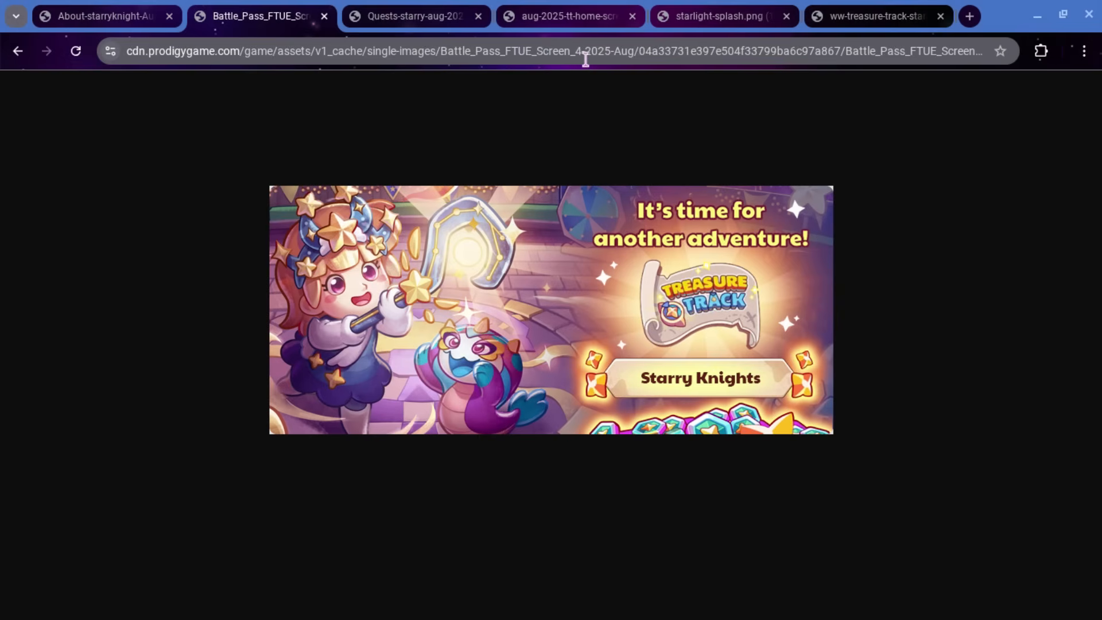
click(414, 16)
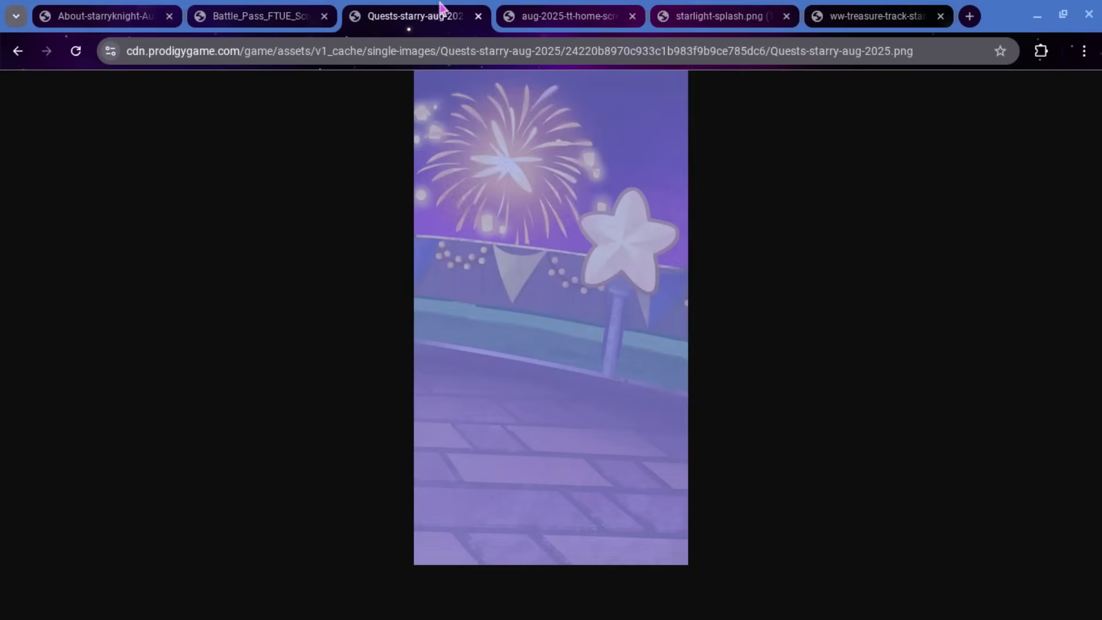
mouse_move(597, 6)
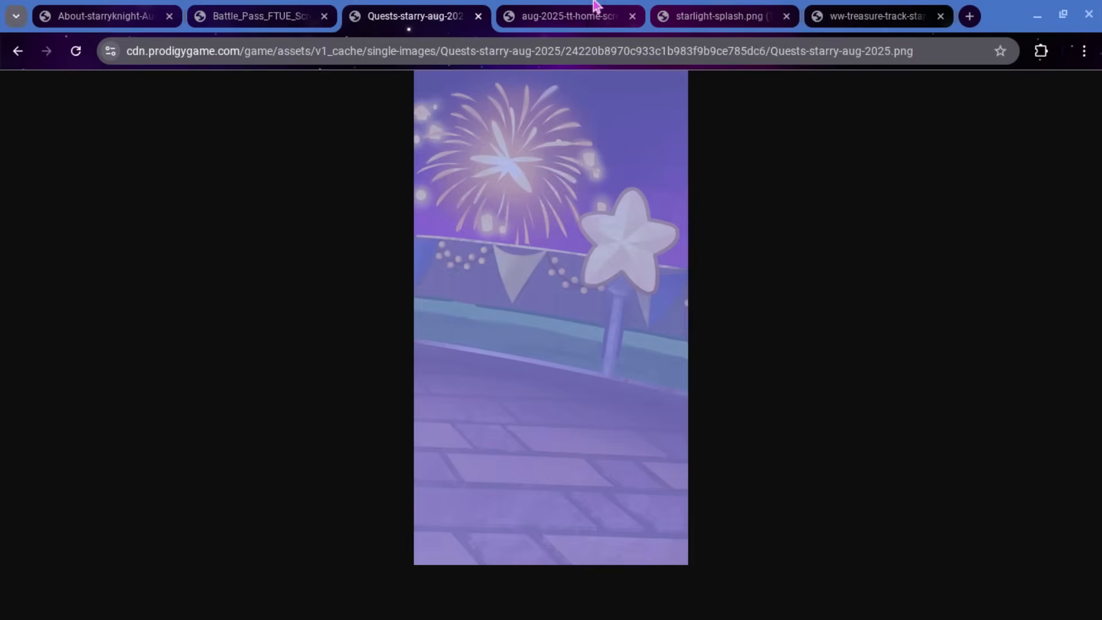
click(570, 15)
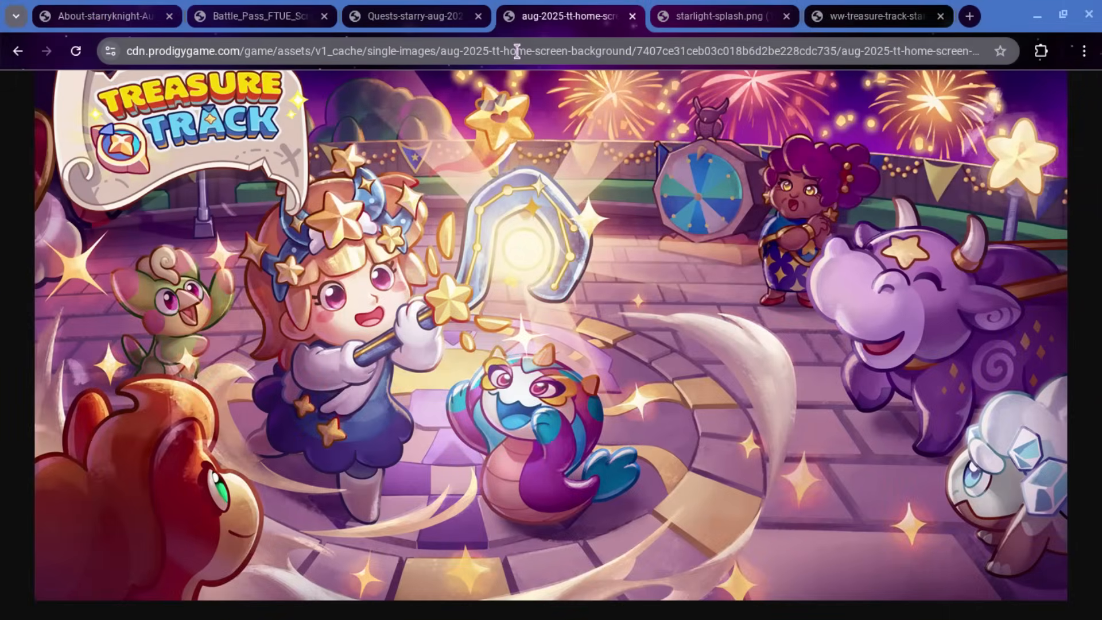
click(721, 16)
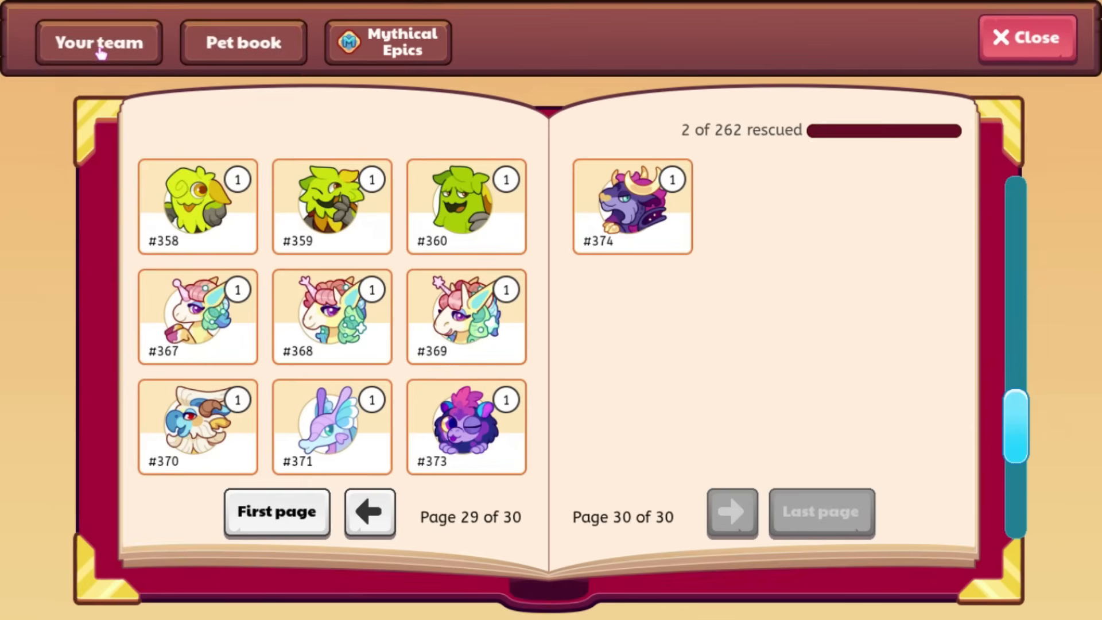
Reopen Cerenox's #374 pet info page from the pet book.
click(634, 204)
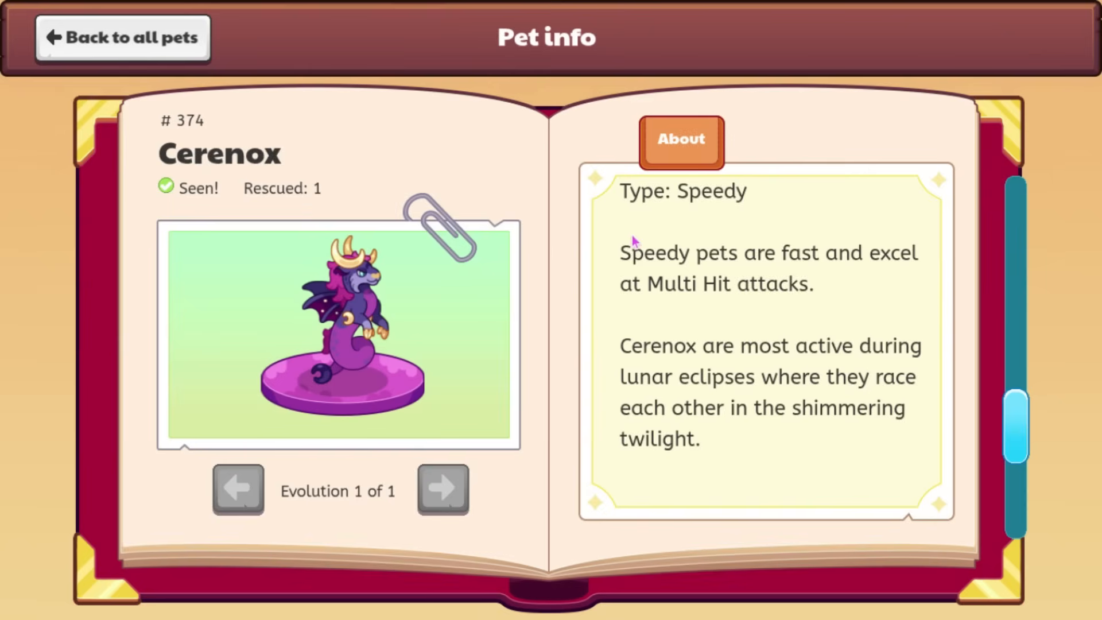
mouse_move(695, 222)
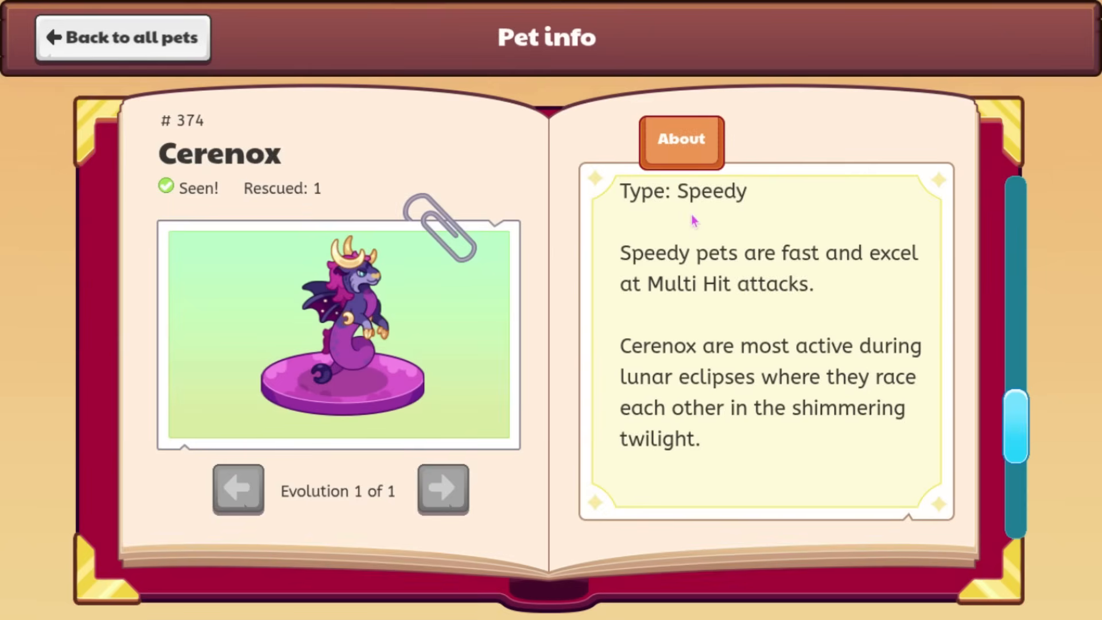
mouse_move(542, 242)
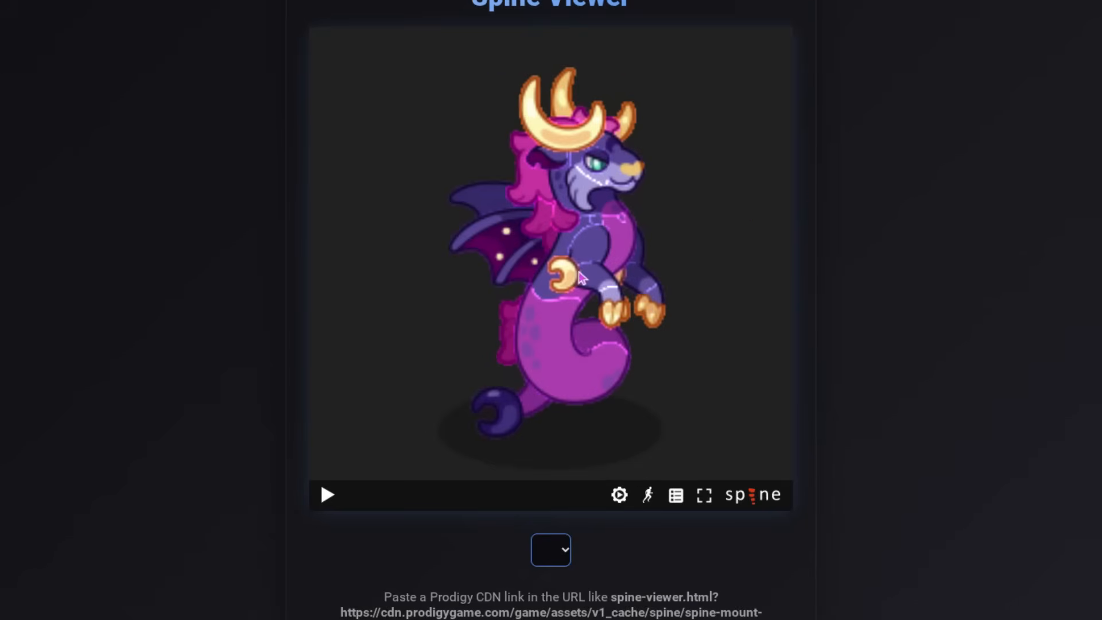
mouse_move(569, 287)
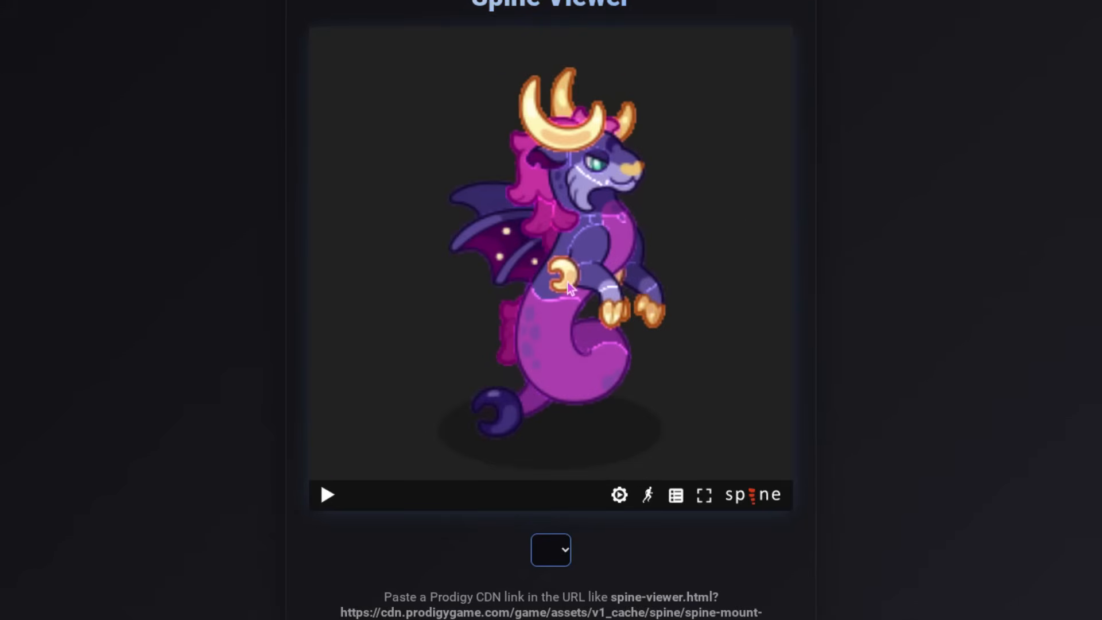
Play the shadow dragon mount and switch it through its attack, idle and walk animations.
click(329, 495)
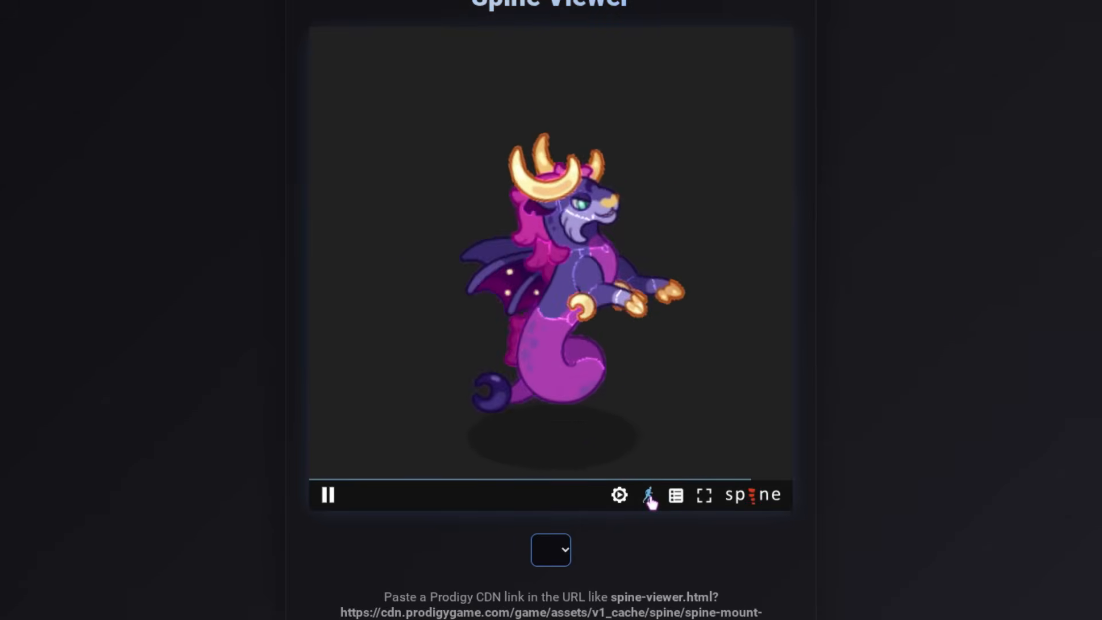
click(675, 495)
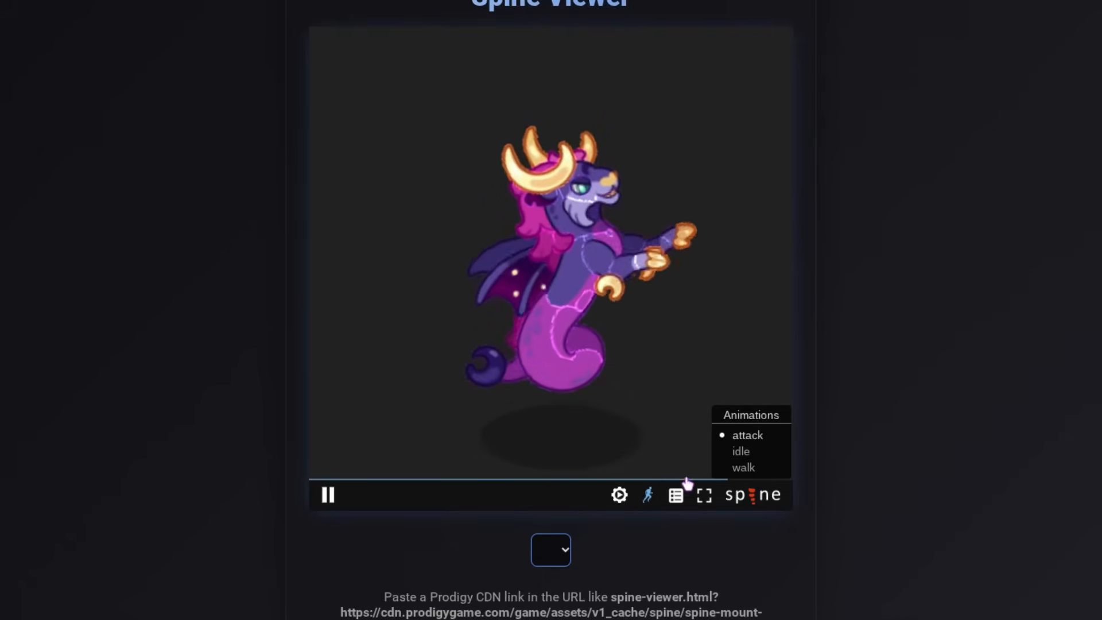
click(742, 452)
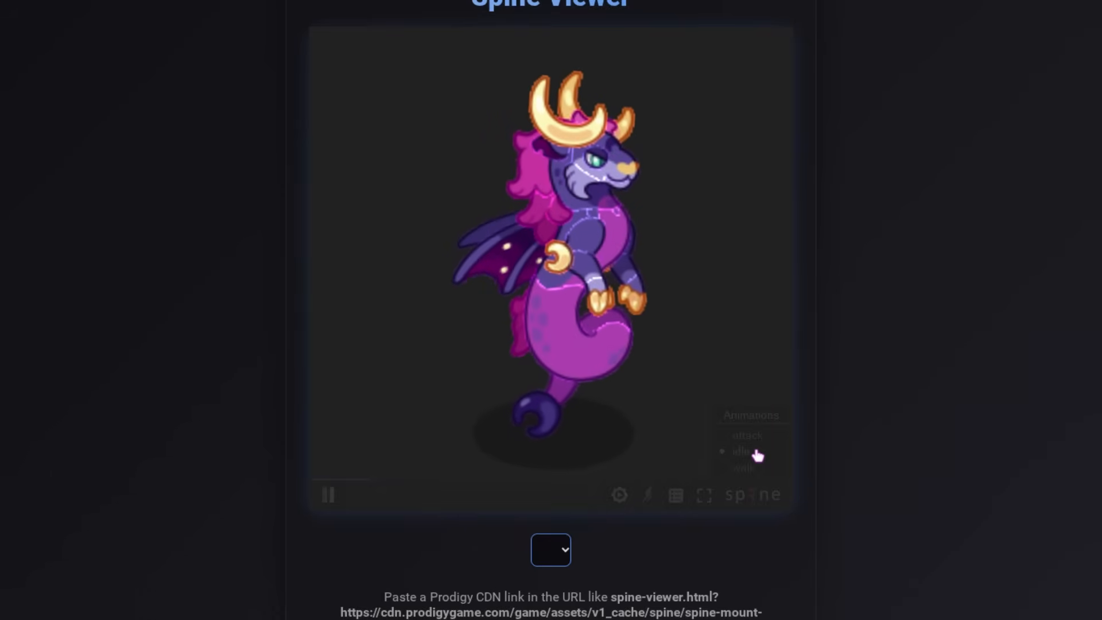
click(744, 468)
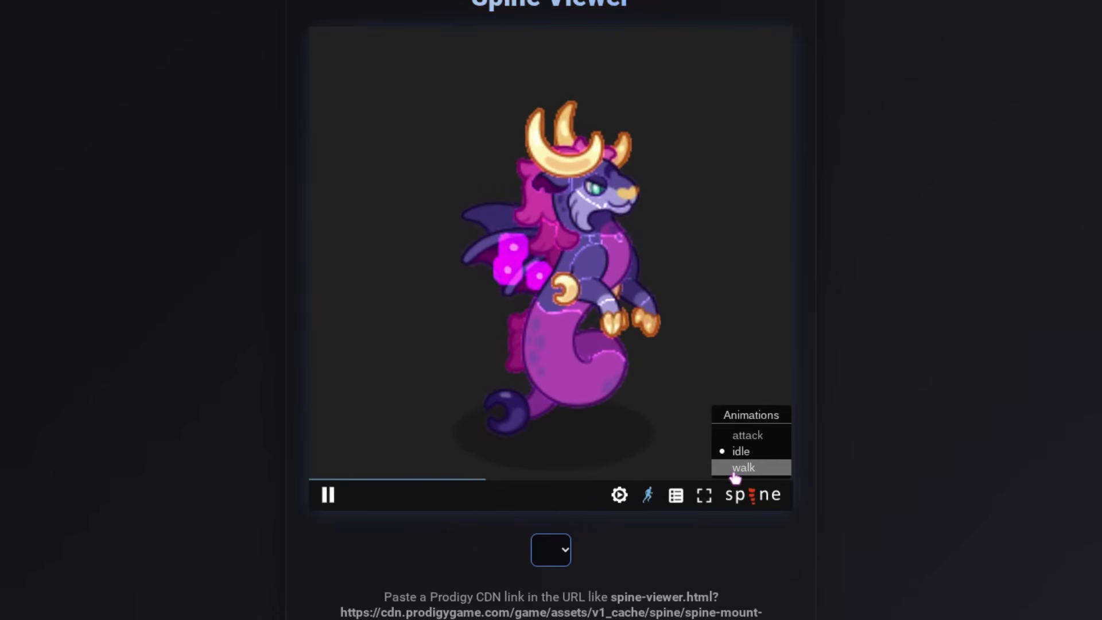
click(744, 467)
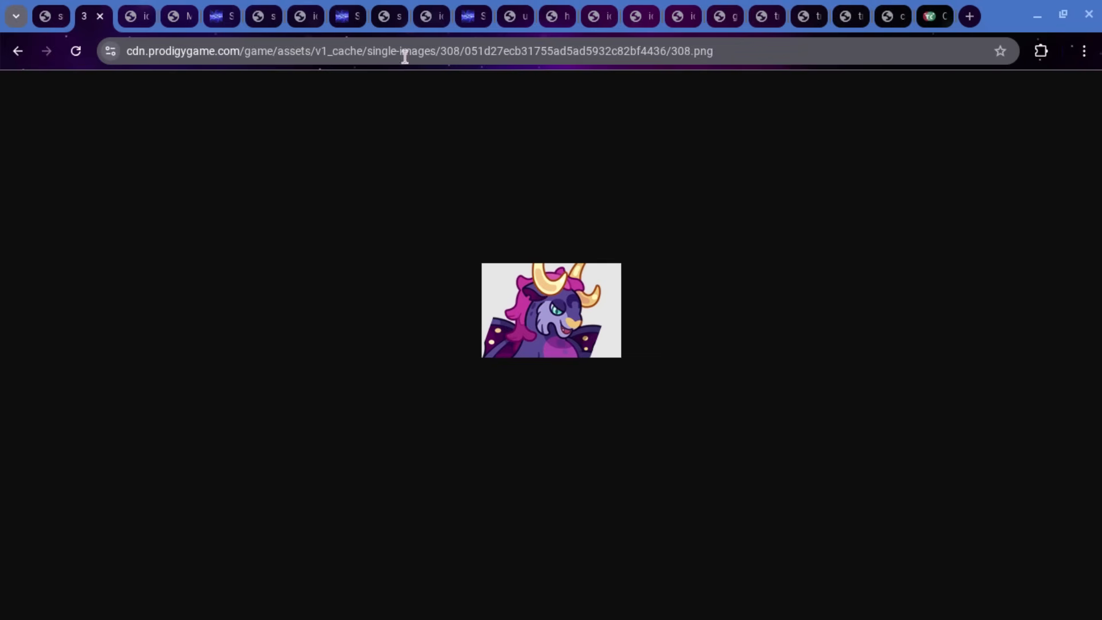
Toggle full screen with F11 while viewing the dragon portrait image.
key(F11)
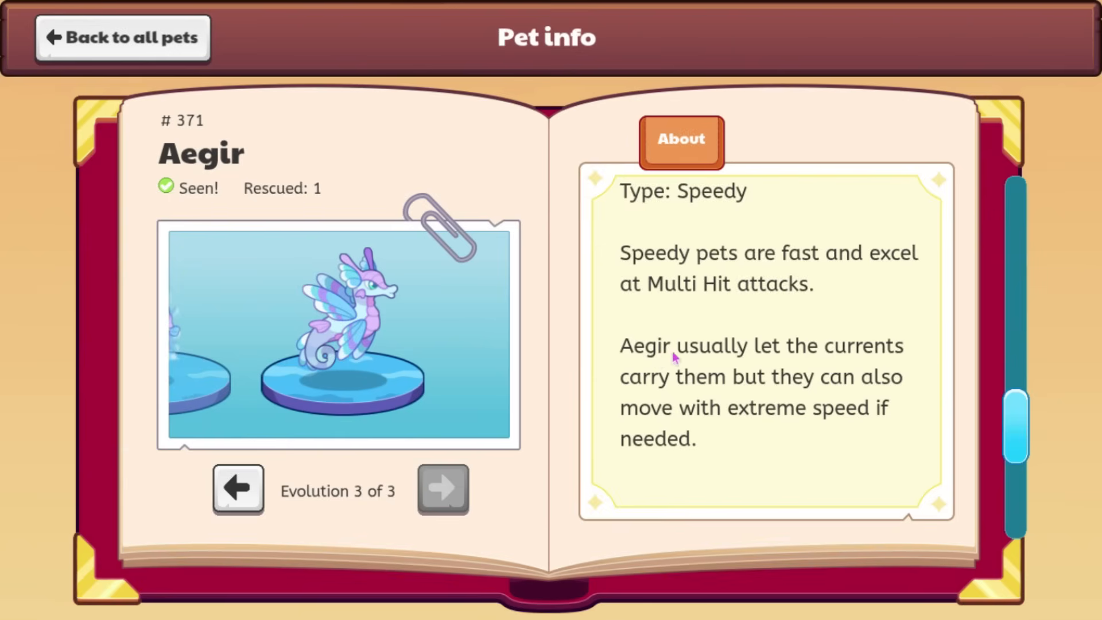
mouse_move(768, 356)
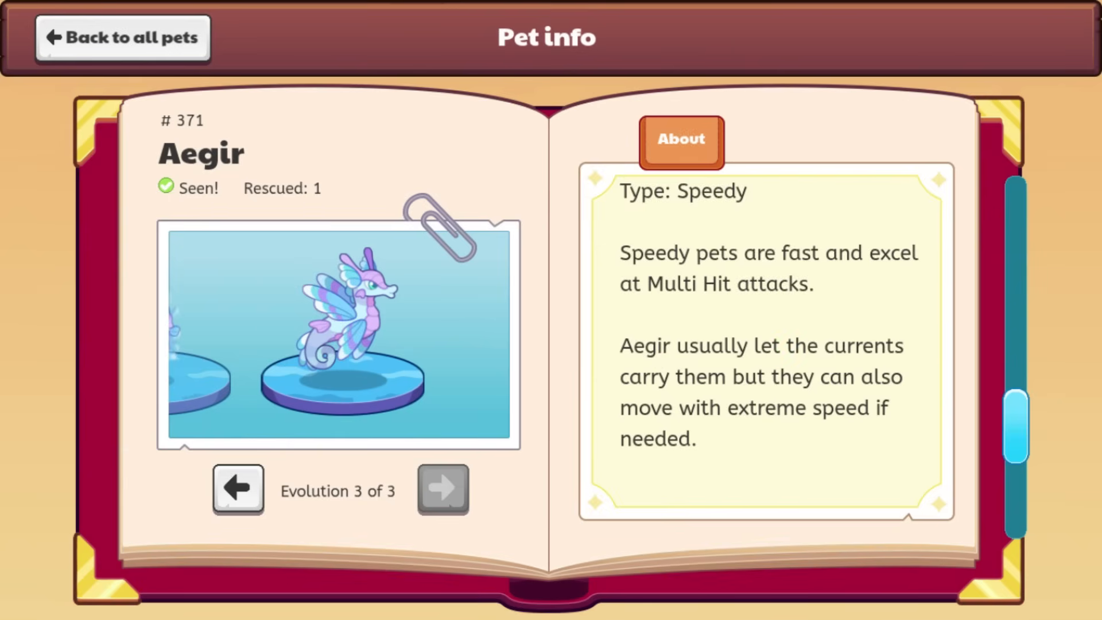
Browse Aegir's evolutions Serrazag and Flikflit, then turn the pet book back to pages 27–28.
click(239, 491)
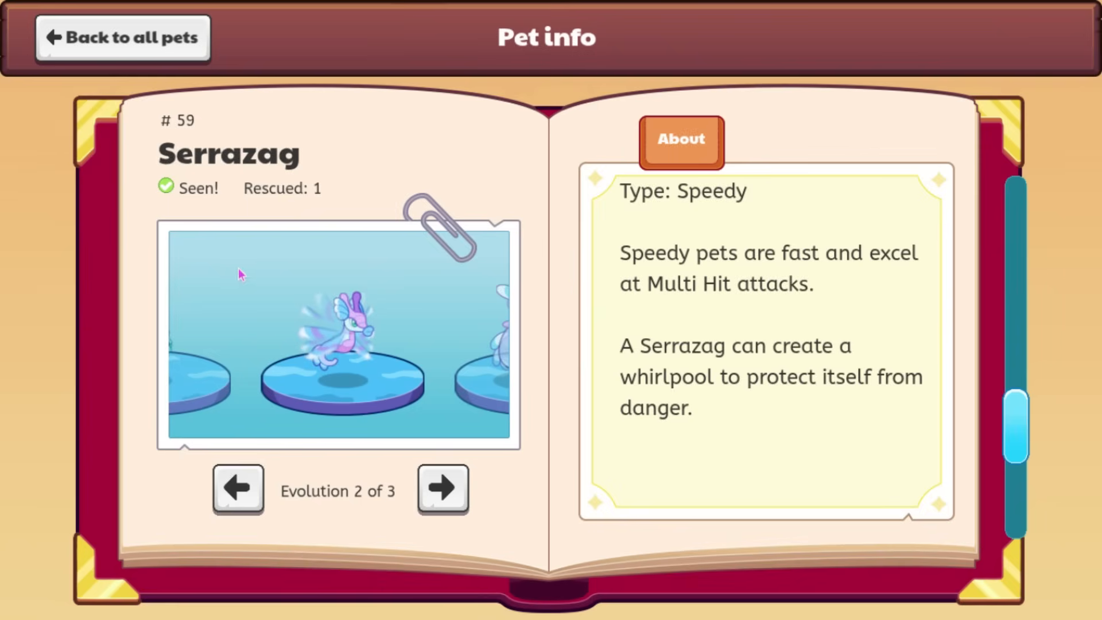
click(239, 500)
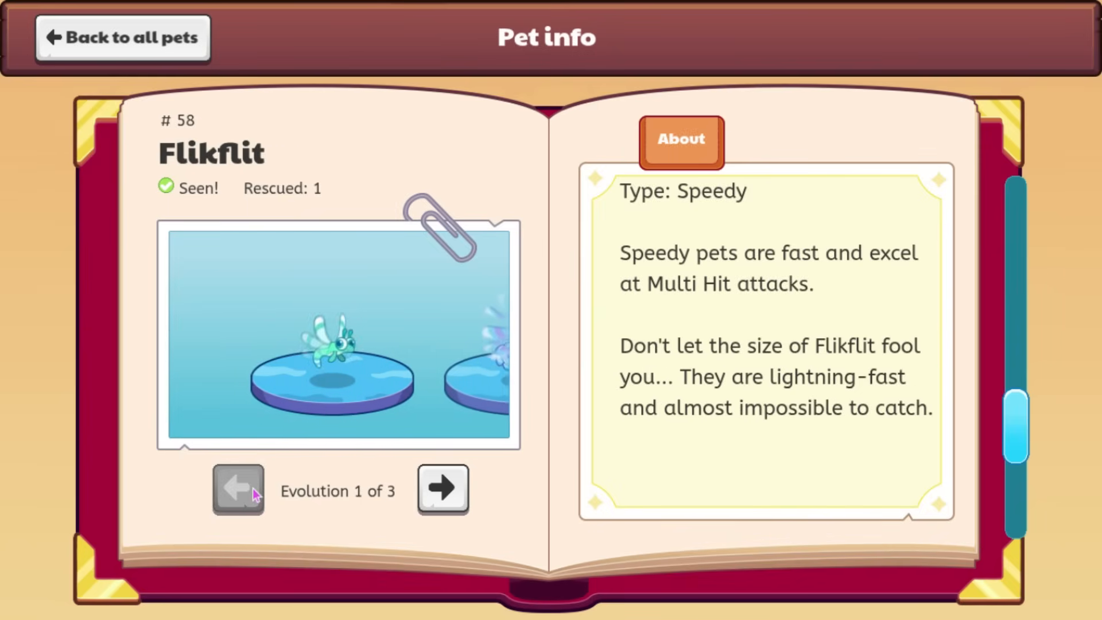
click(442, 491)
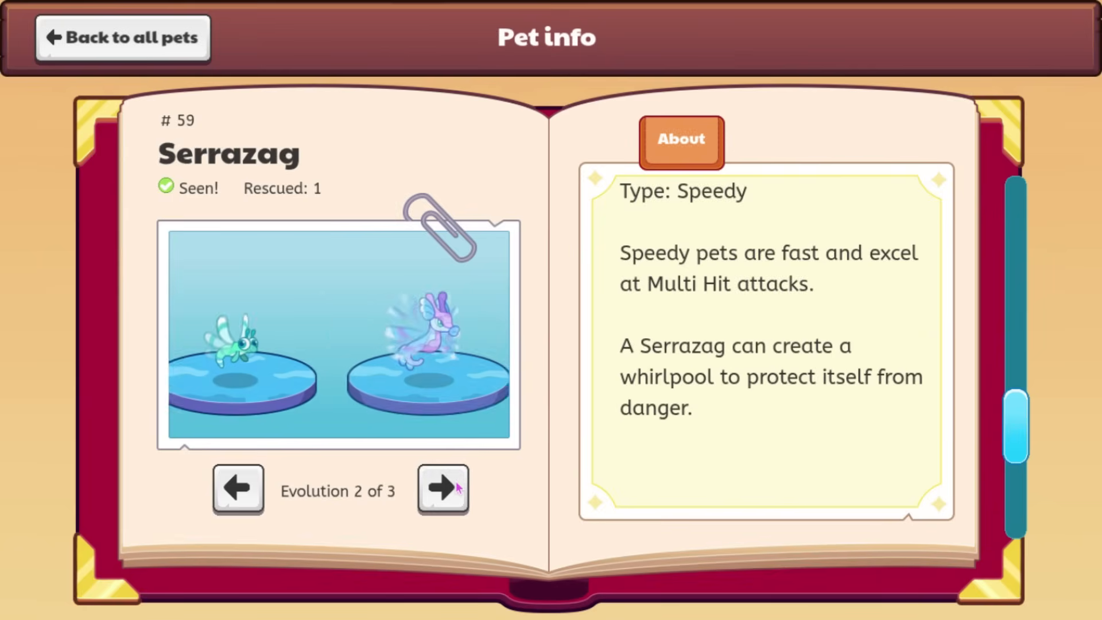
click(443, 490)
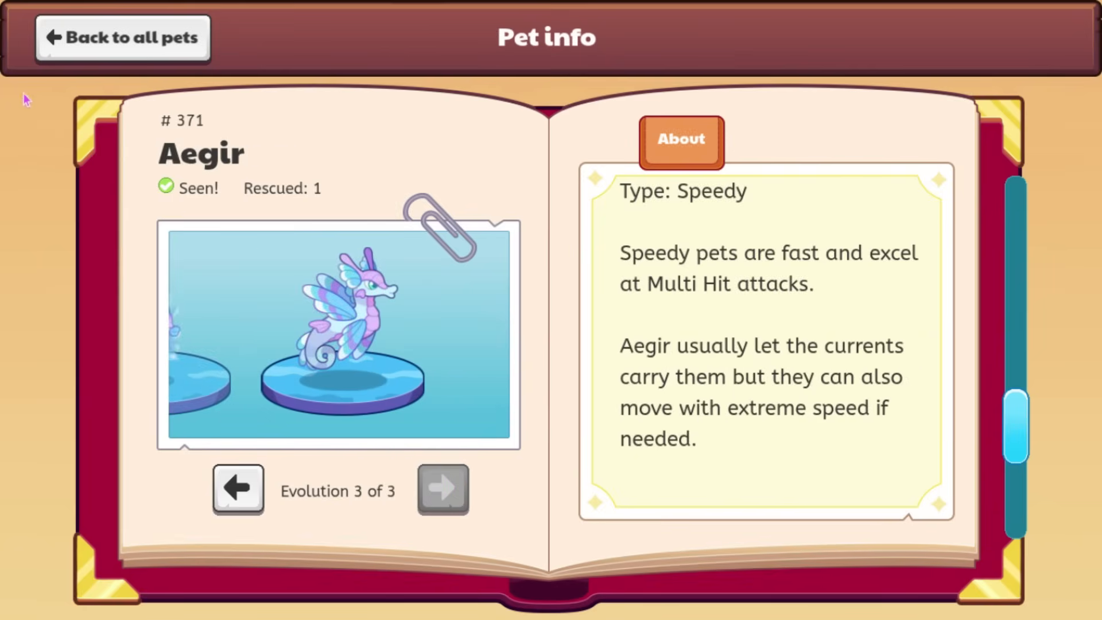
mouse_move(393, 367)
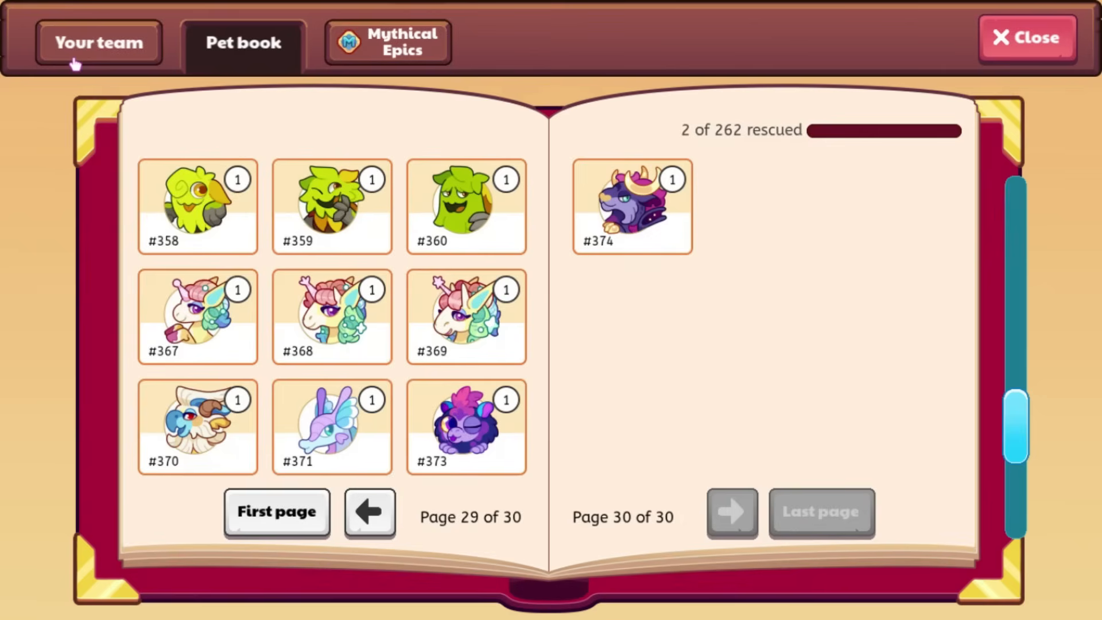
click(369, 514)
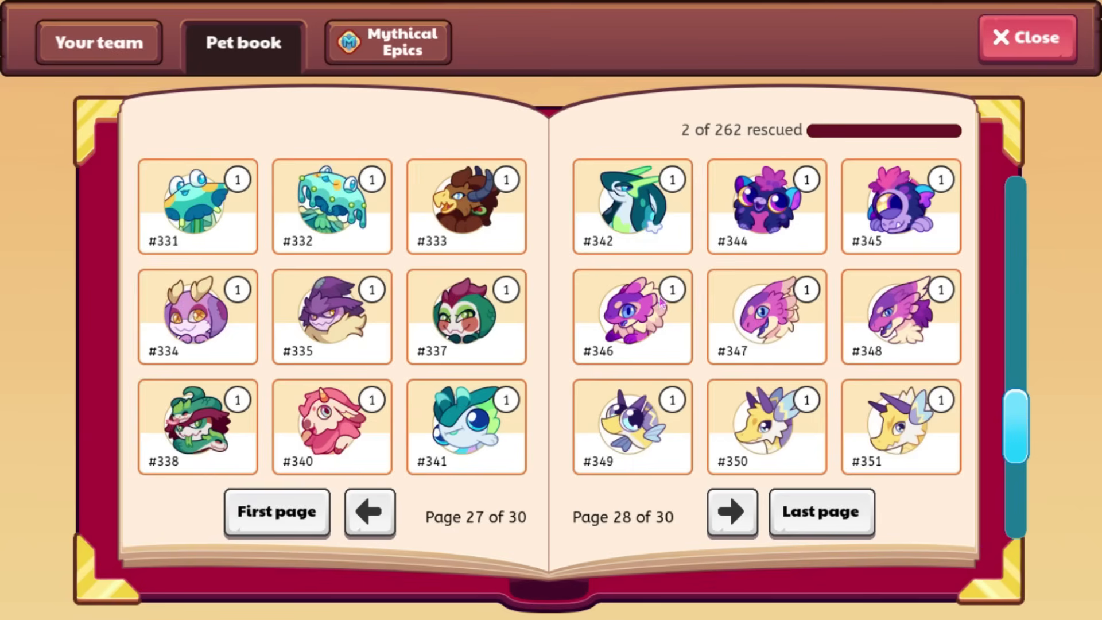
mouse_move(859, 317)
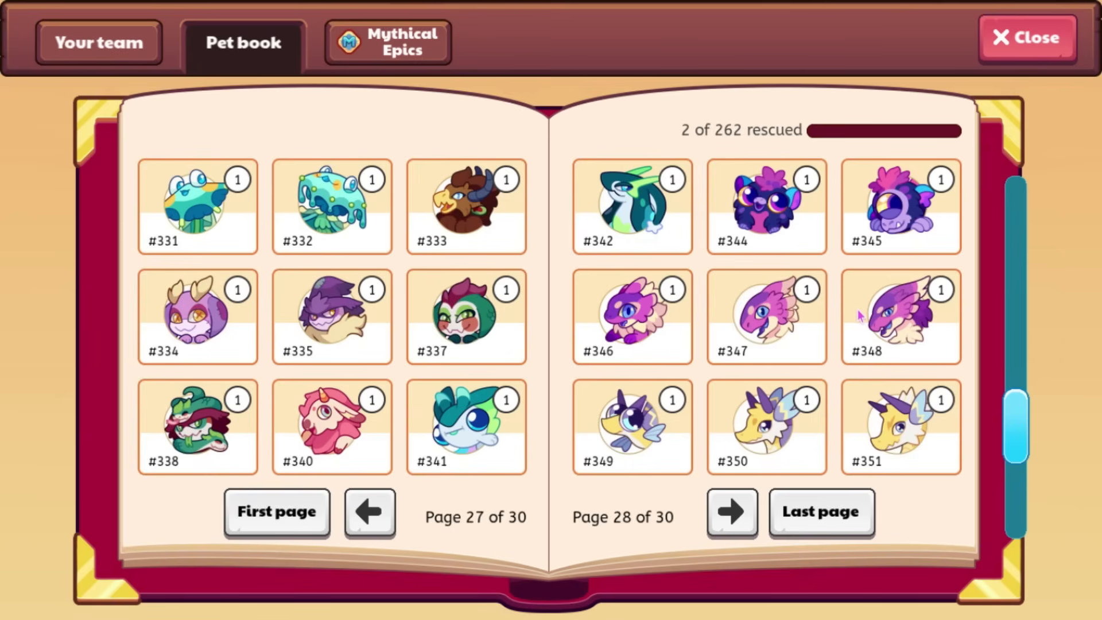
Show the pet info page for Shadopuff, #346.
click(631, 318)
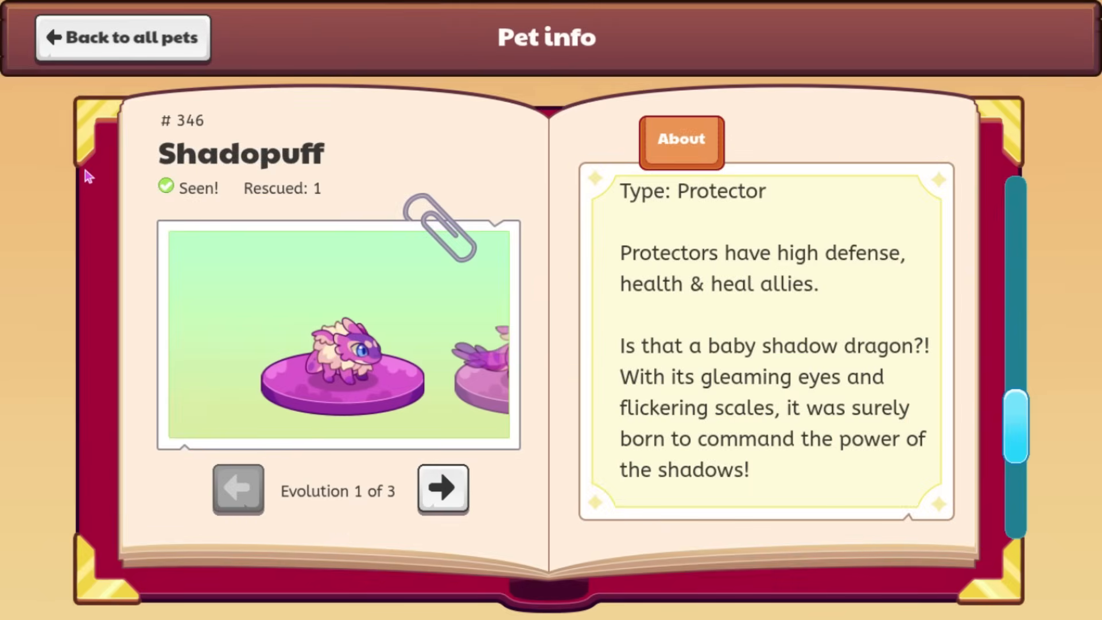
mouse_move(524, 205)
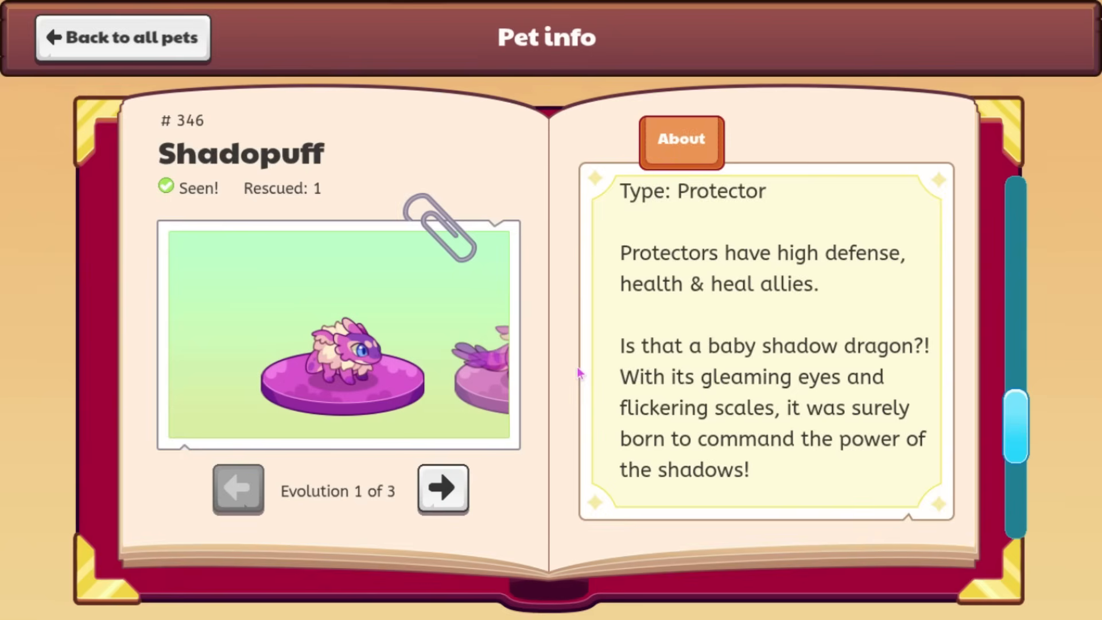
mouse_move(693, 417)
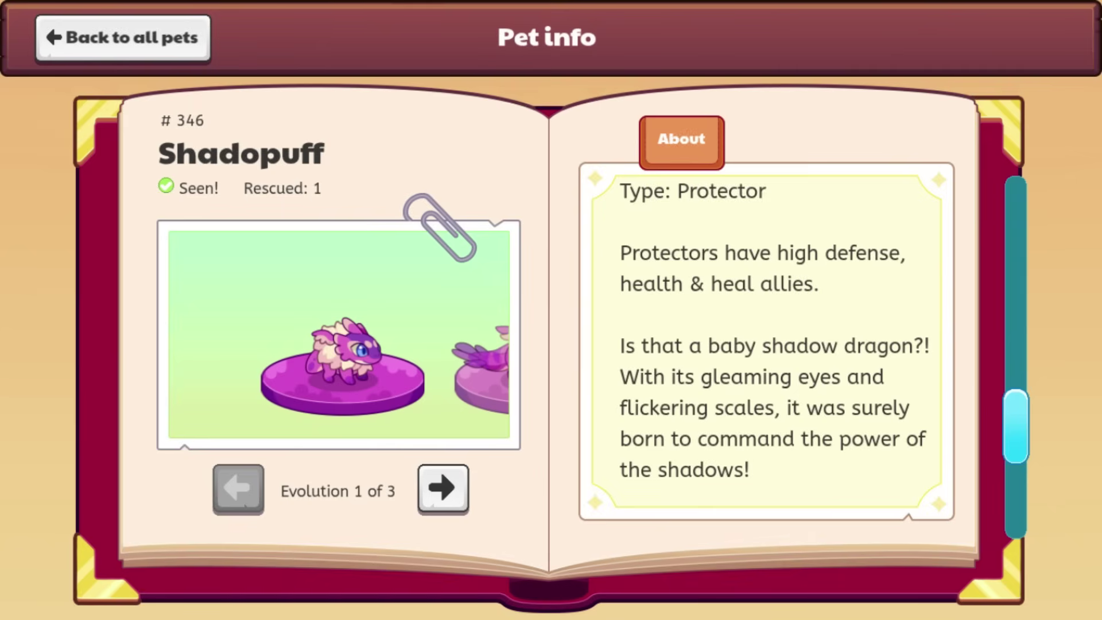
mouse_move(737, 414)
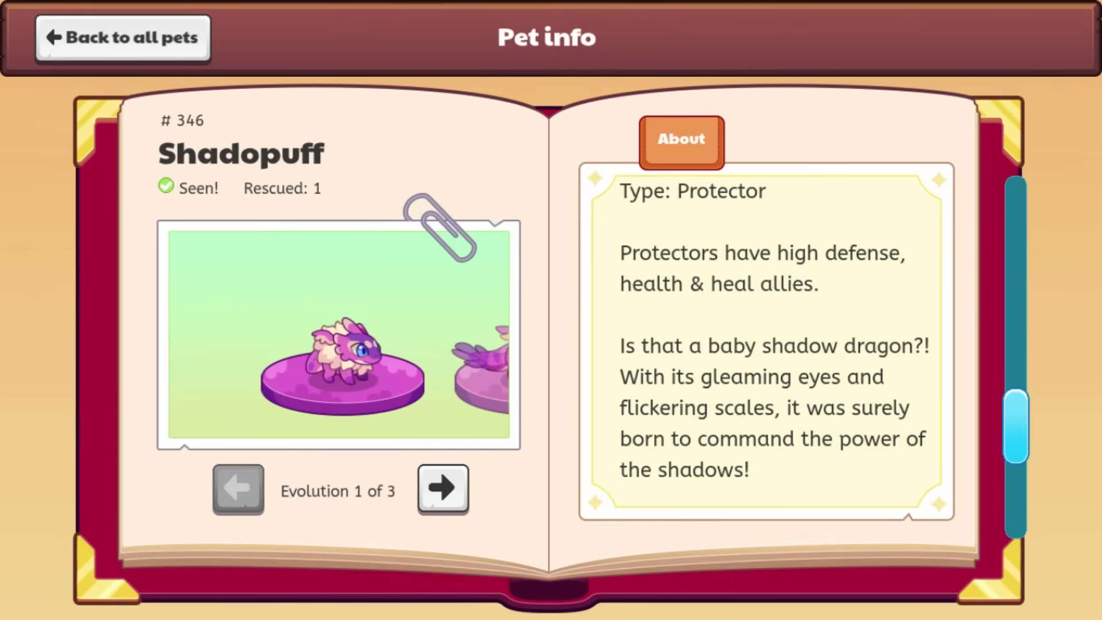
mouse_move(244, 432)
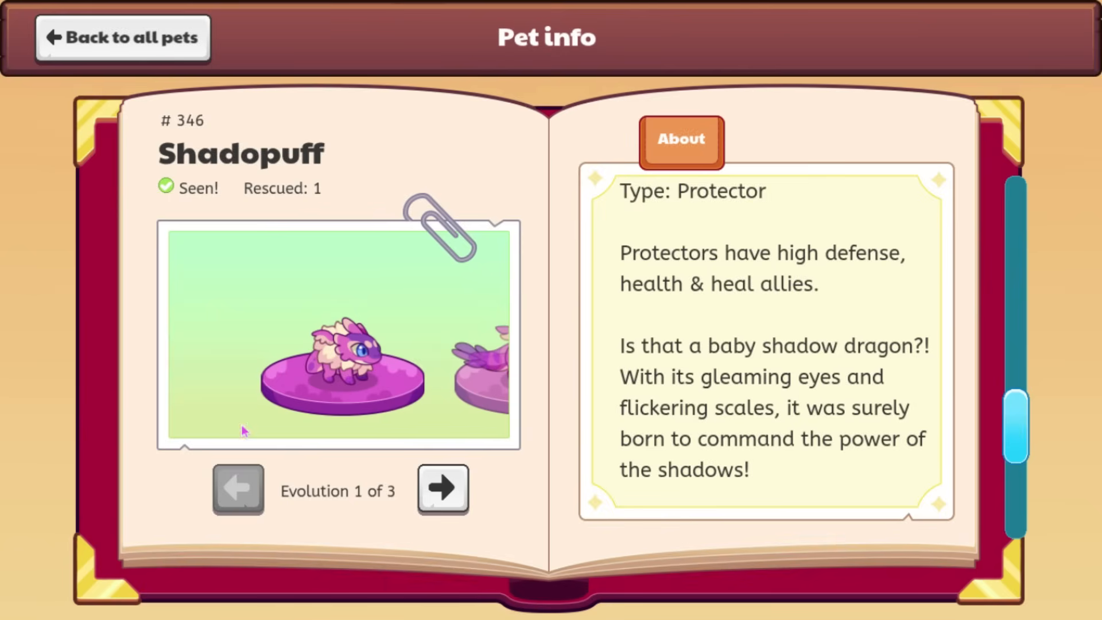
mouse_move(327, 352)
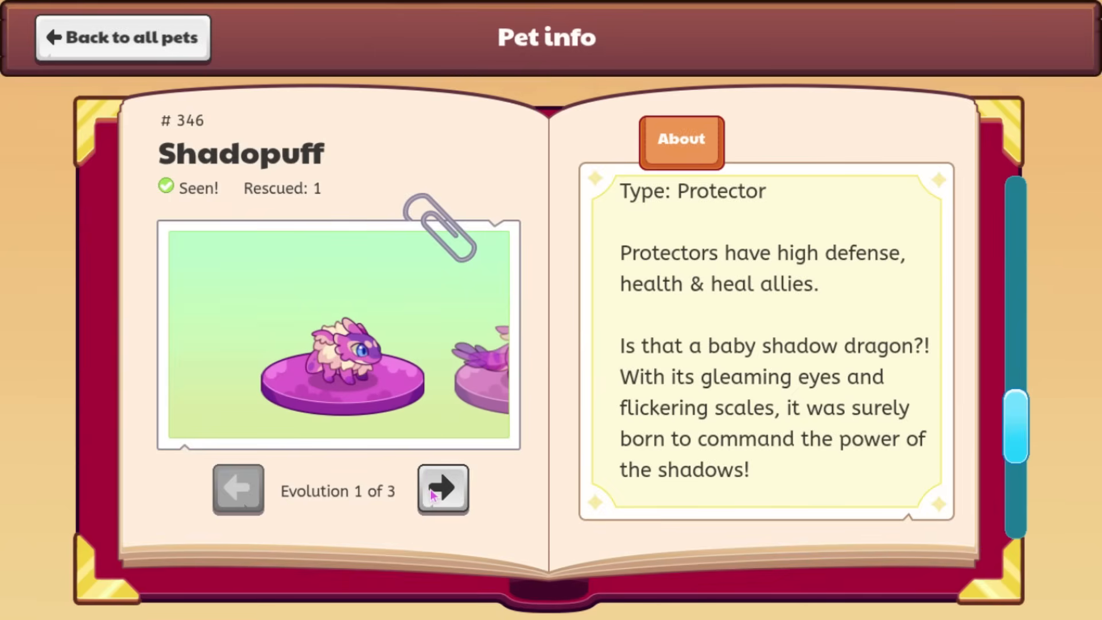
Step through Shadoheart and Shadoflash evolutions, then reopen Shadoflash #348 from the pet book.
click(442, 490)
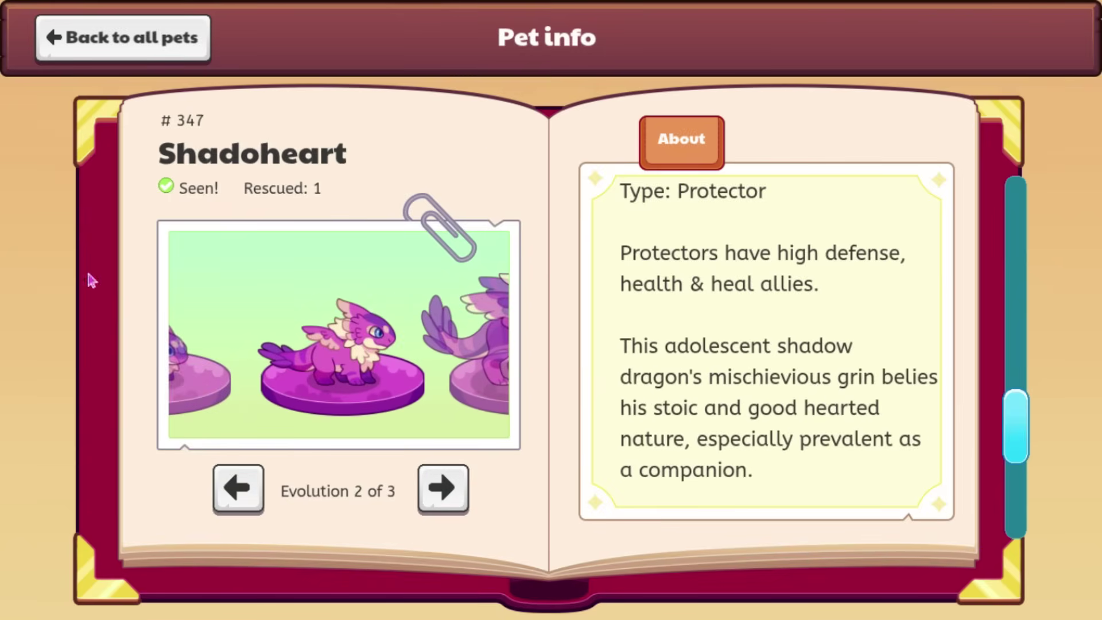
mouse_move(442, 273)
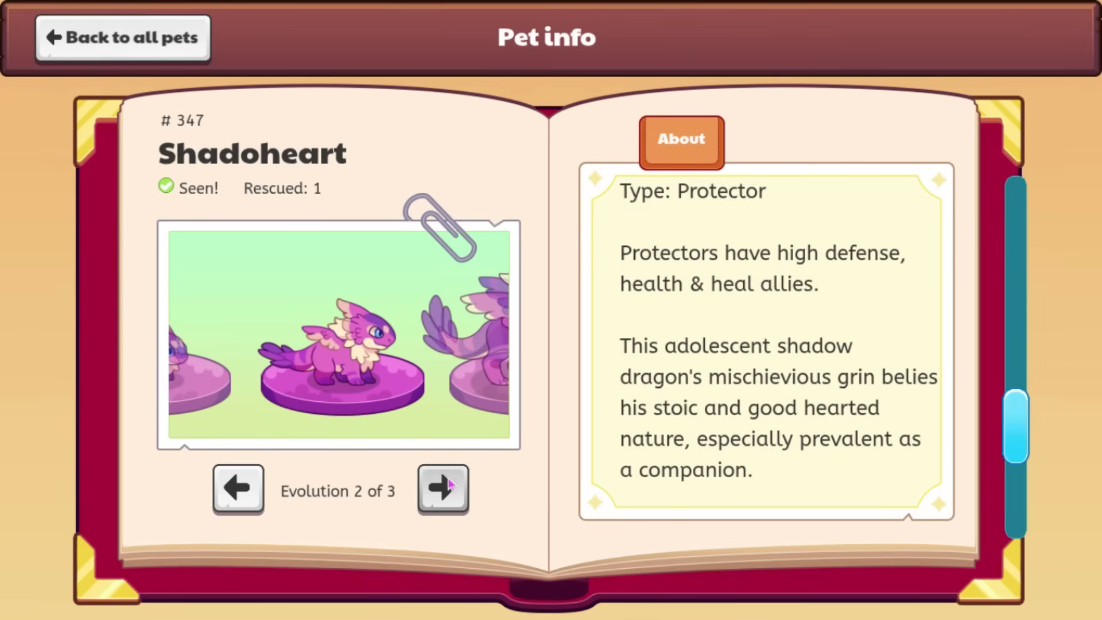
click(443, 490)
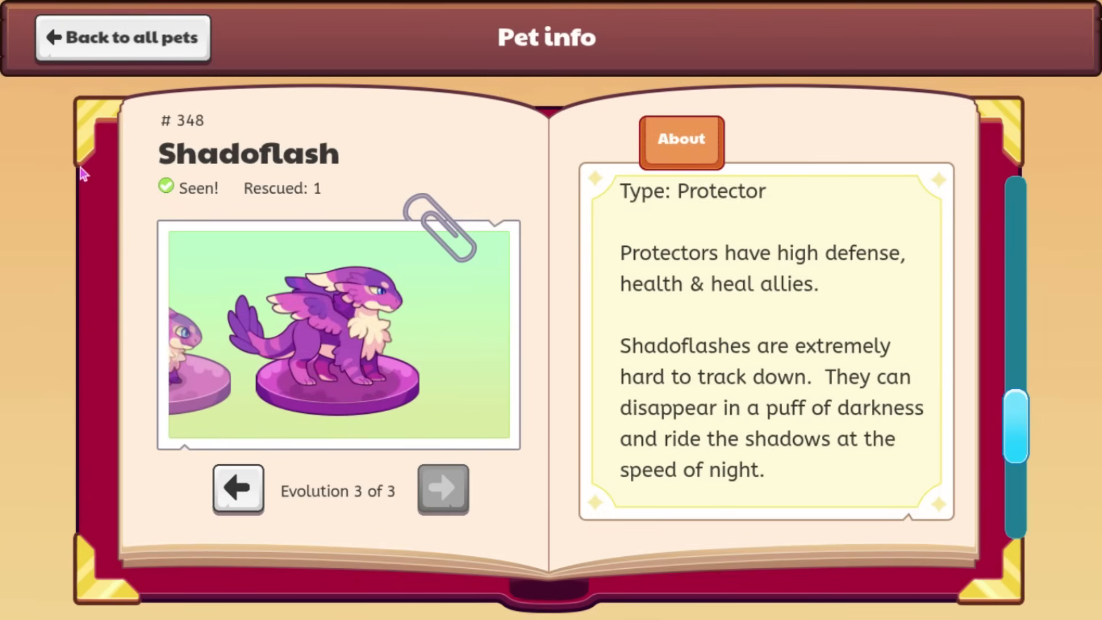
mouse_move(455, 321)
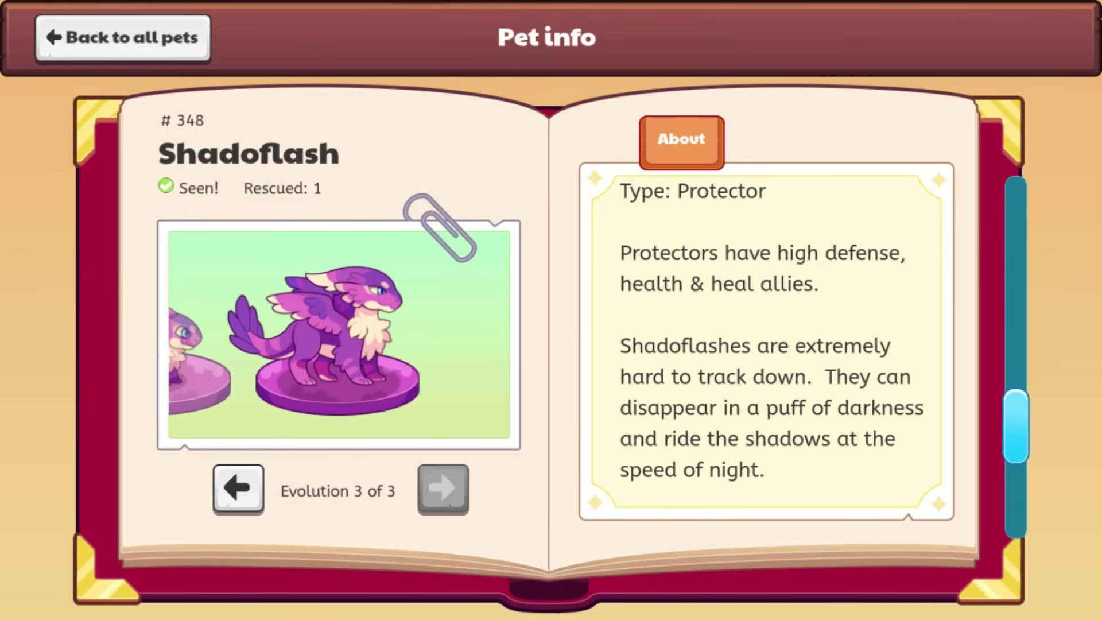
mouse_move(151, 86)
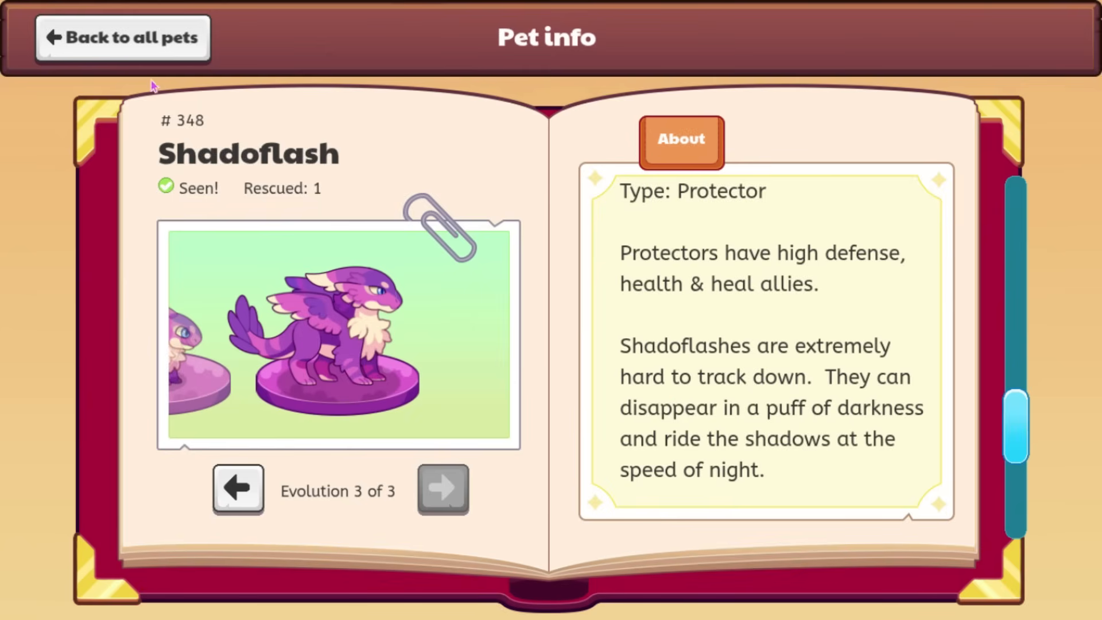
click(120, 38)
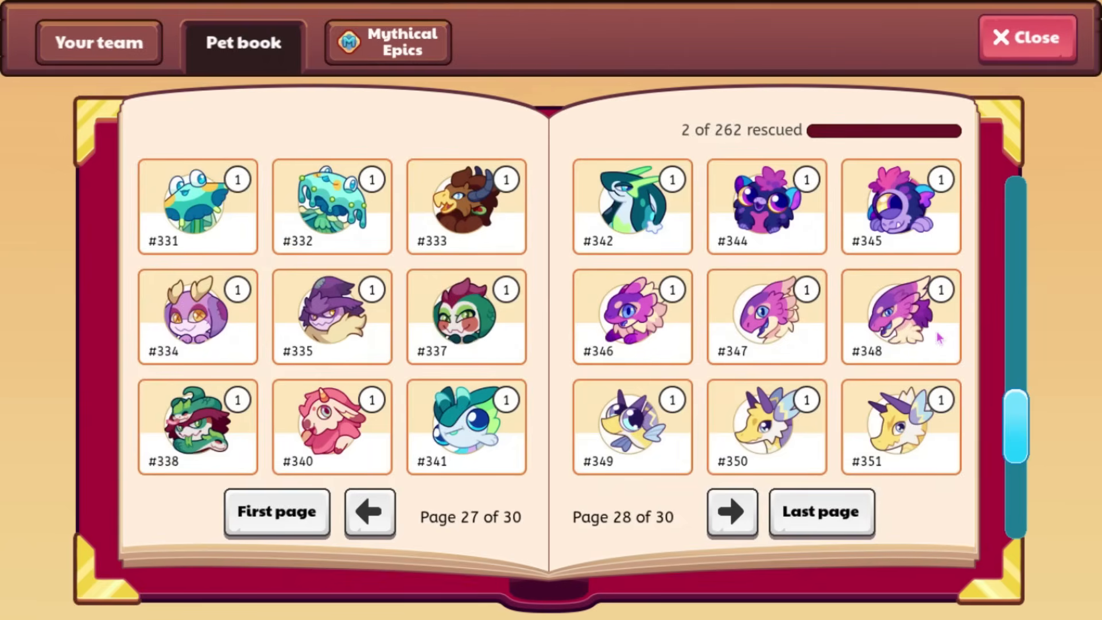
click(901, 316)
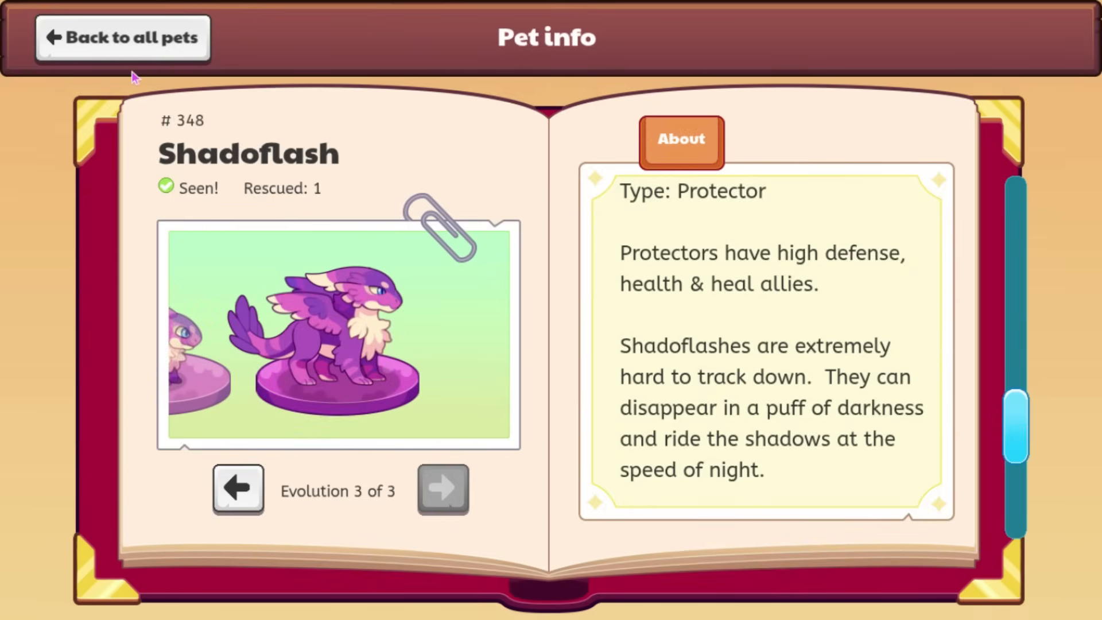
mouse_move(330, 197)
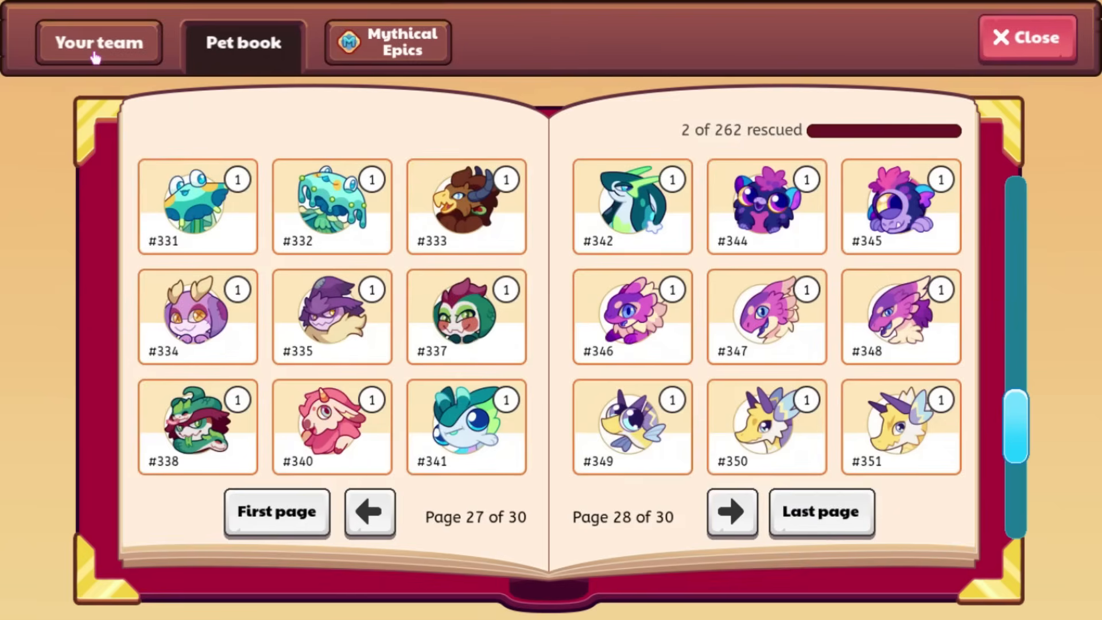
mouse_move(789, 334)
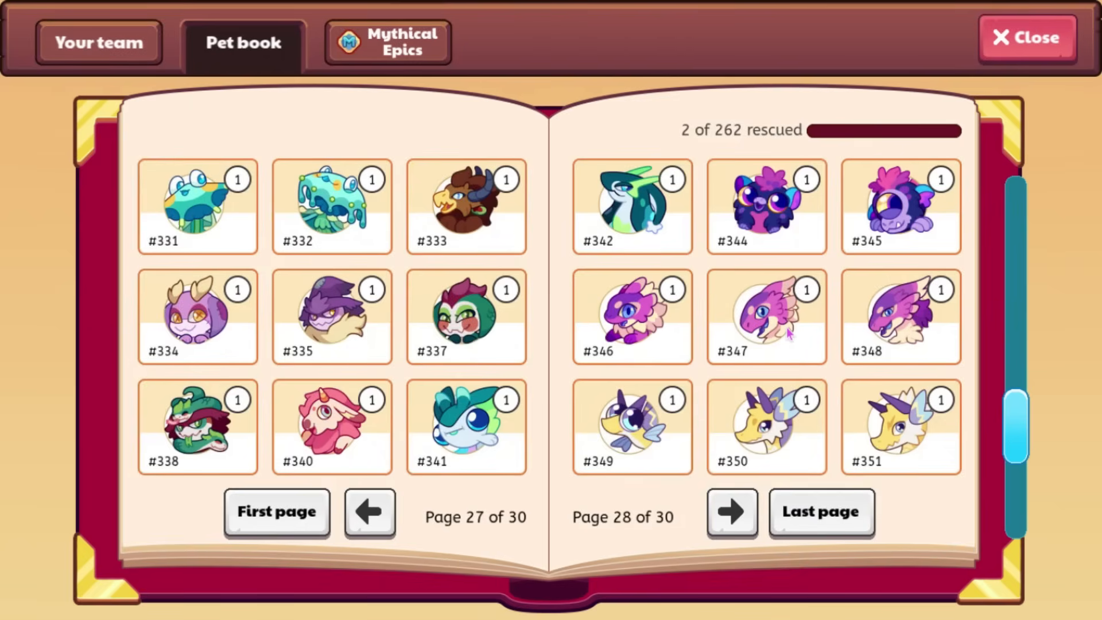
Turn back to pet book pages 25–26, then close the book for the Hats collection.
click(767, 317)
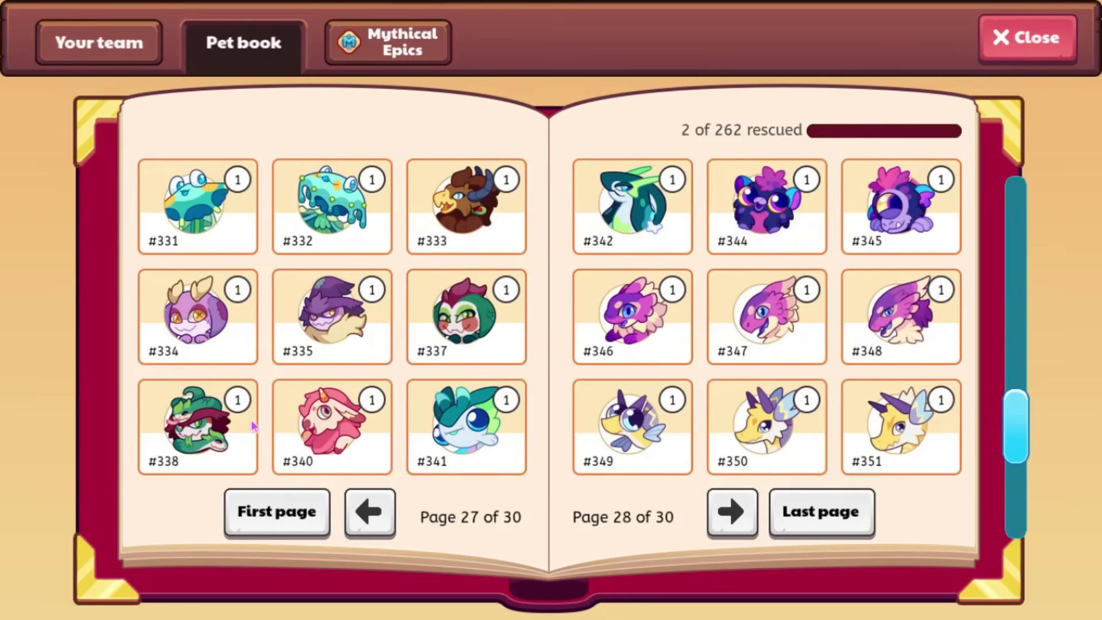
mouse_move(407, 530)
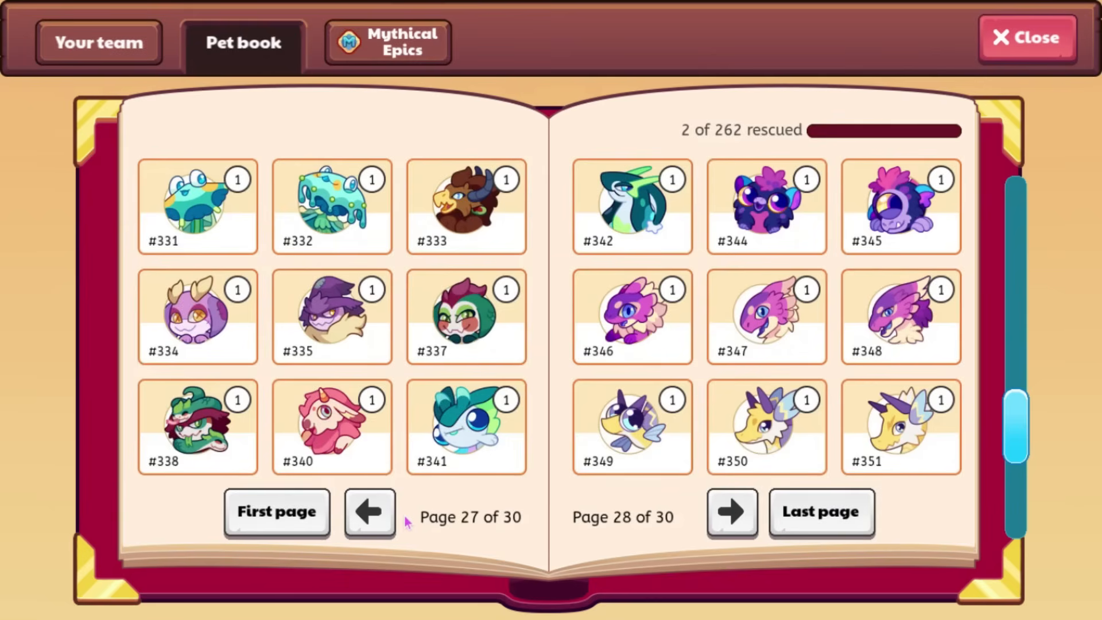
click(370, 515)
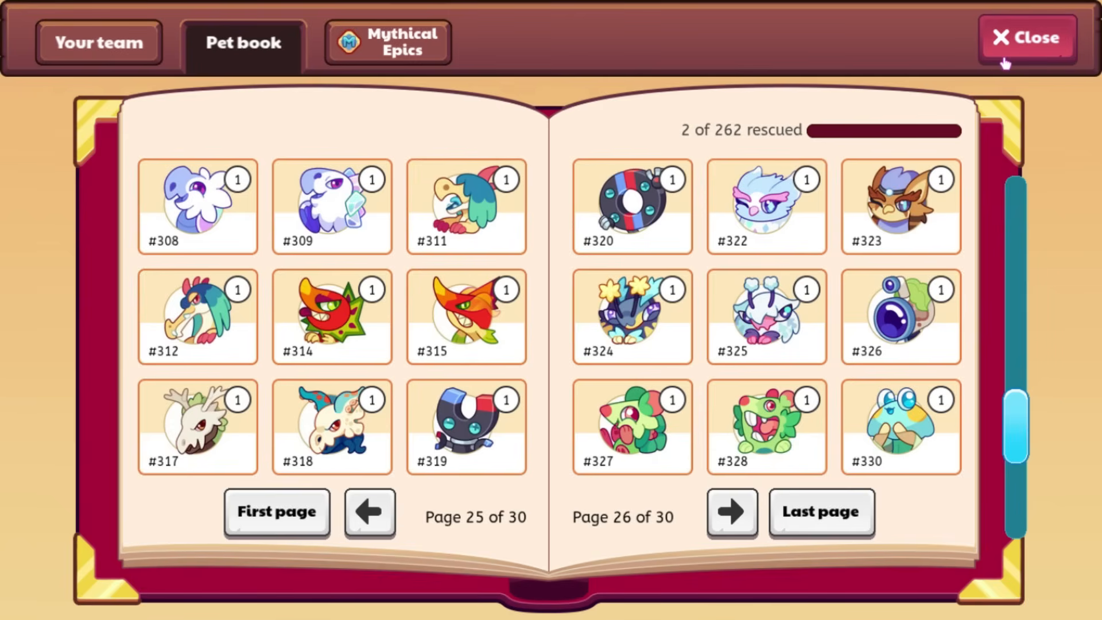
click(1022, 37)
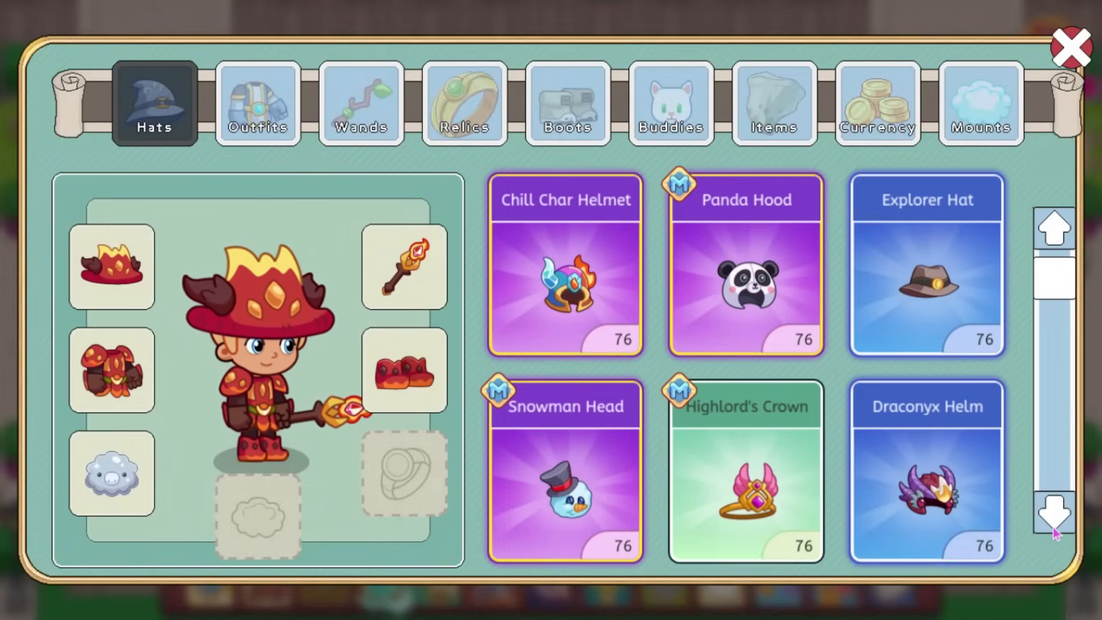
scroll(down, 3)
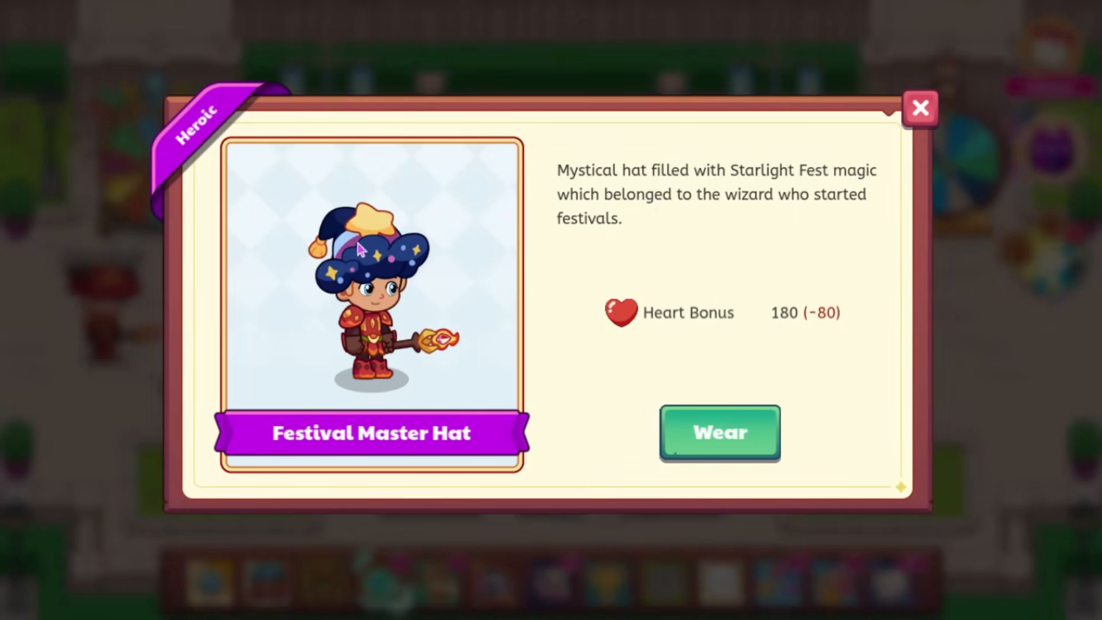
mouse_move(443, 266)
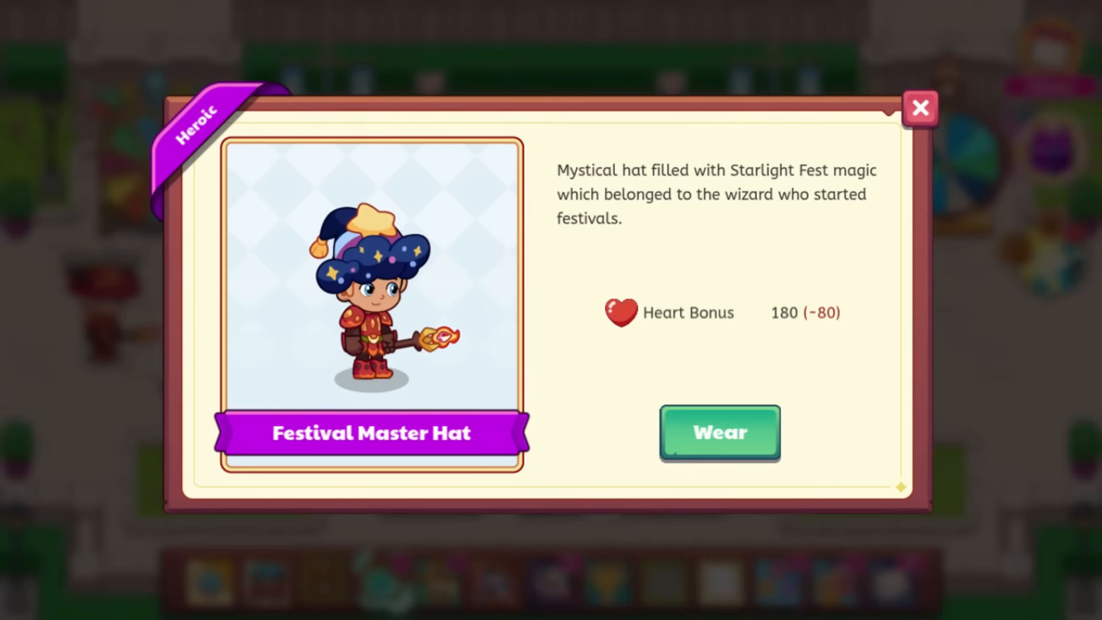
mouse_move(656, 283)
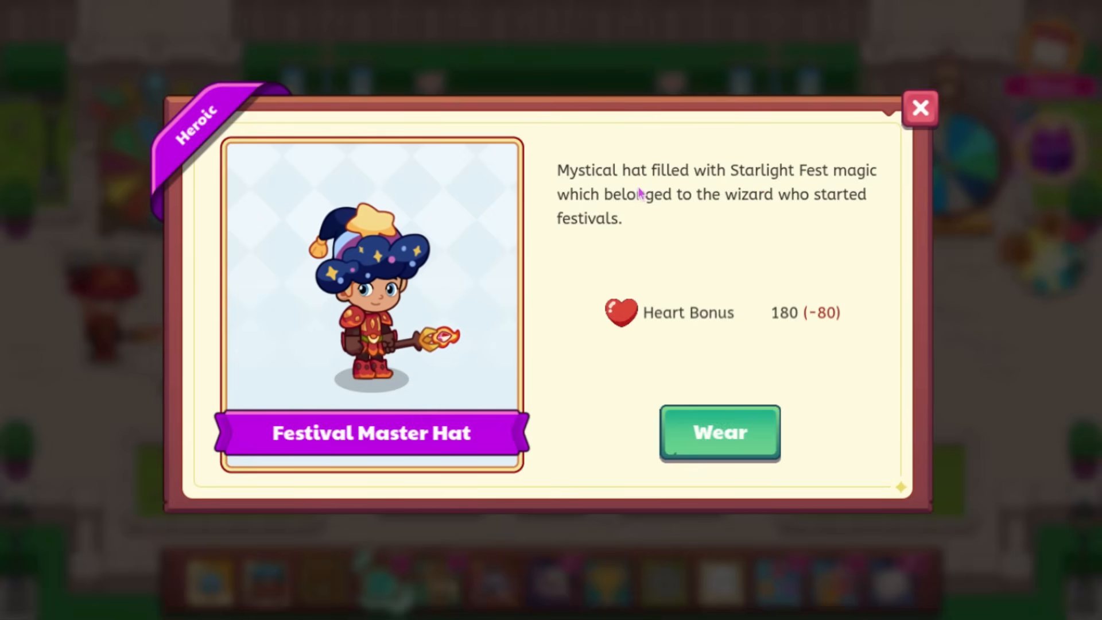
mouse_move(728, 195)
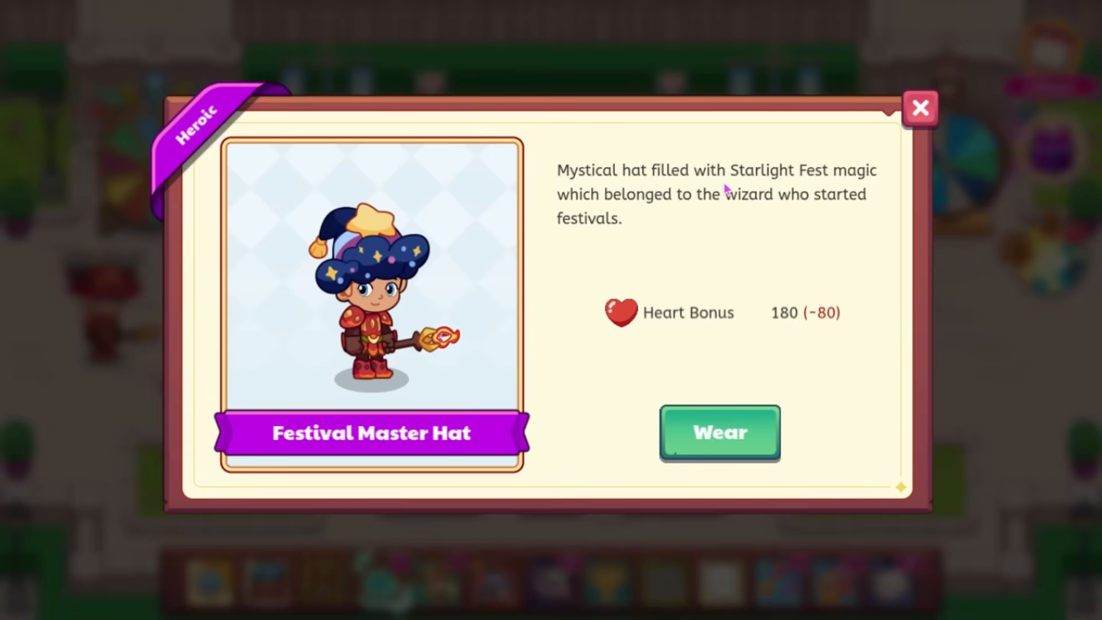
mouse_move(604, 234)
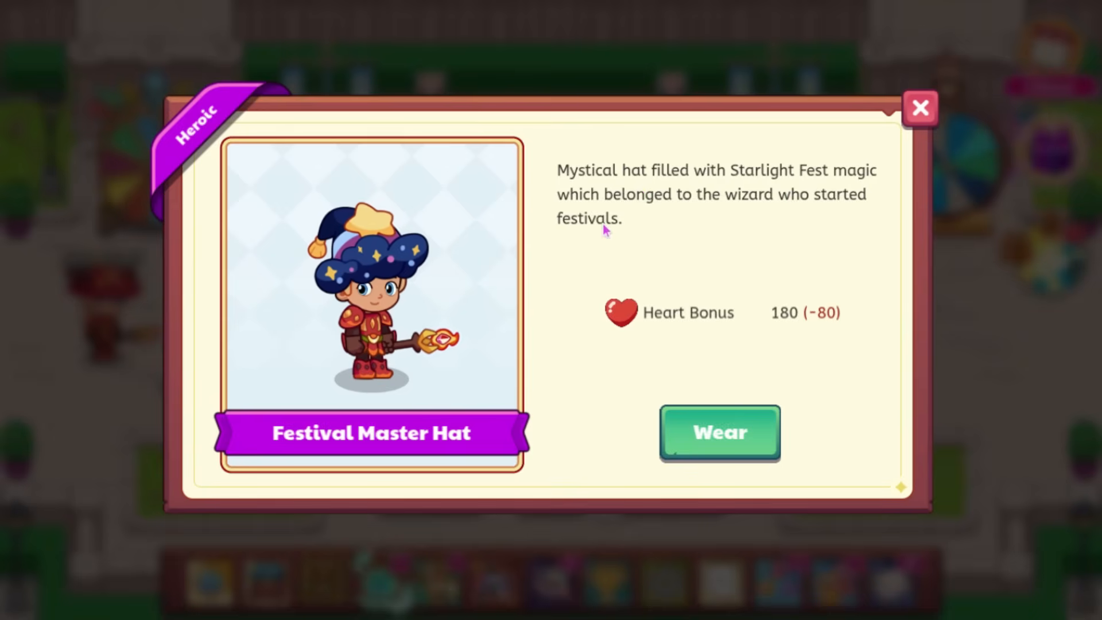
mouse_move(666, 206)
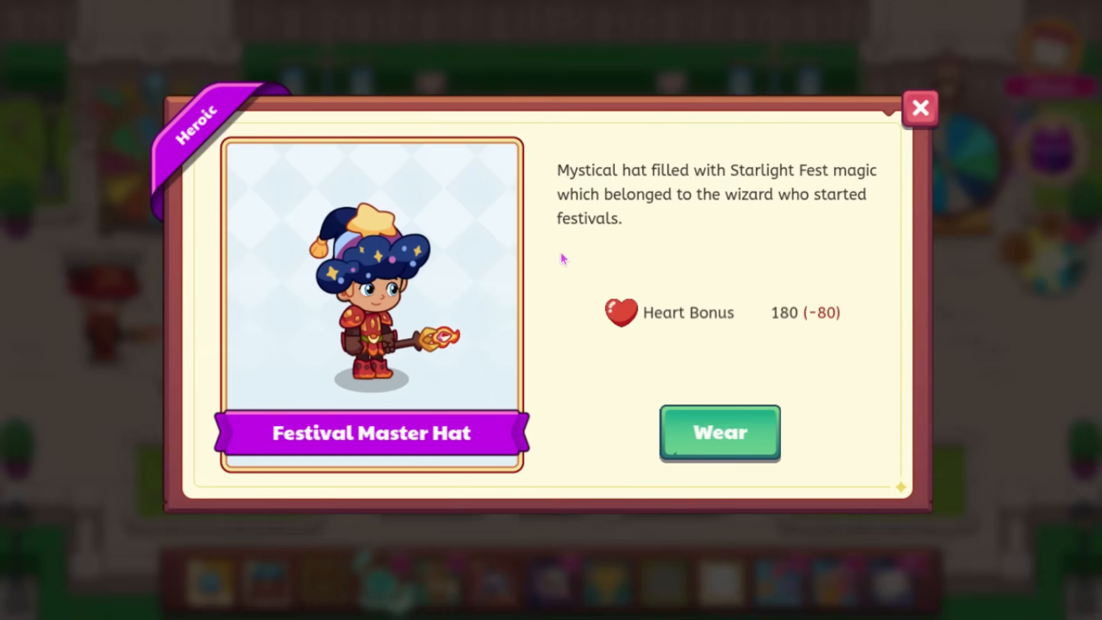
mouse_move(592, 200)
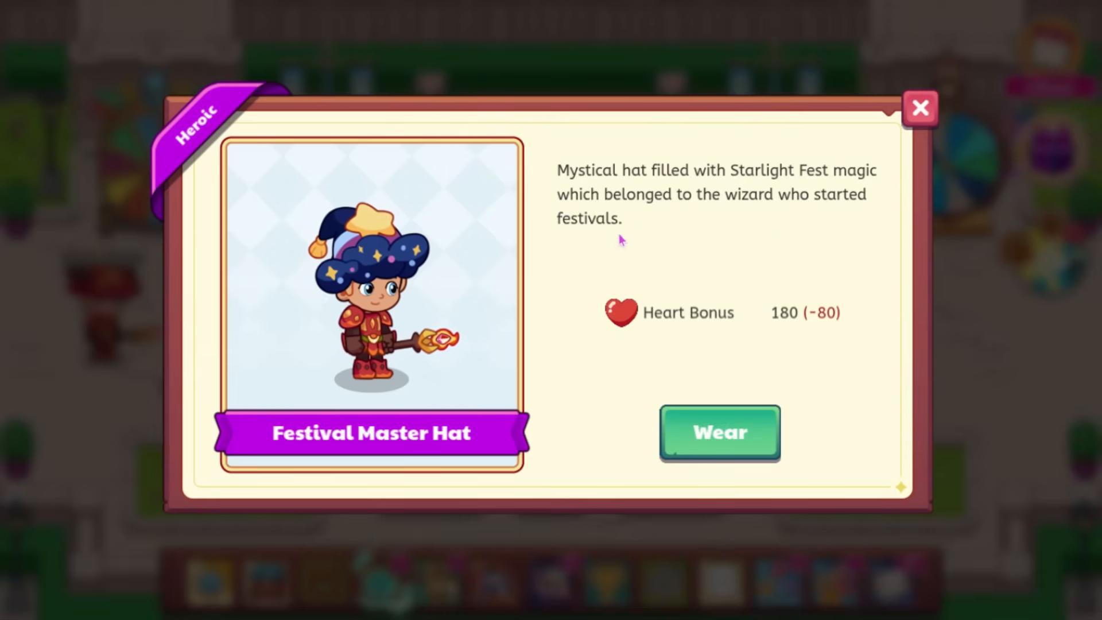
mouse_move(521, 251)
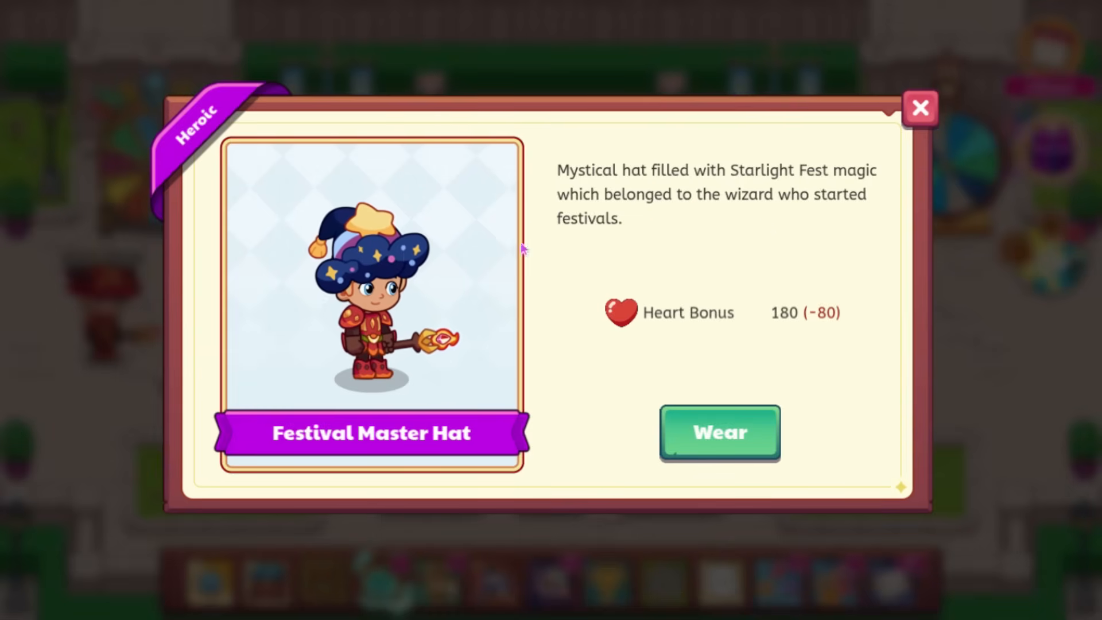
mouse_move(698, 226)
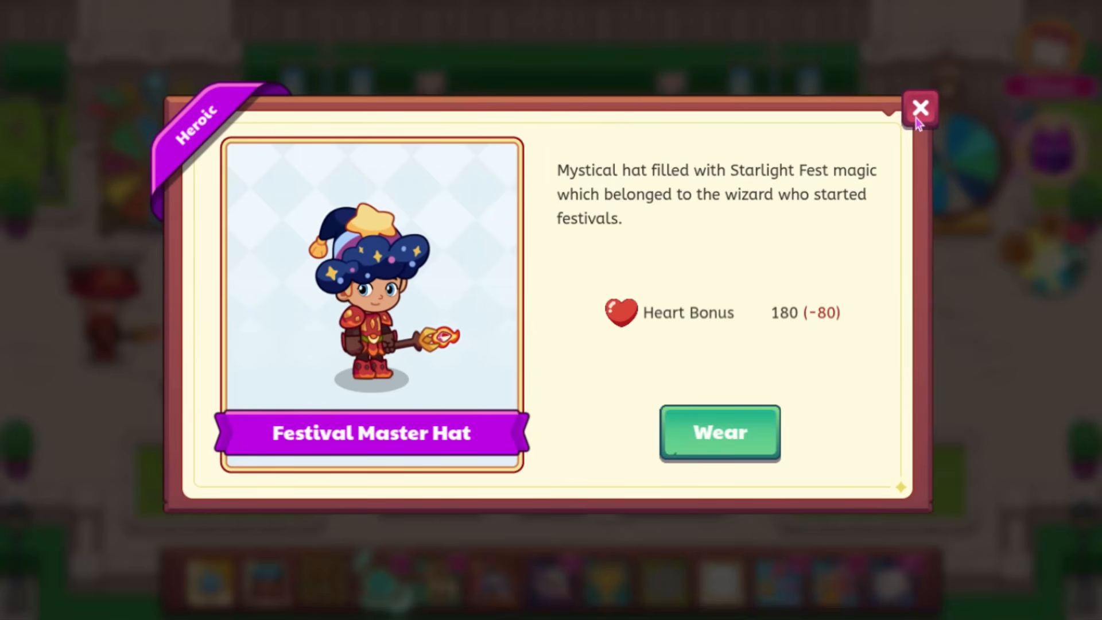
click(921, 108)
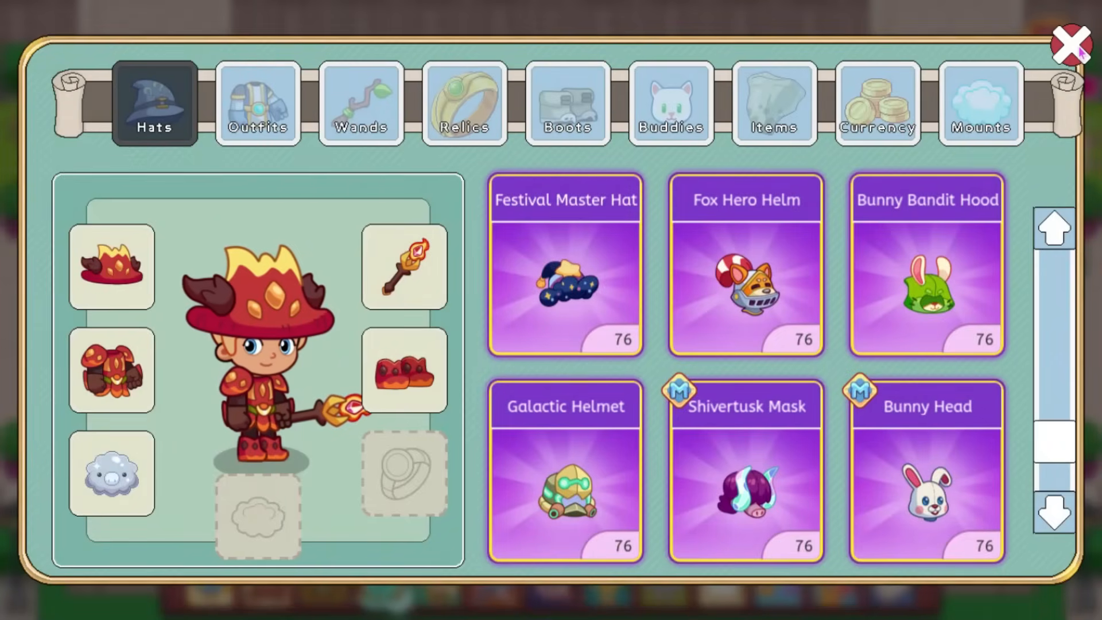
Close the wizard's backpack, leaving him in the town square with the flame hat.
click(1066, 45)
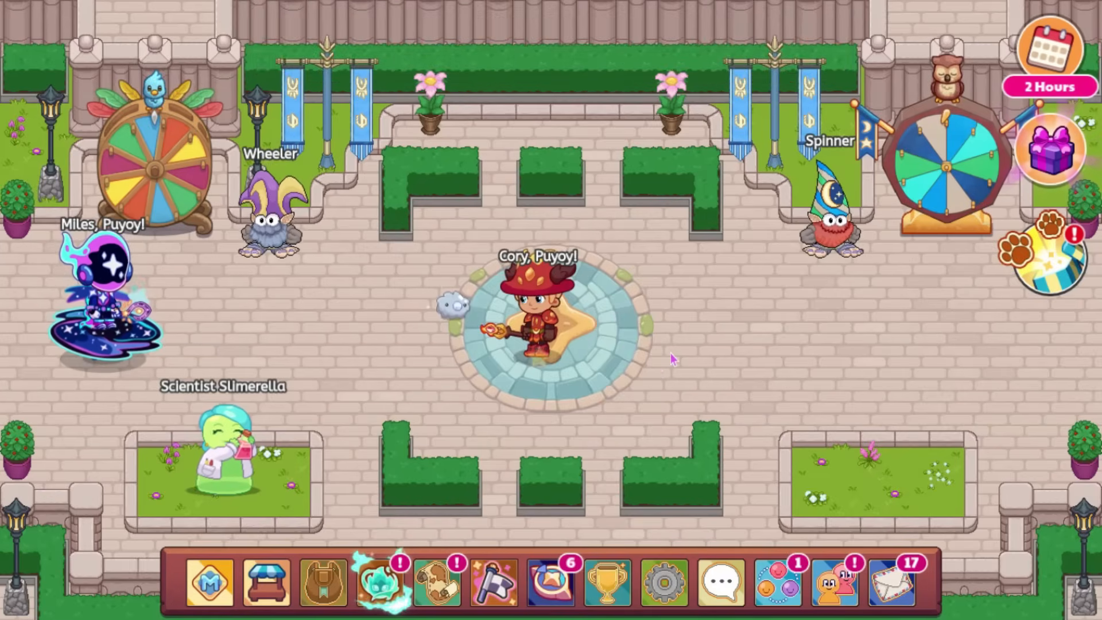
mouse_move(771, 410)
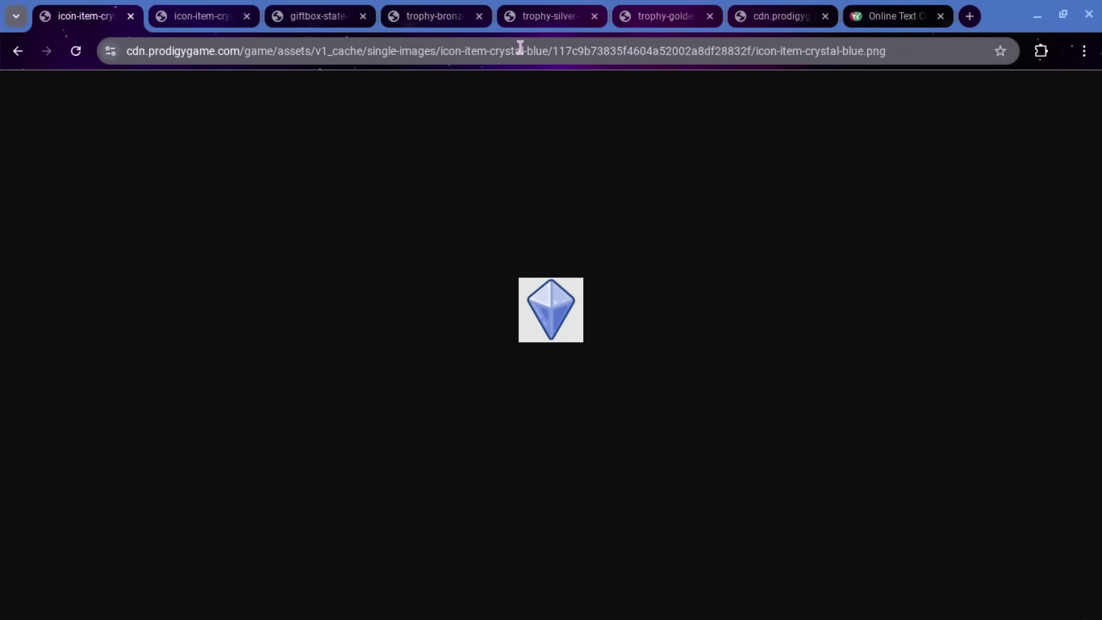
View the green crystal icon image, then the giftbox-state-challenges image.
click(201, 16)
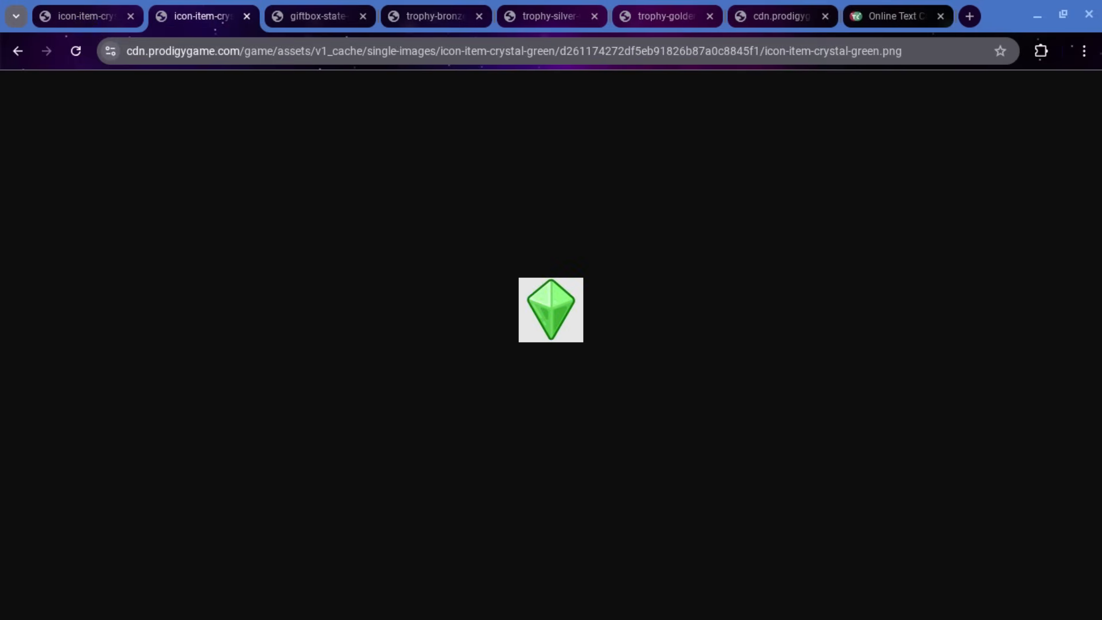
click(324, 16)
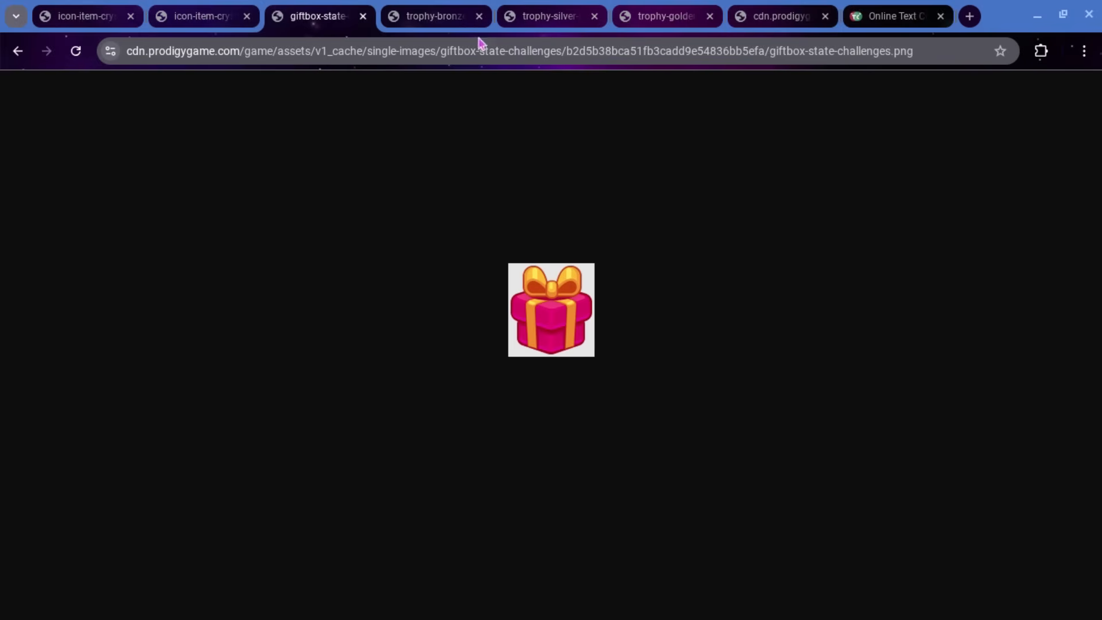
View the bronze, silver and golden challenge trophy images in turn.
click(432, 16)
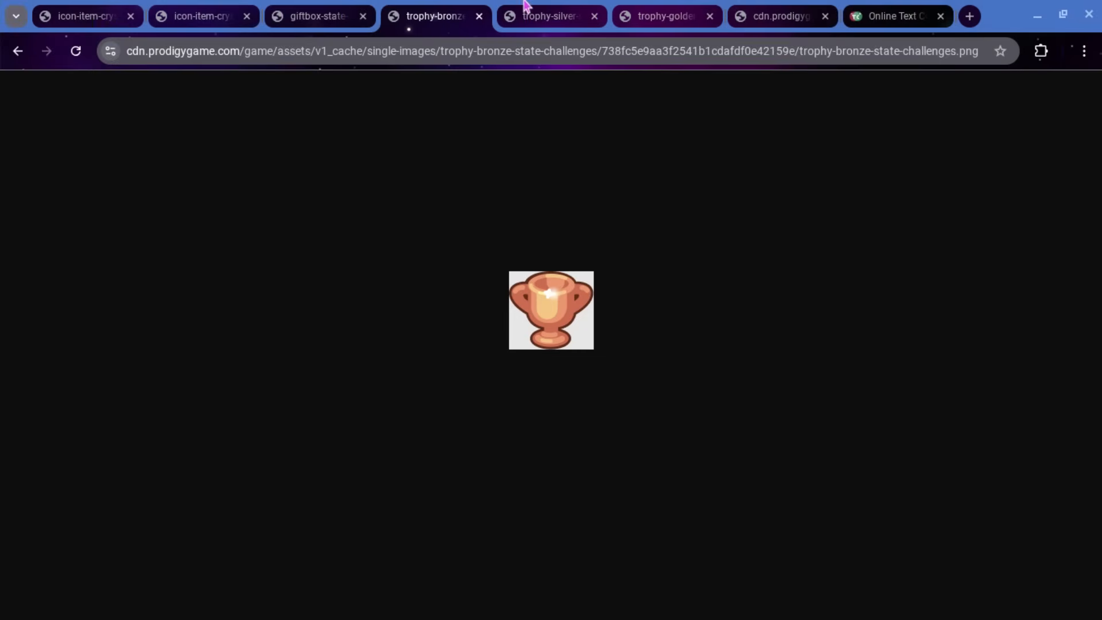
click(548, 16)
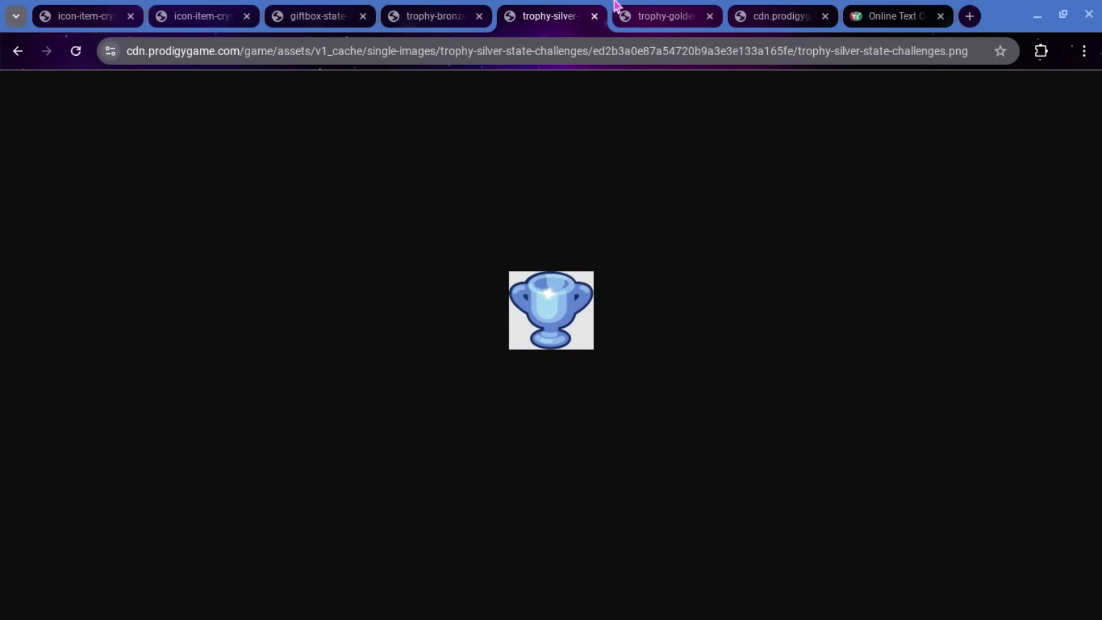
click(664, 16)
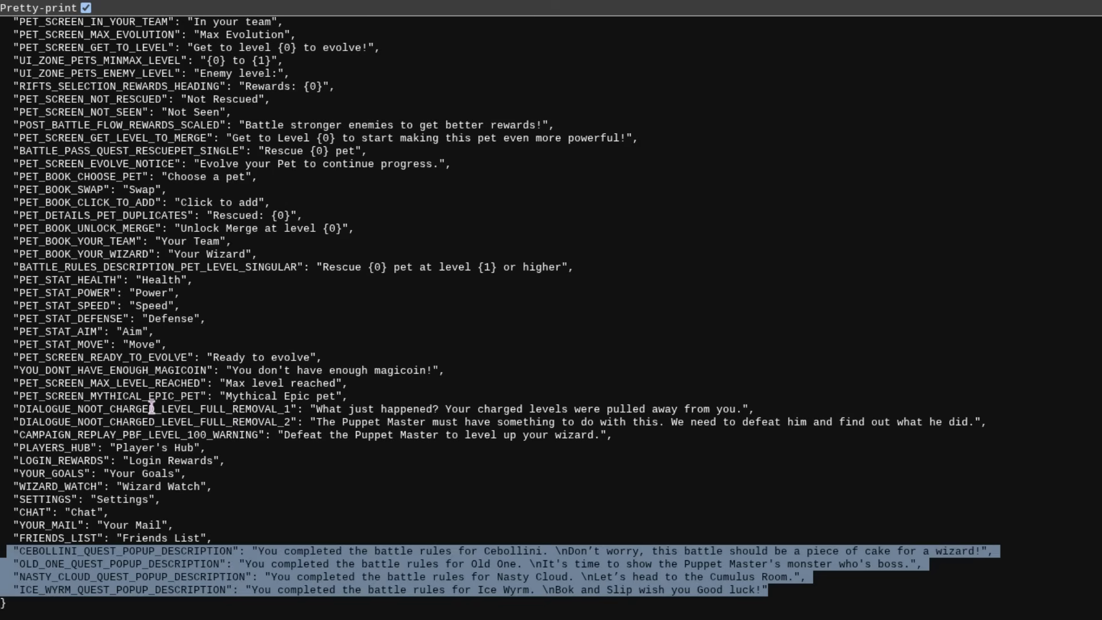
mouse_move(311, 508)
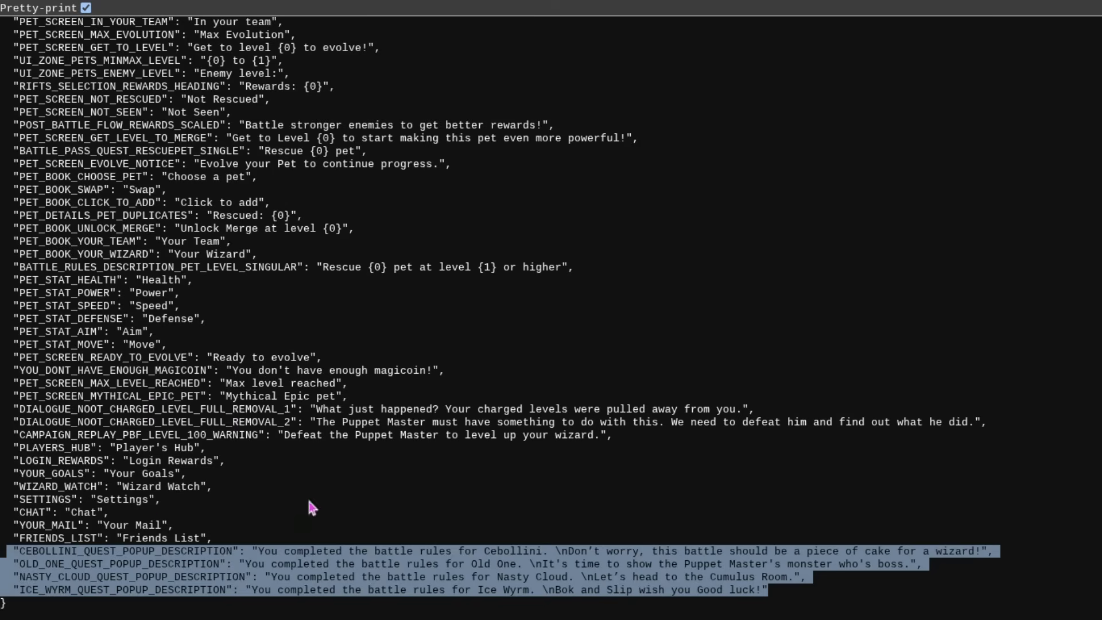
mouse_move(425, 532)
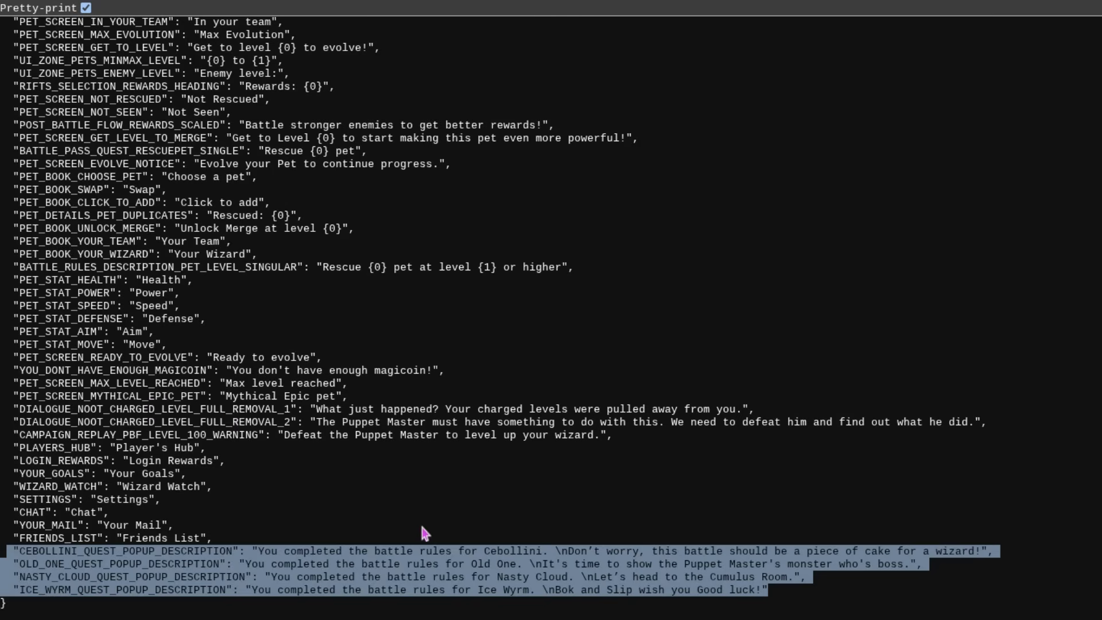
mouse_move(547, 552)
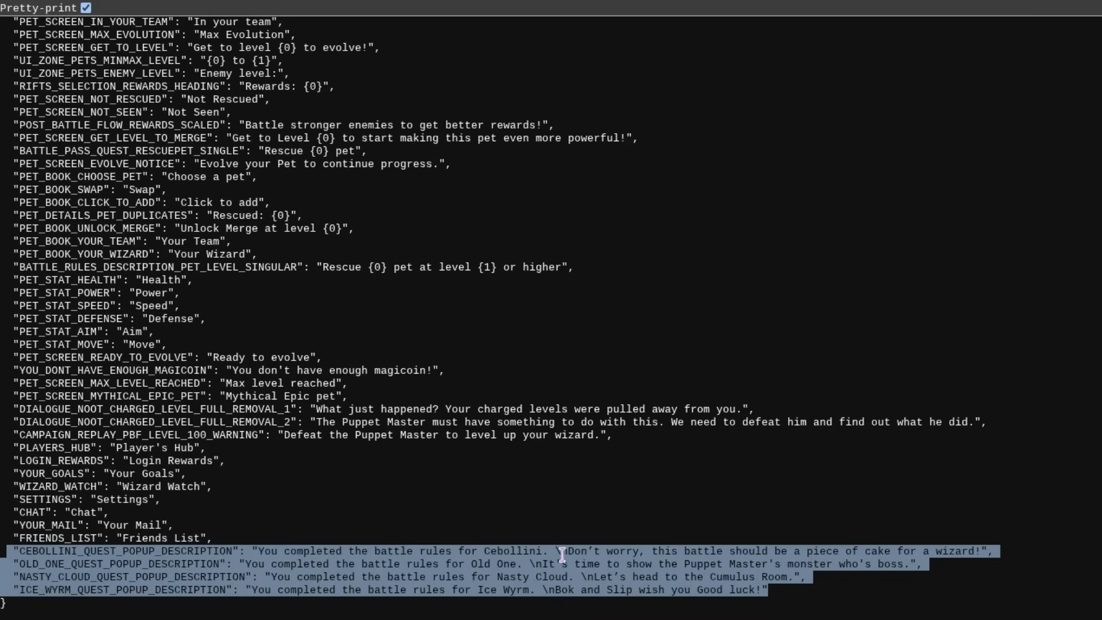
mouse_move(693, 572)
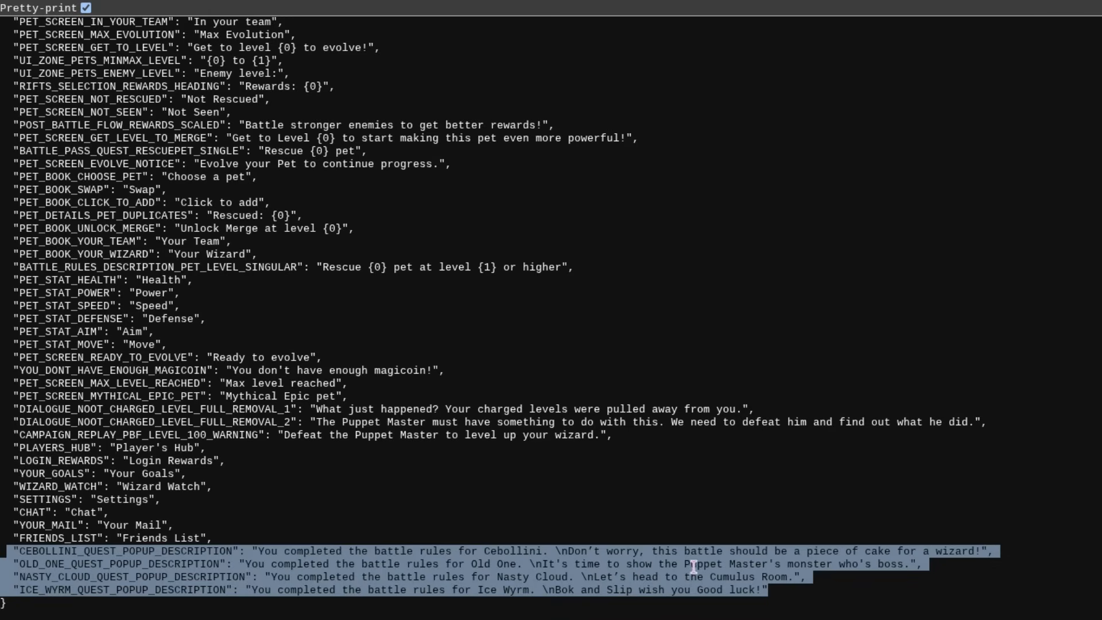
mouse_move(483, 580)
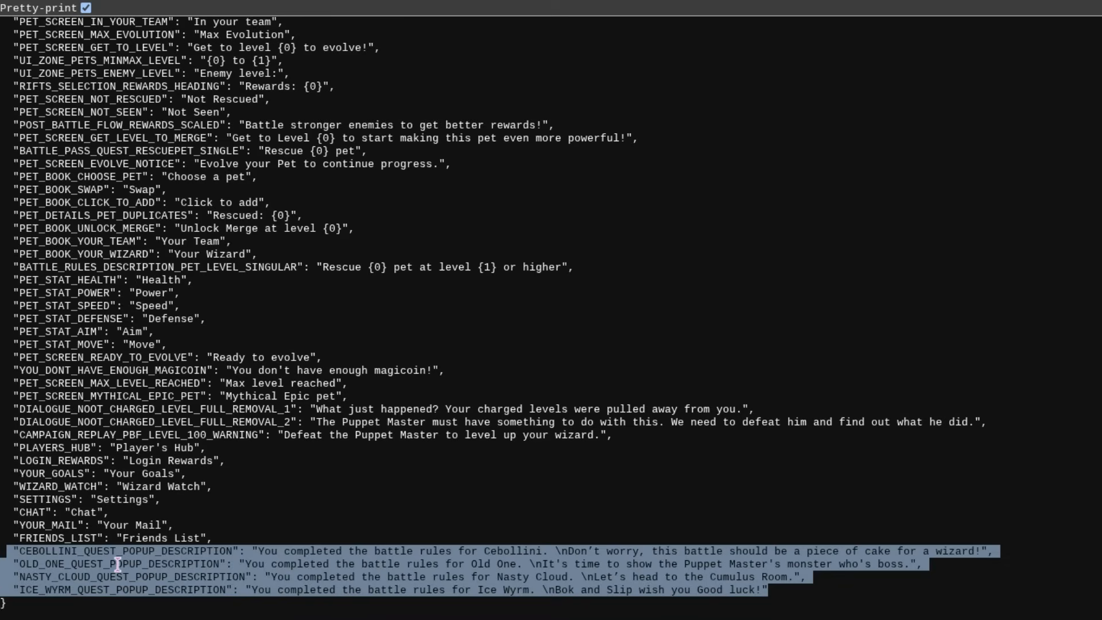
mouse_move(206, 563)
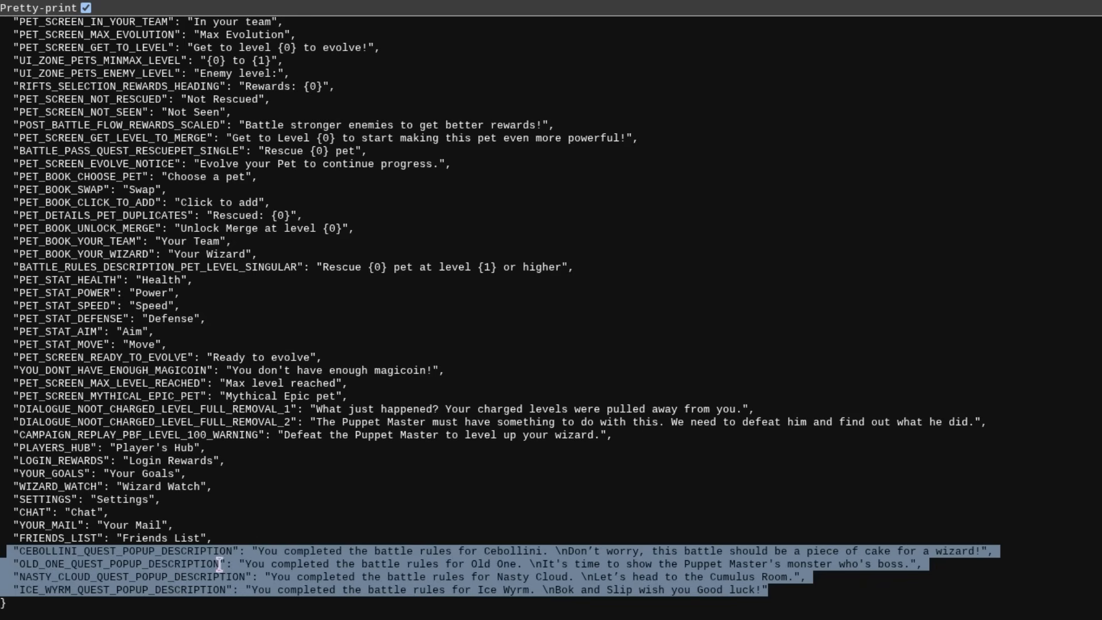
mouse_move(142, 576)
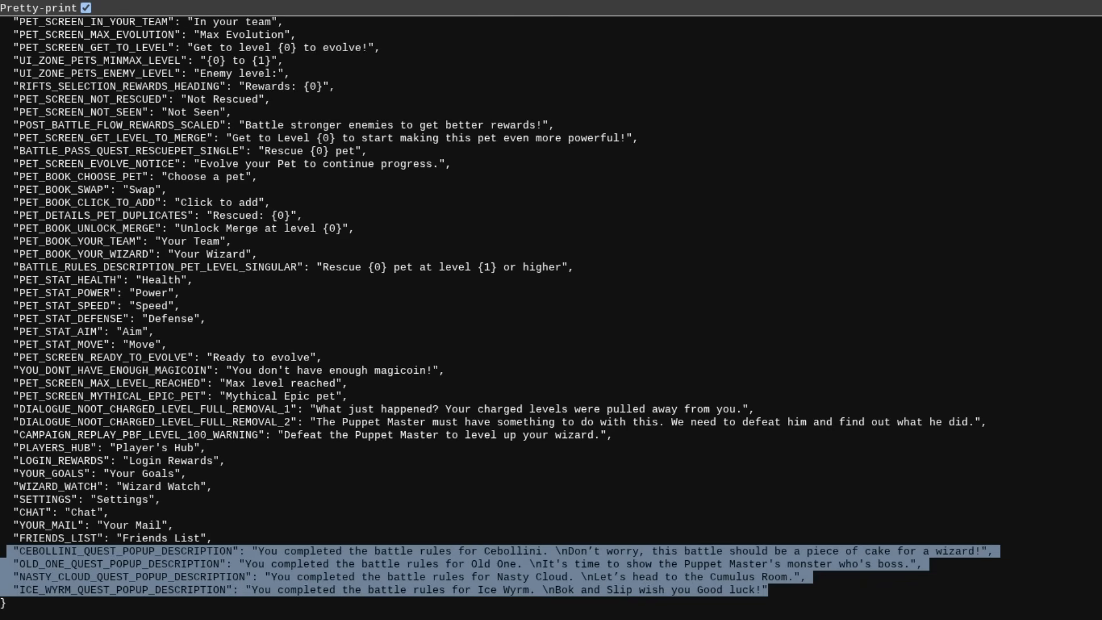
mouse_move(657, 477)
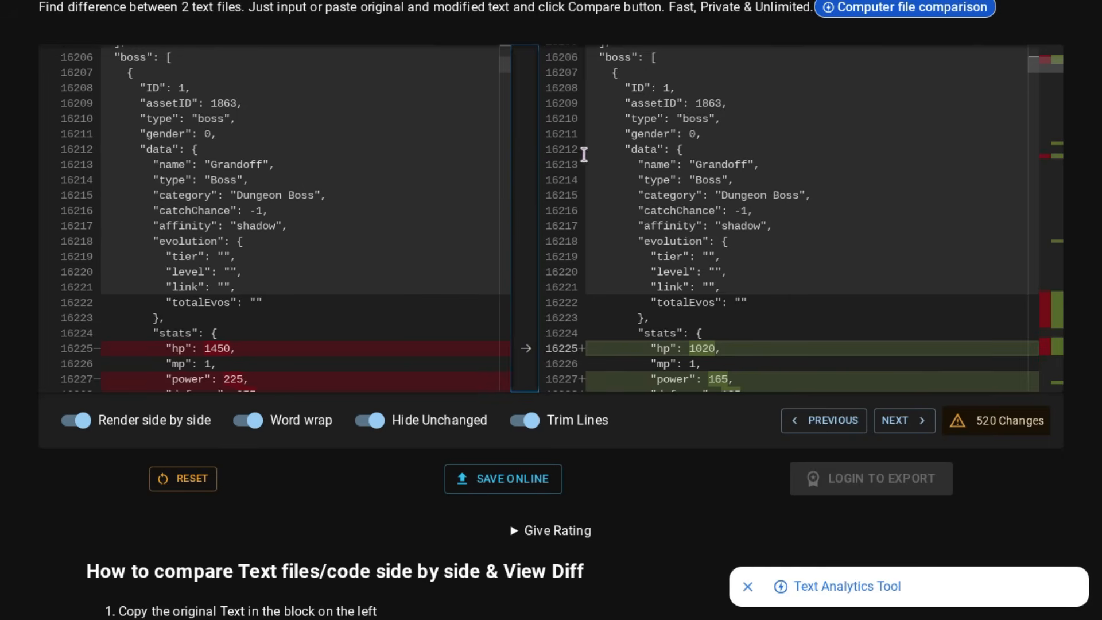
mouse_move(811, 213)
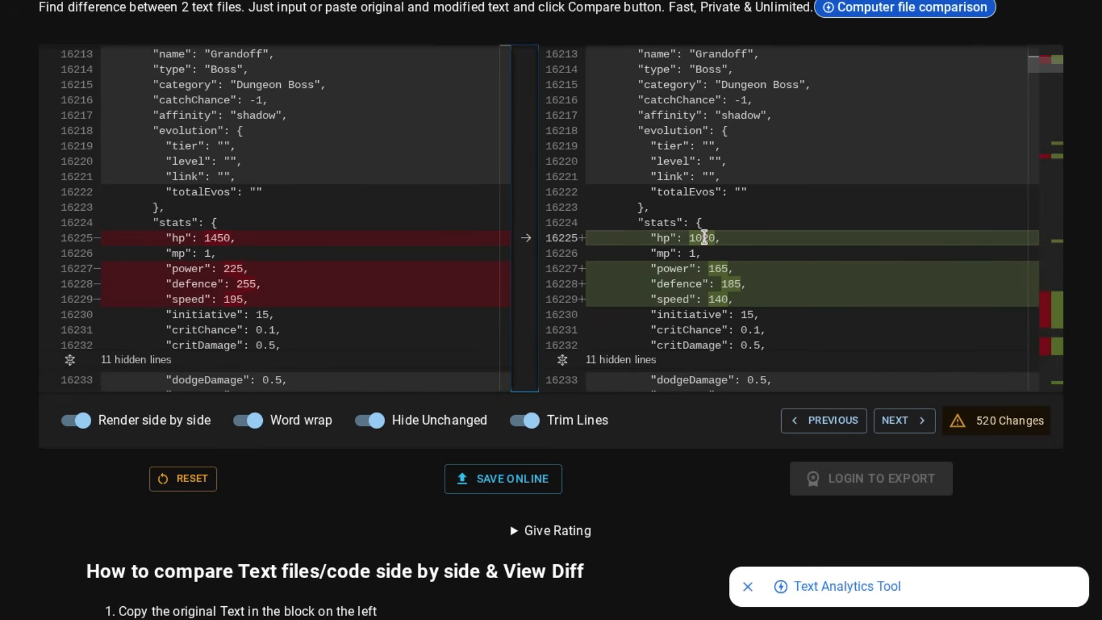
mouse_move(803, 291)
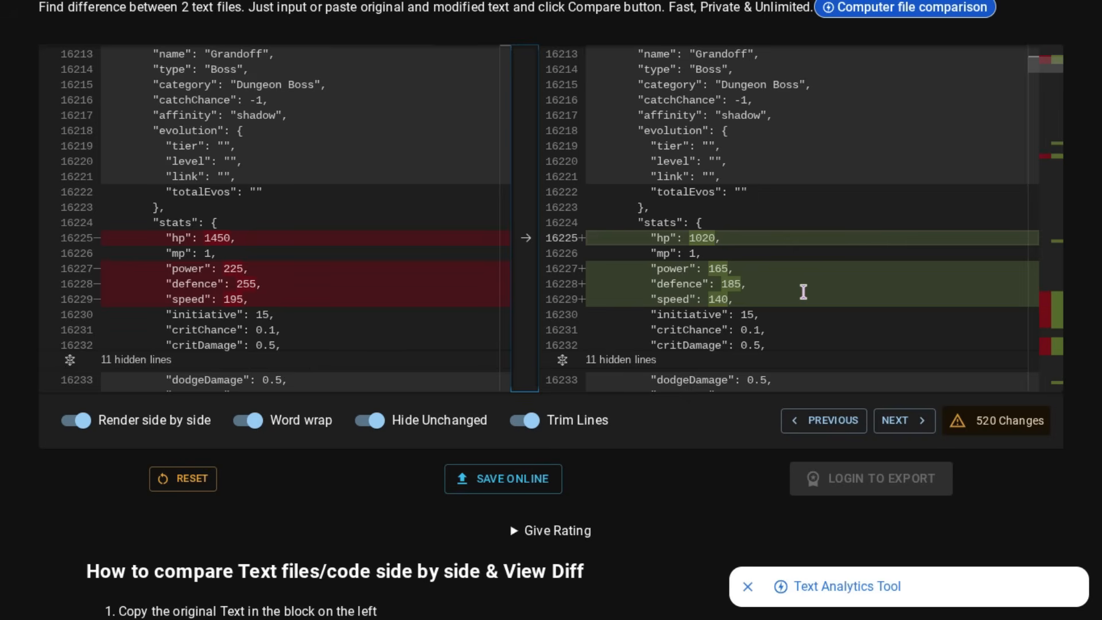
mouse_move(147, 218)
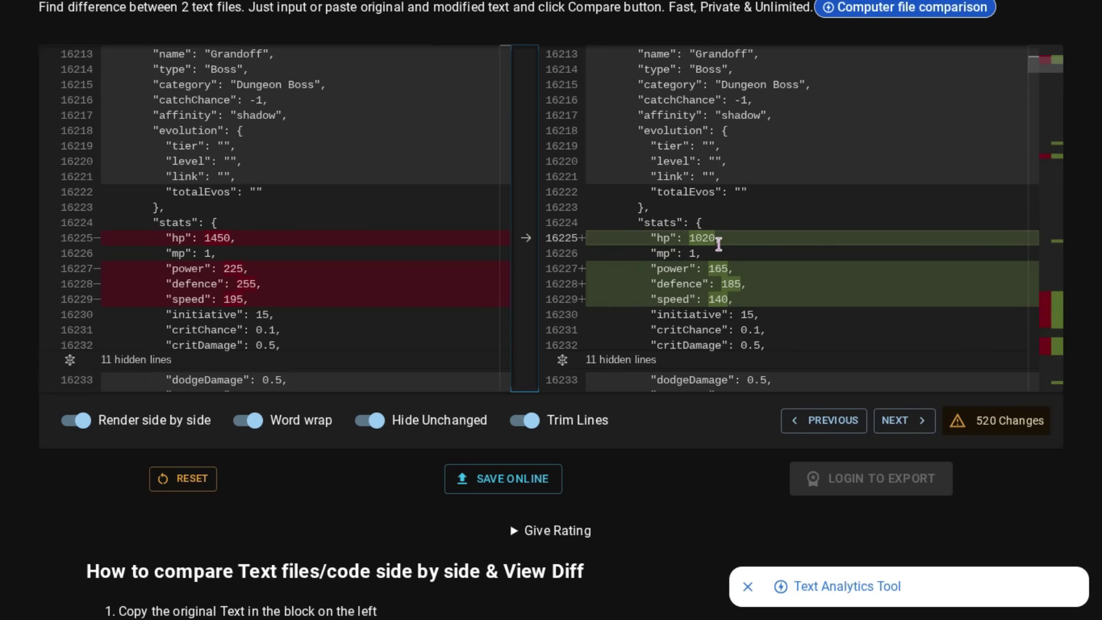
mouse_move(800, 266)
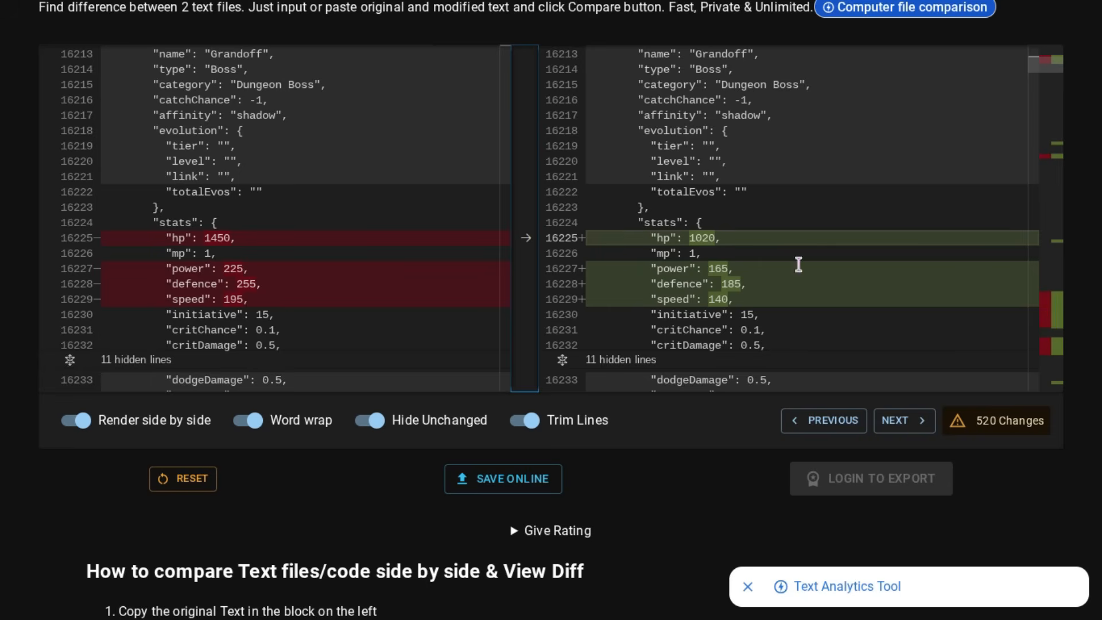
mouse_move(791, 279)
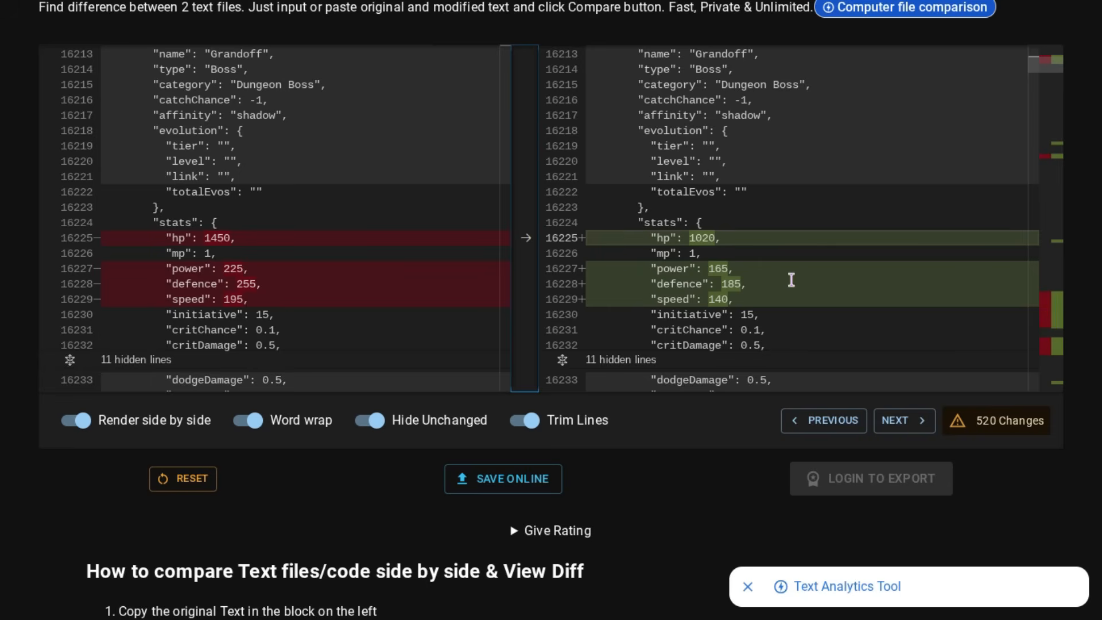
mouse_move(905, 420)
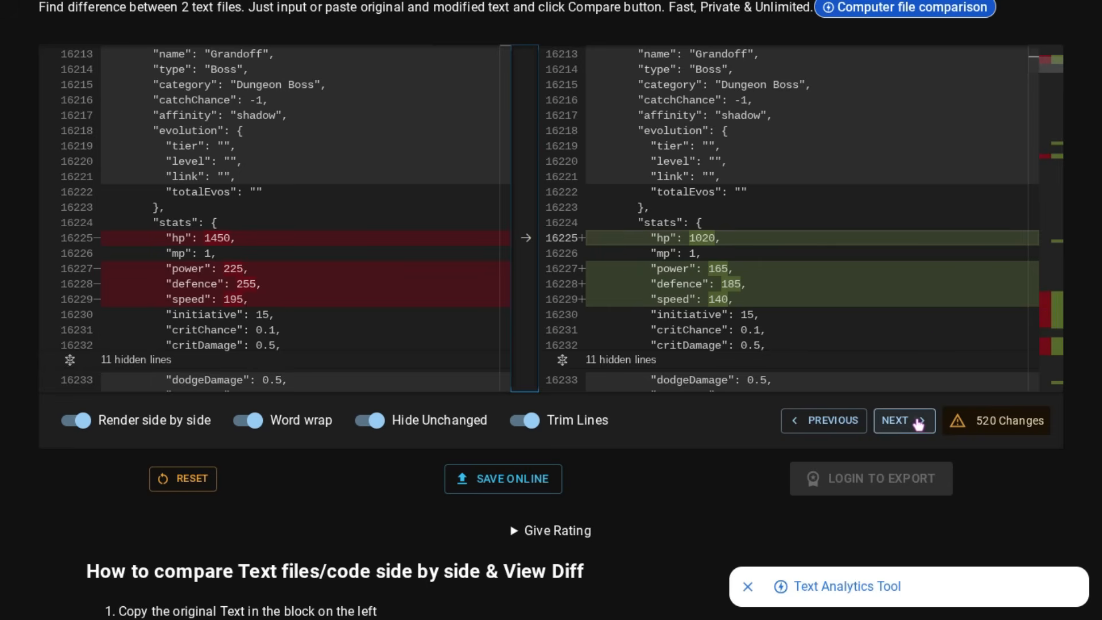
Step from Grandoff's lowered stats through its spell levels cut to 1, reaching Mira Shade.
click(905, 420)
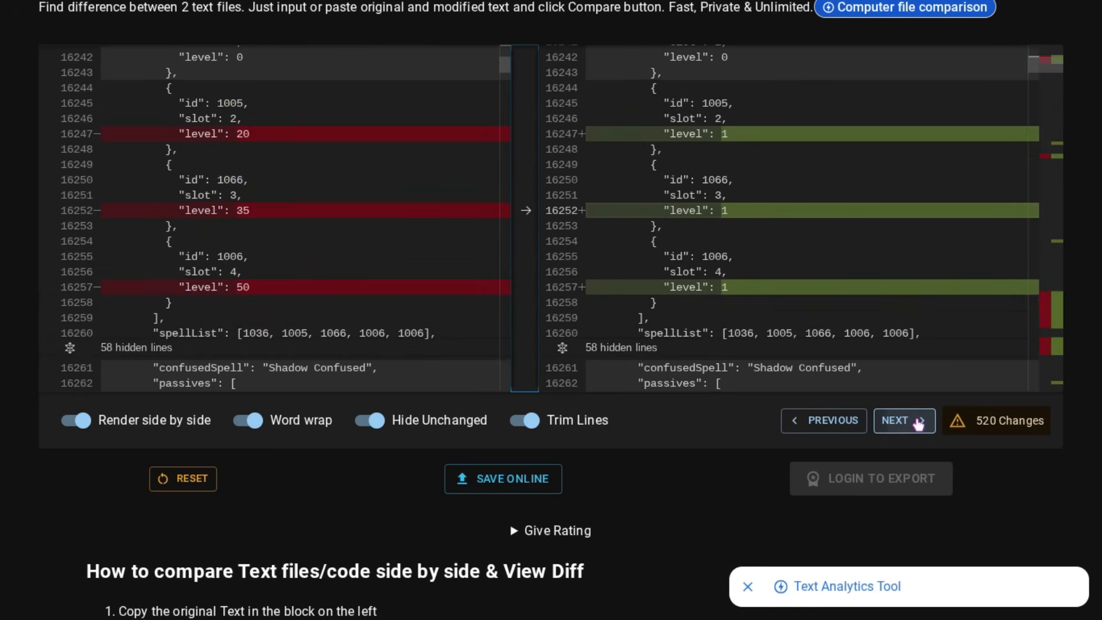
click(904, 420)
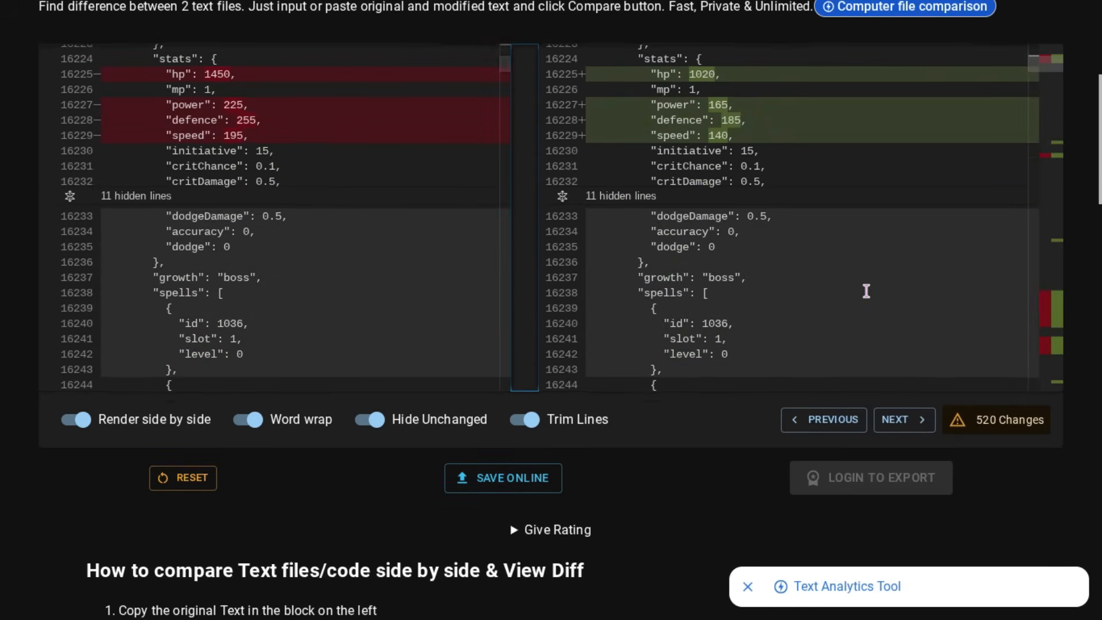
click(904, 421)
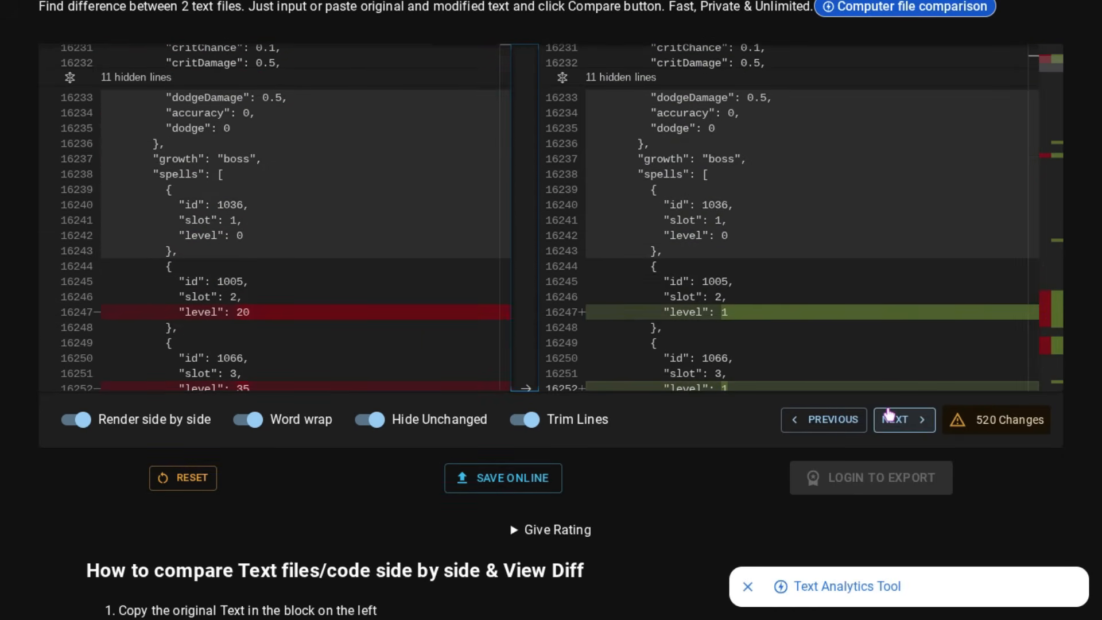
click(905, 420)
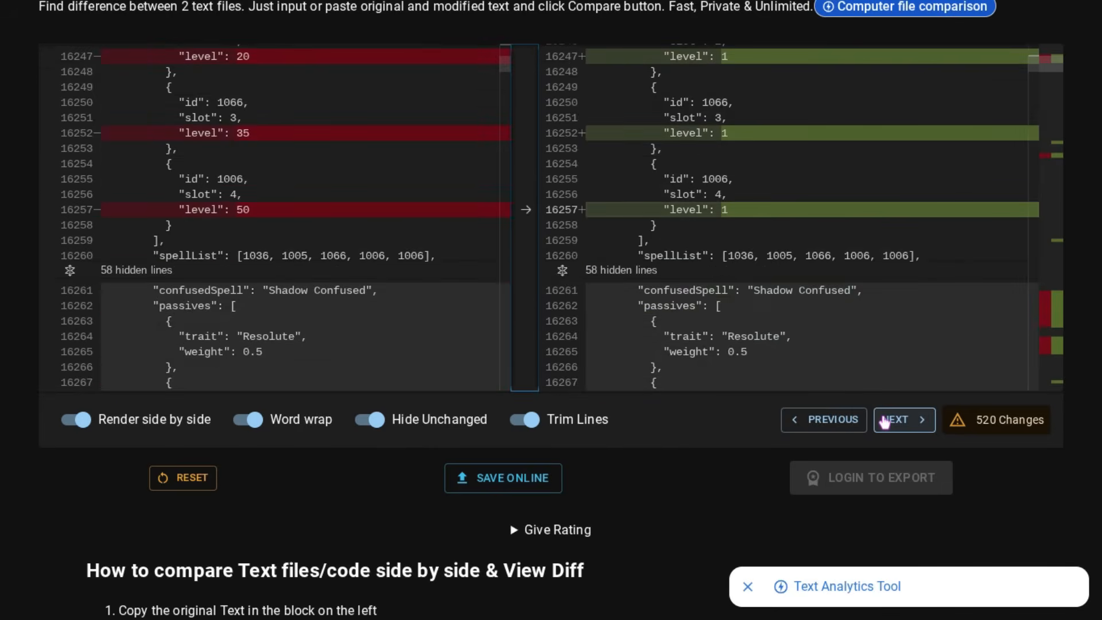
click(905, 420)
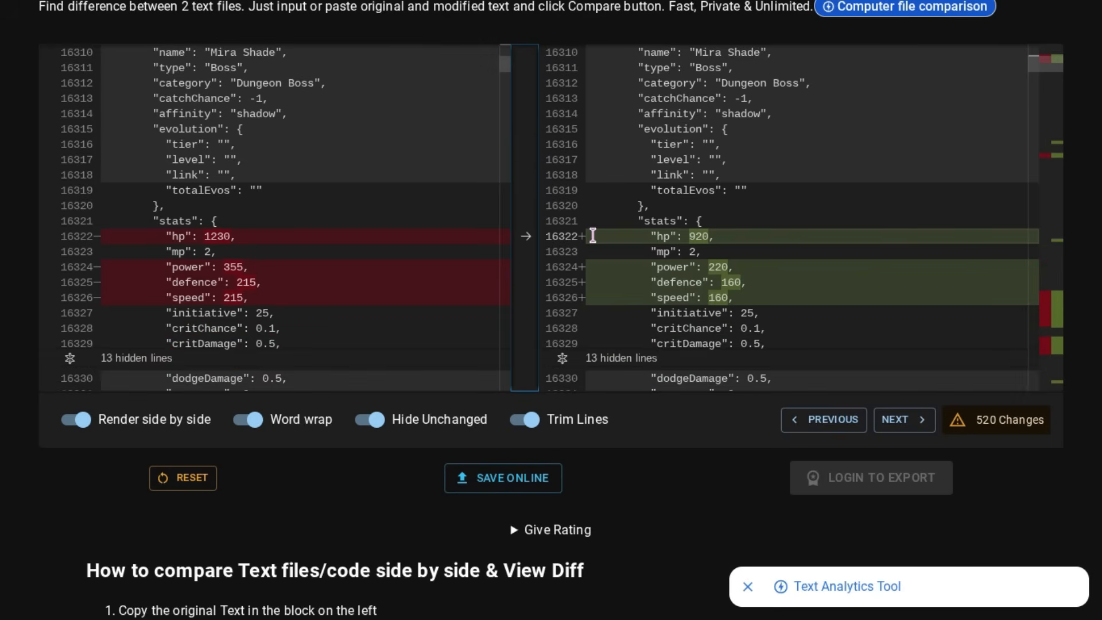
mouse_move(526, 262)
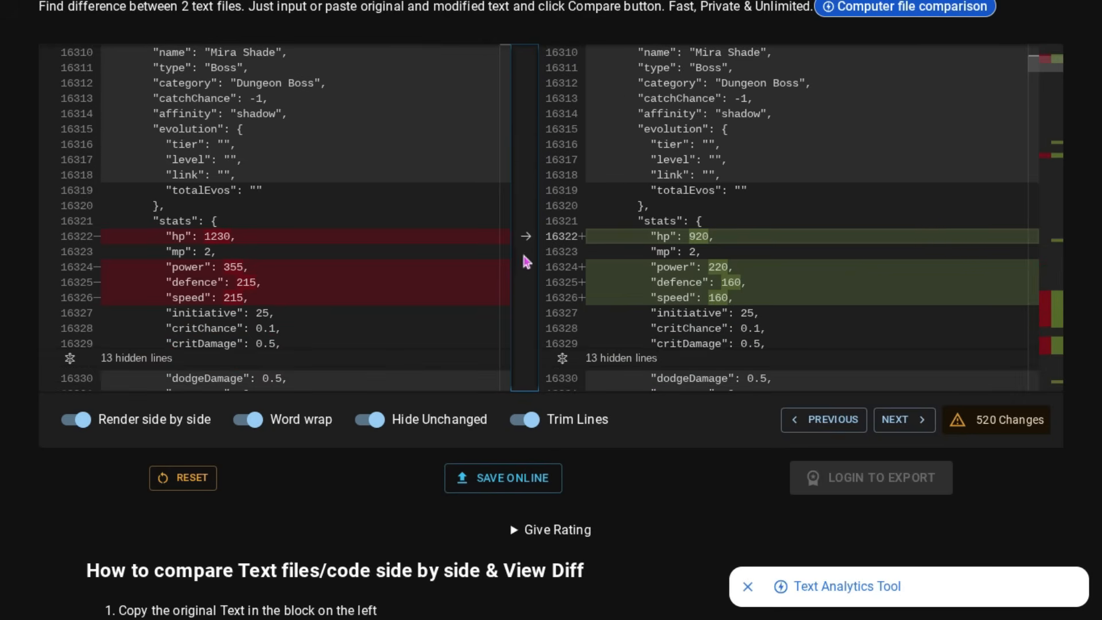
mouse_move(805, 282)
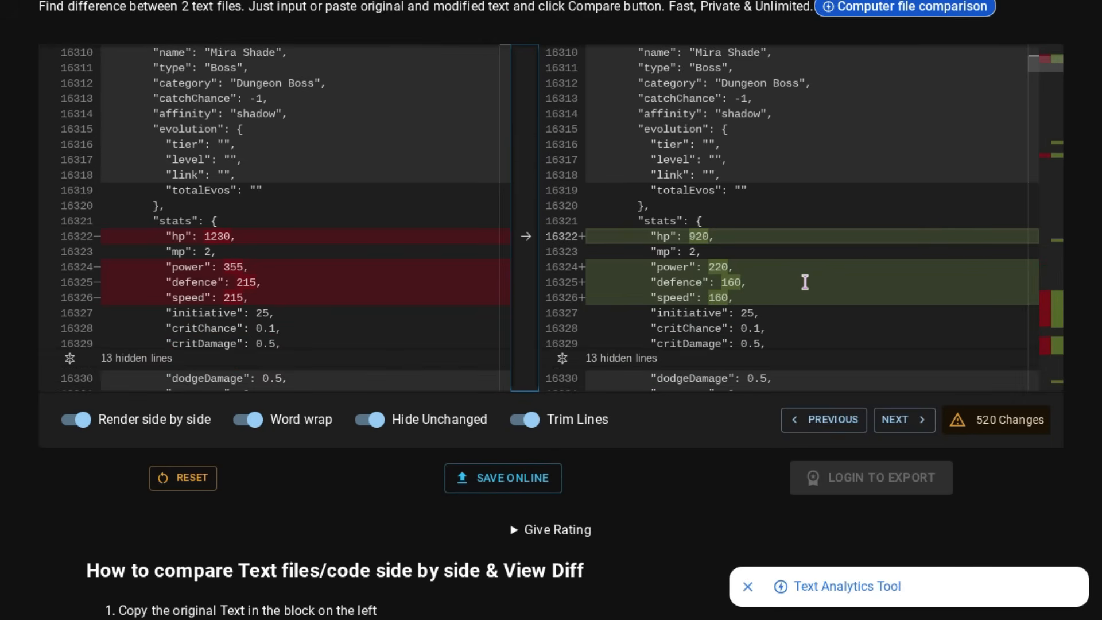
mouse_move(864, 321)
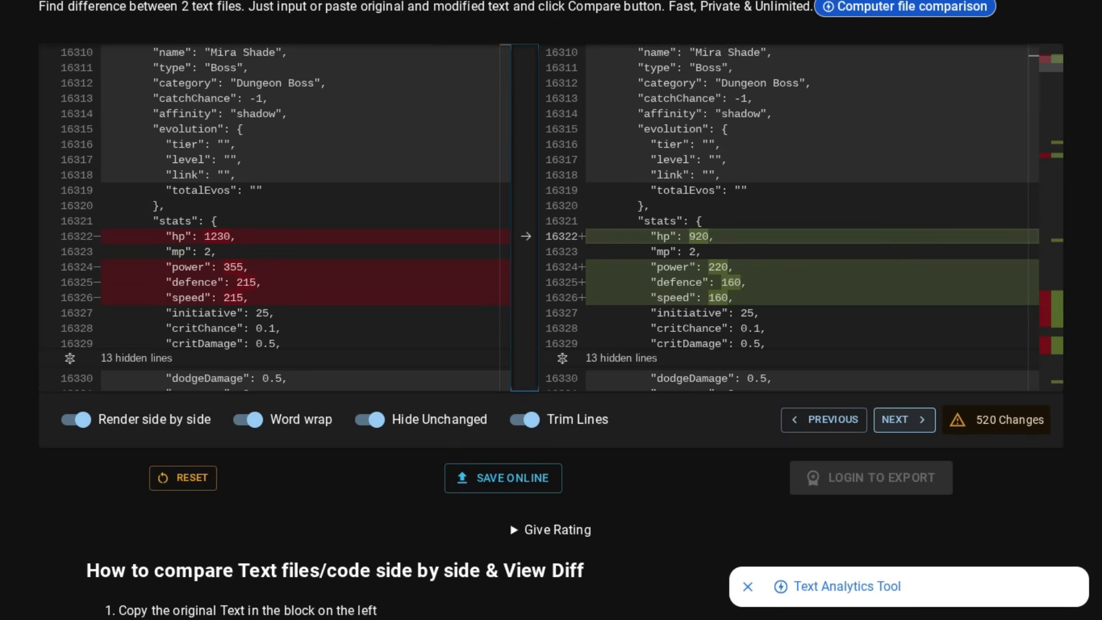
Review Mira Shade's spell levels cut to 1, then advance to the storm Zone Boss's stats.
click(904, 420)
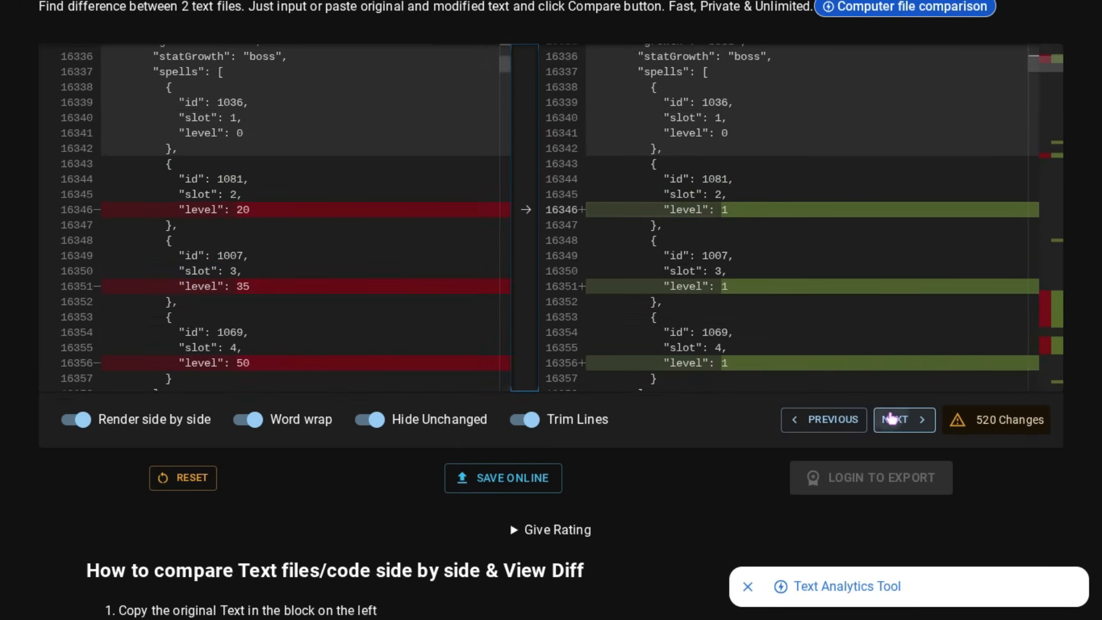
scroll(down, 3)
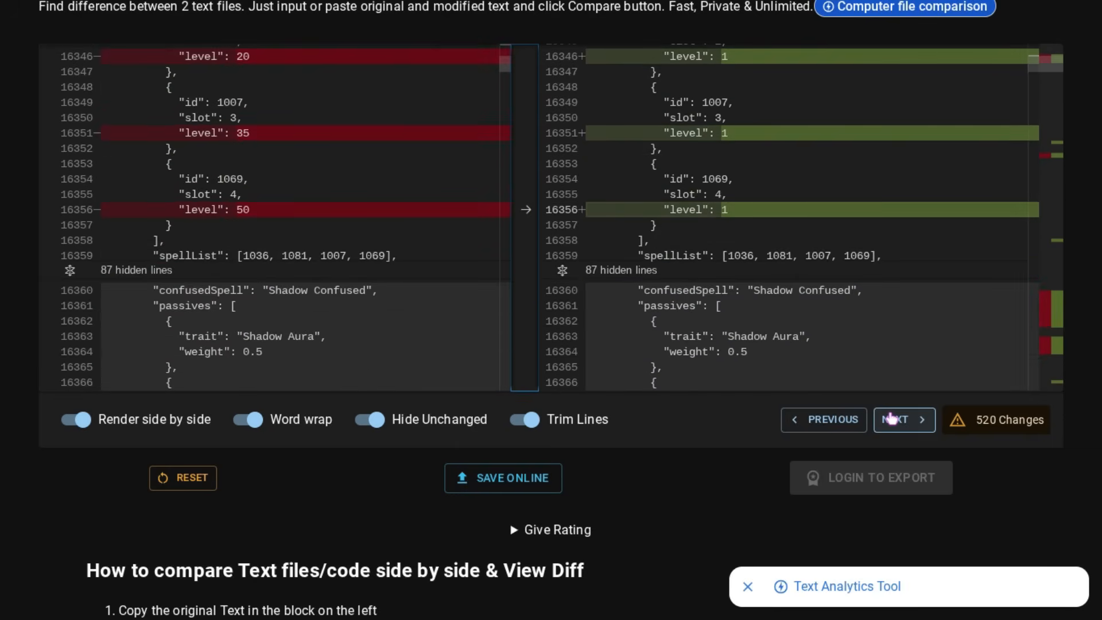
click(905, 420)
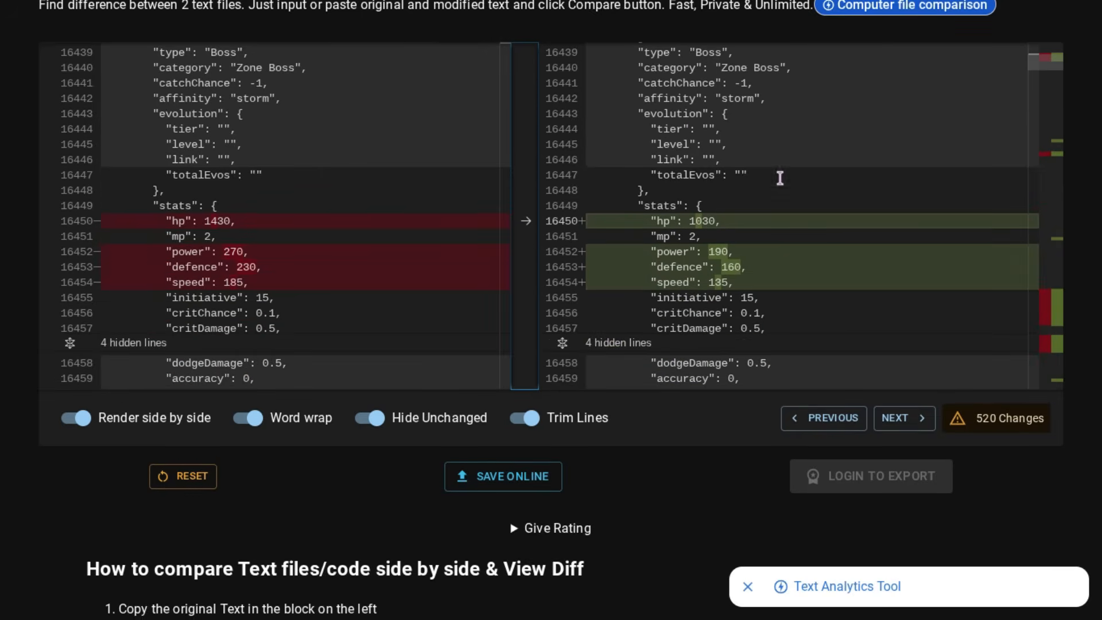
mouse_move(904, 416)
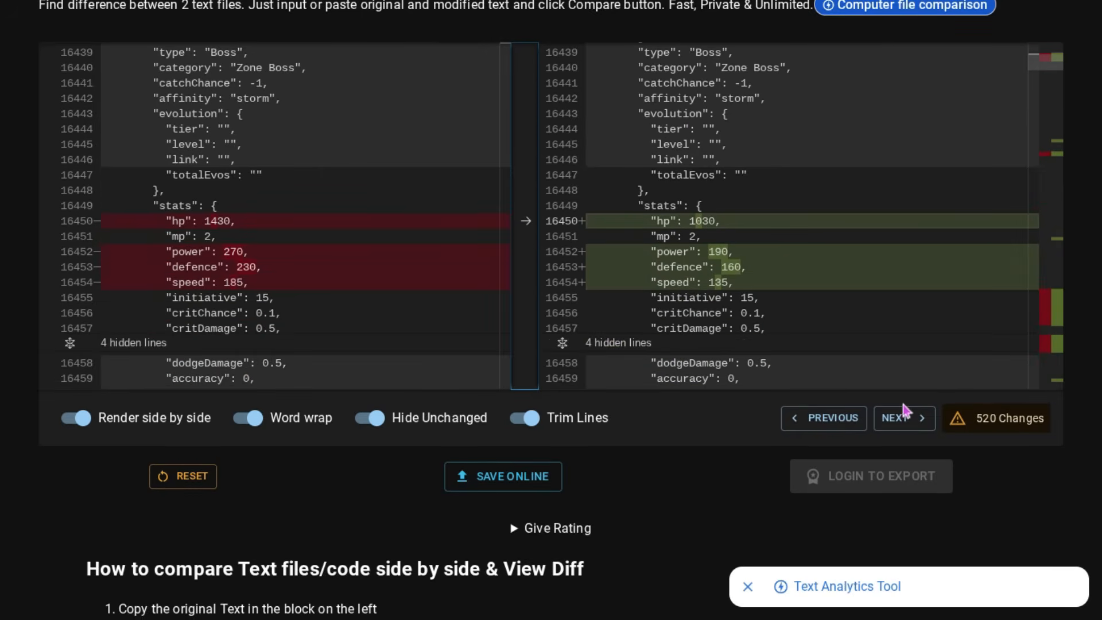
Step through the storm and fire Zone Bosses' reduced stats and changed spells to the plant boss.
click(905, 418)
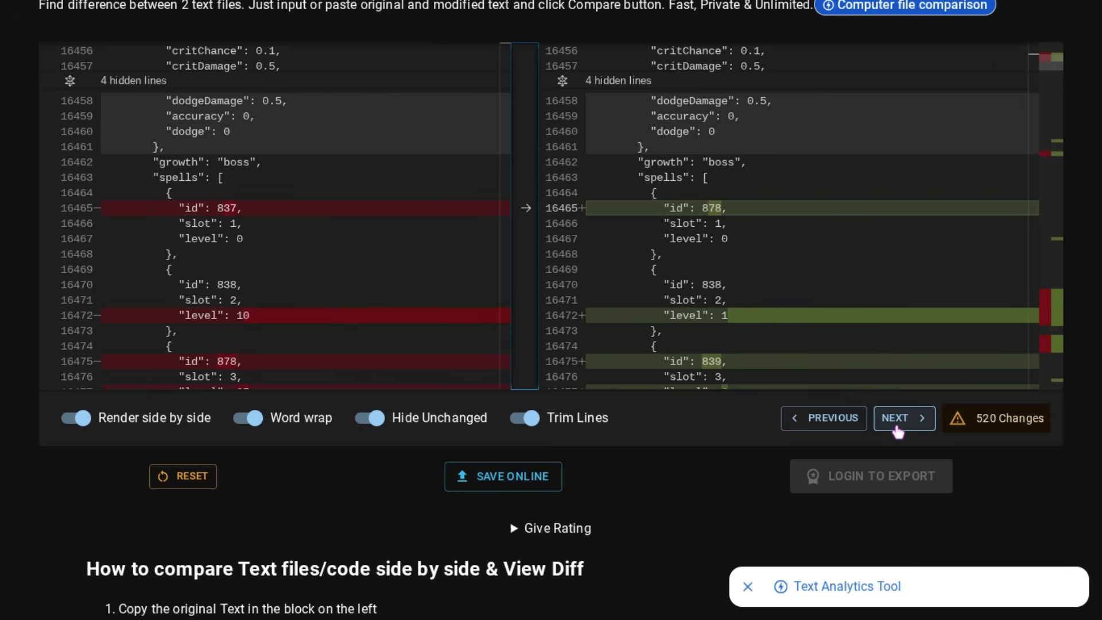
click(904, 418)
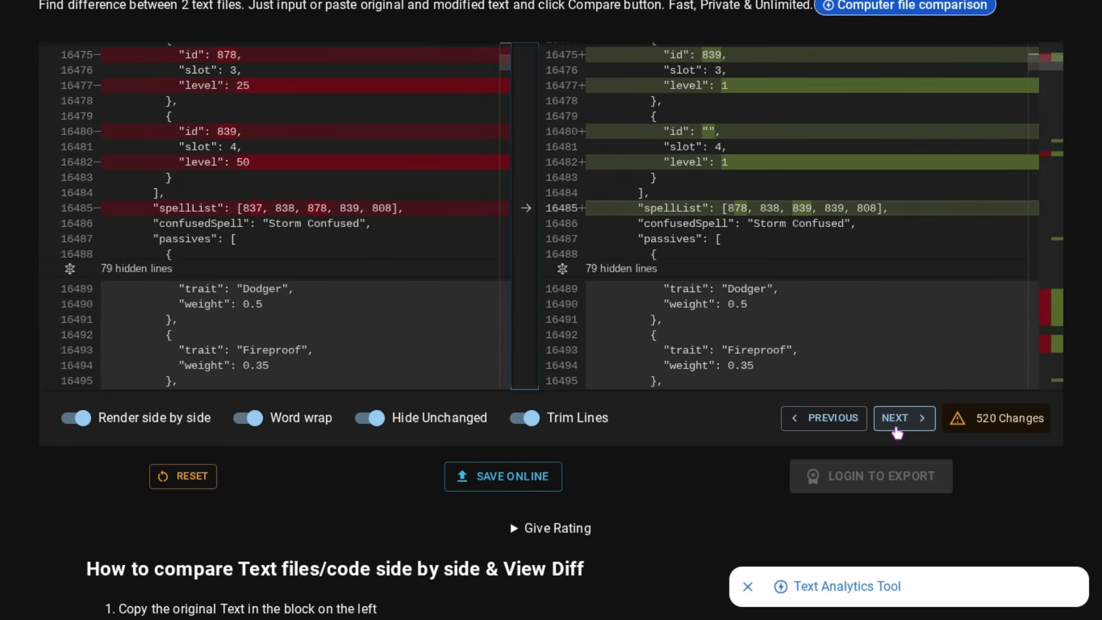
click(903, 418)
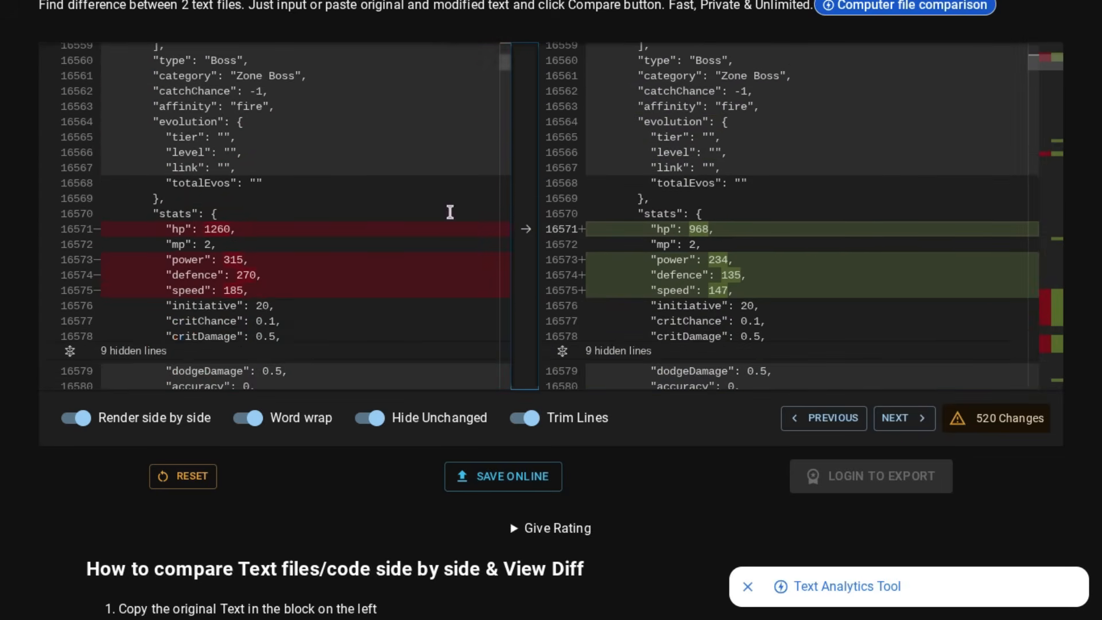
mouse_move(847, 383)
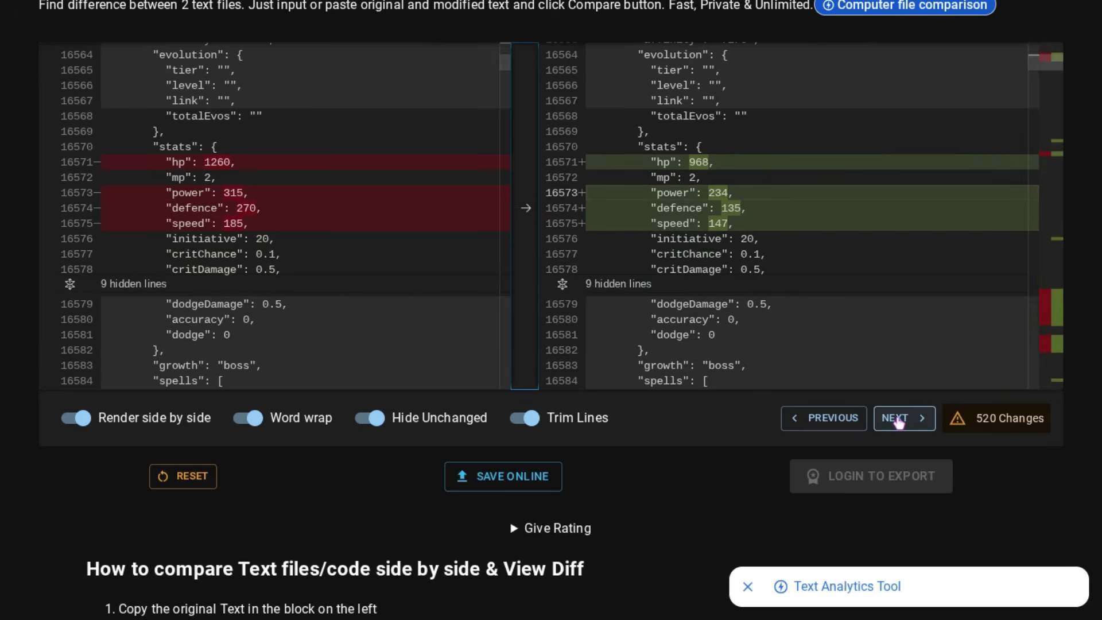
click(905, 418)
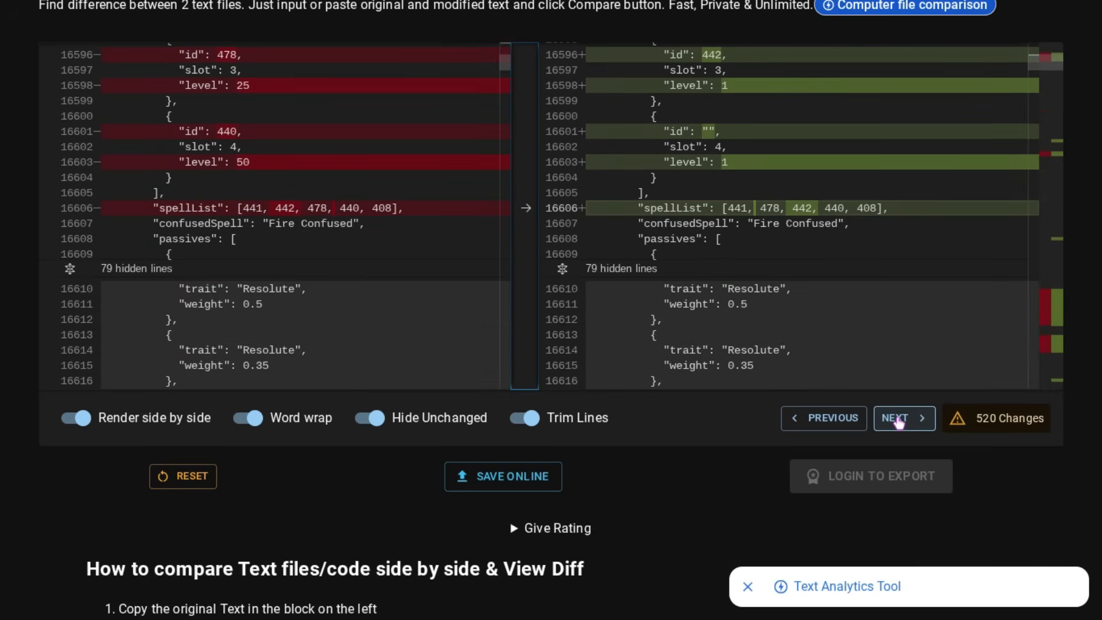
click(903, 417)
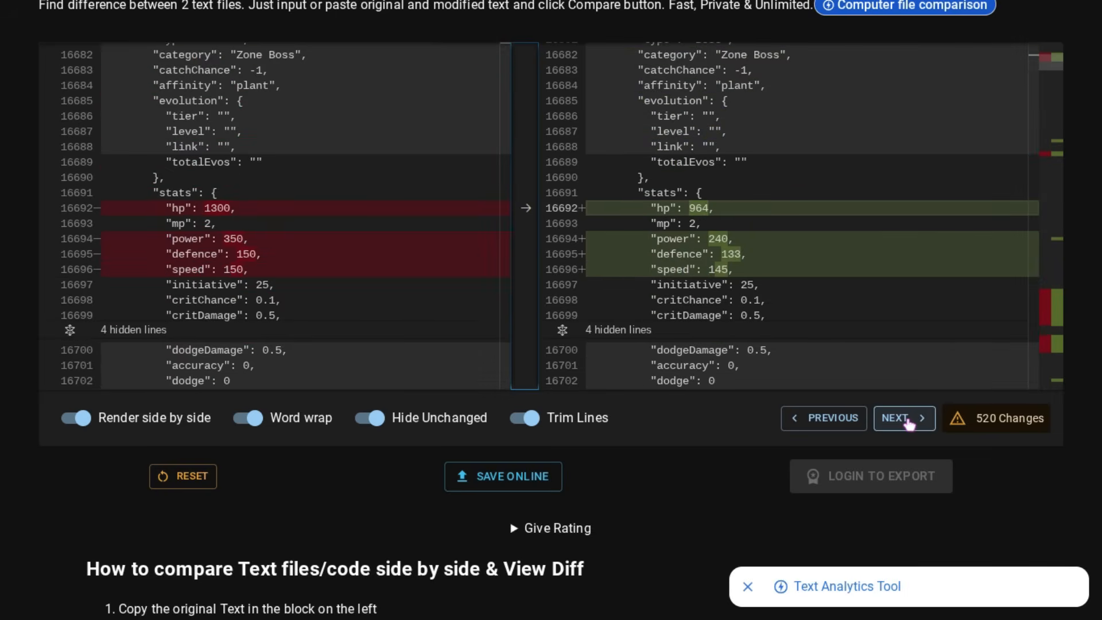
click(904, 418)
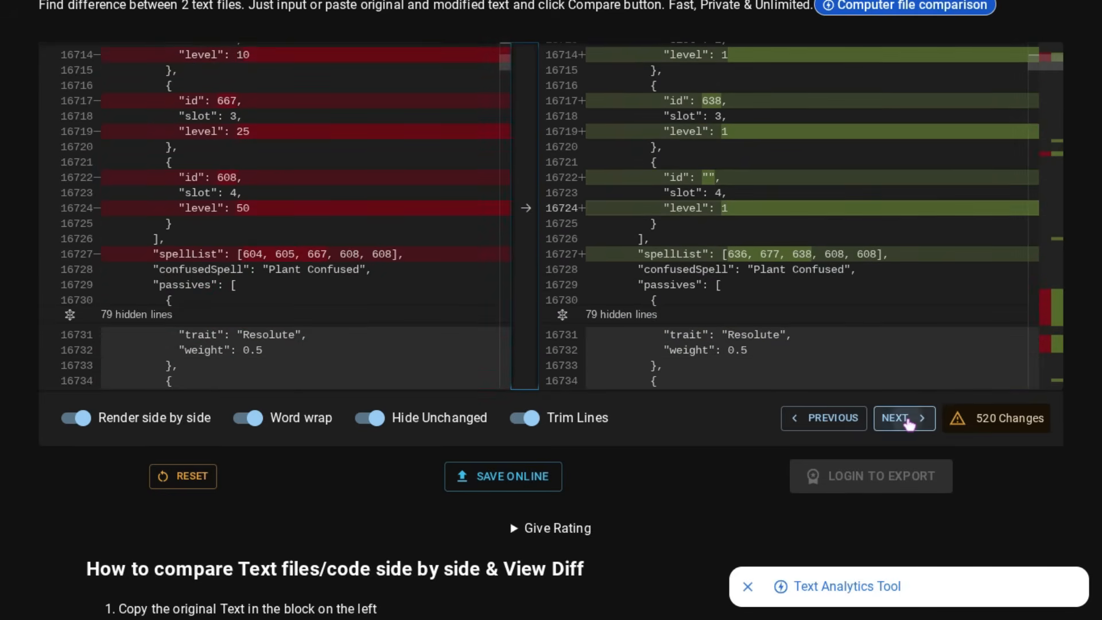
Step through the water and ice Zone Bosses' stat and spell cuts, reaching Pippet's lowered stats.
click(904, 418)
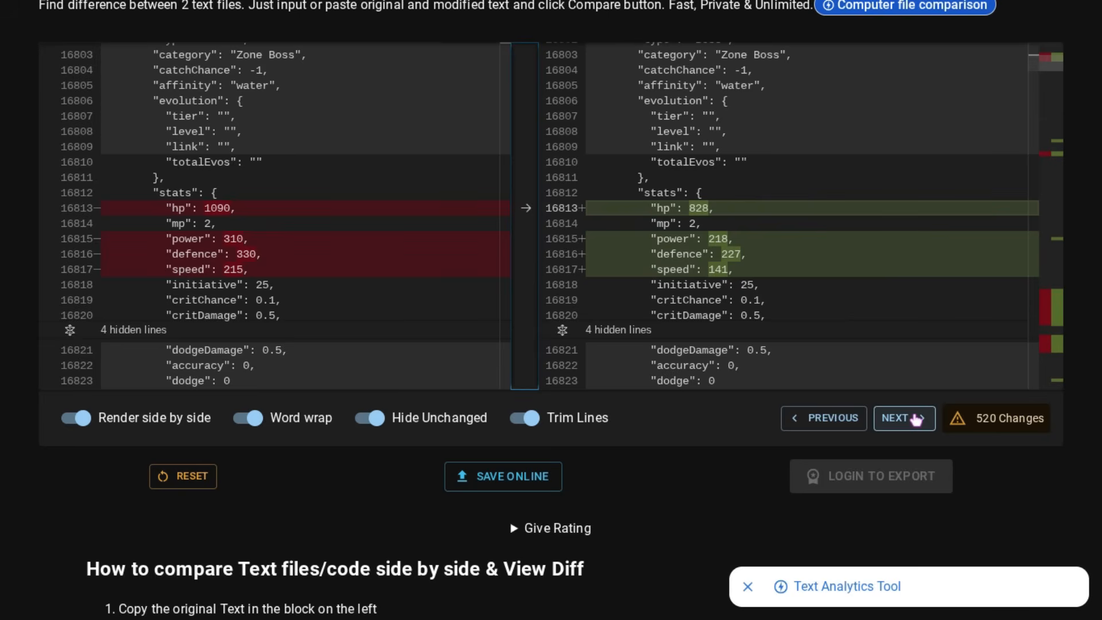
click(903, 418)
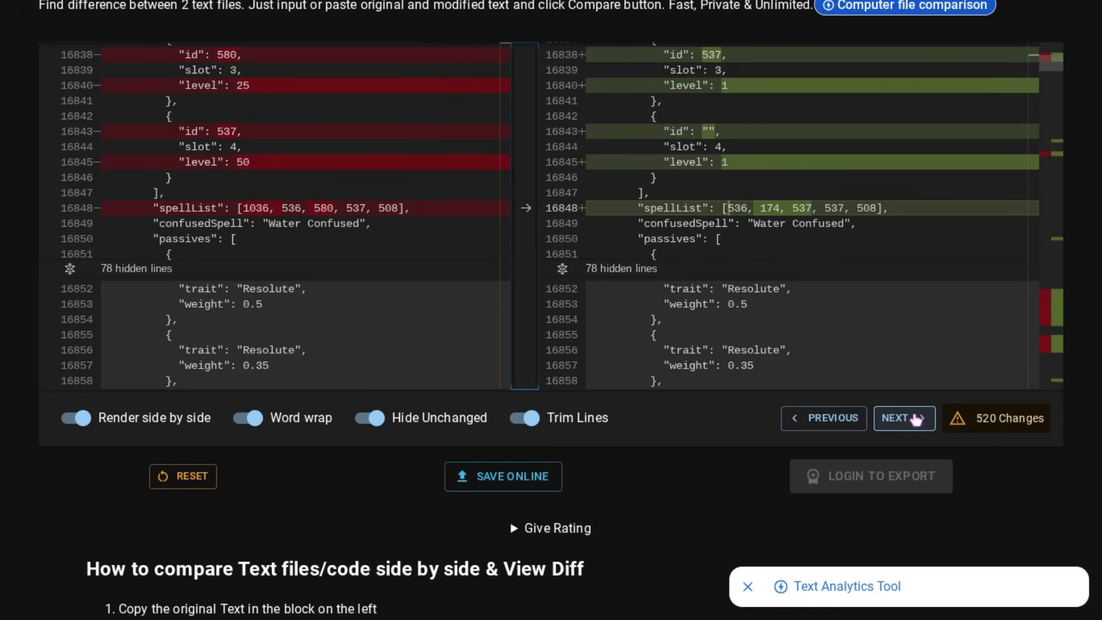
click(904, 418)
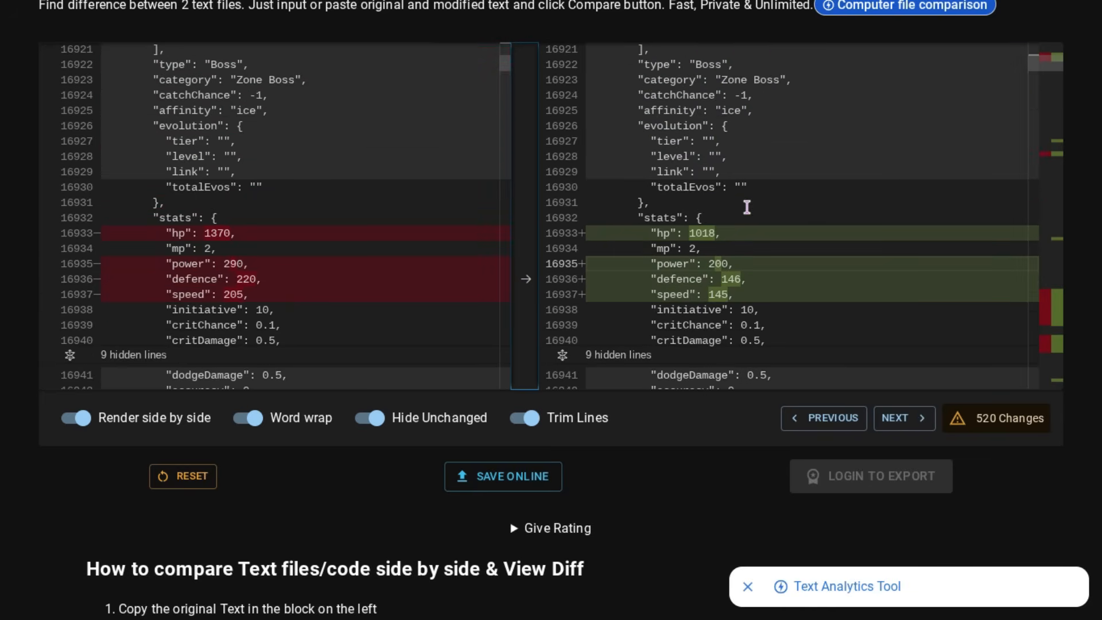
click(905, 418)
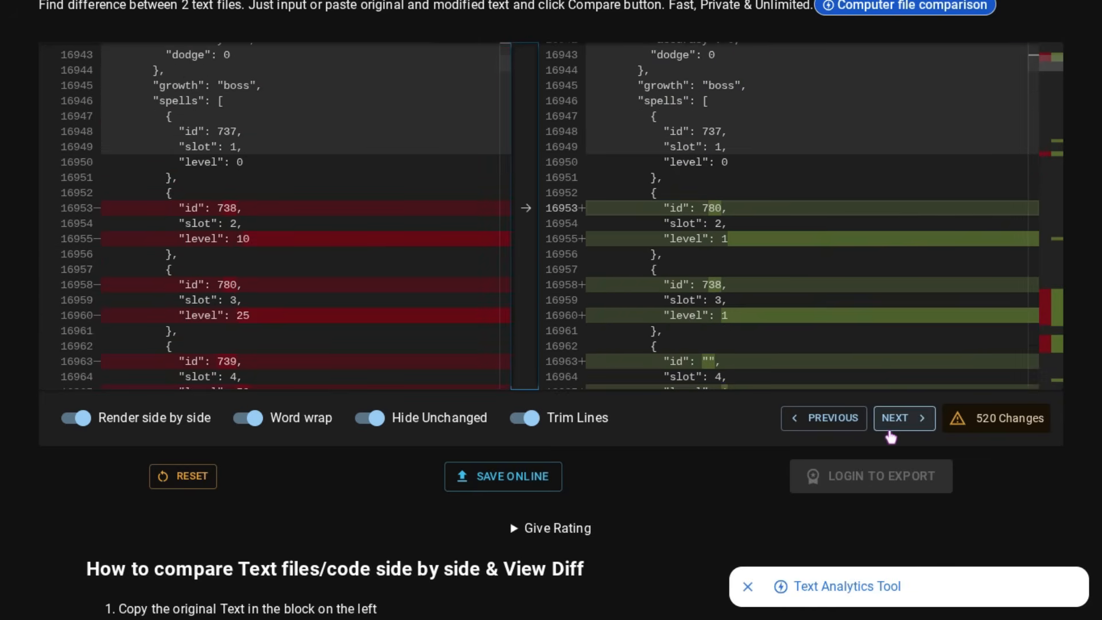
click(904, 418)
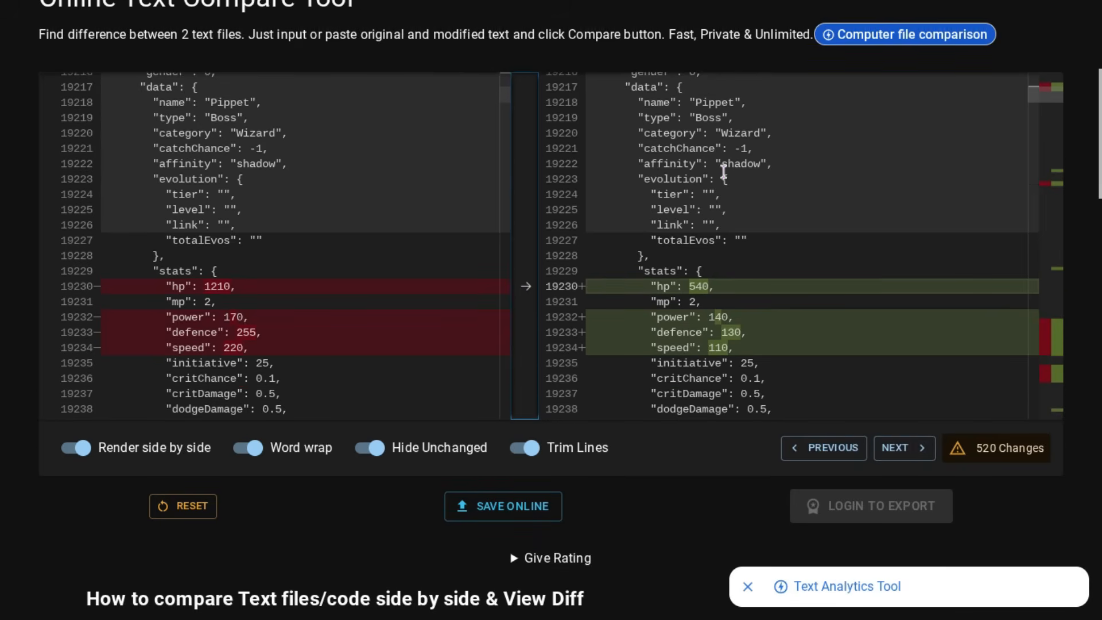
mouse_move(701, 244)
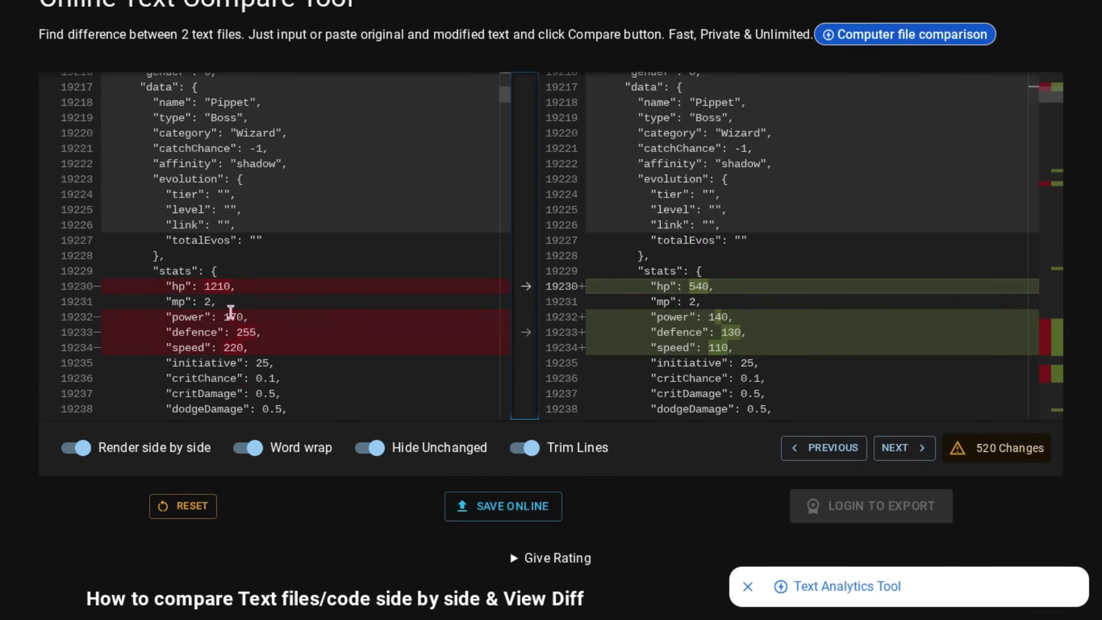
mouse_move(916, 317)
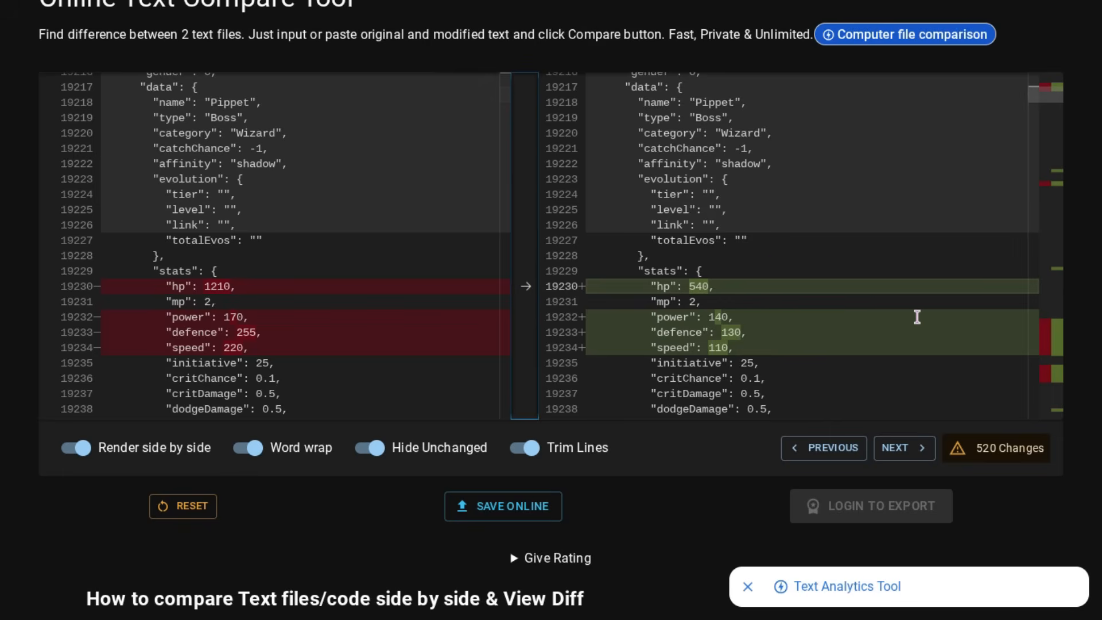
mouse_move(787, 349)
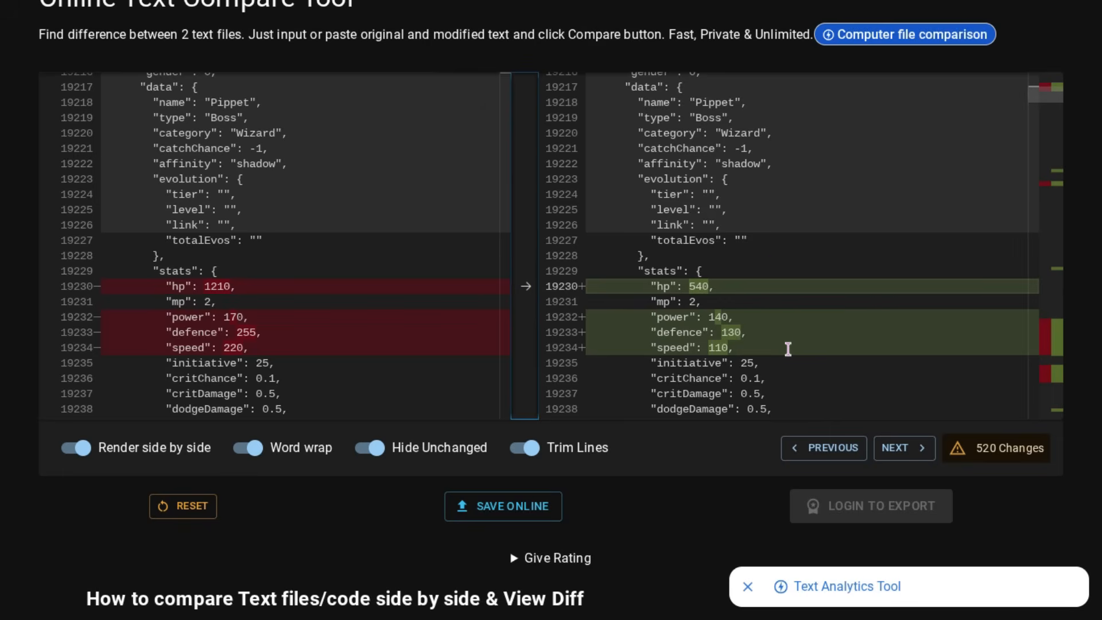
mouse_move(856, 313)
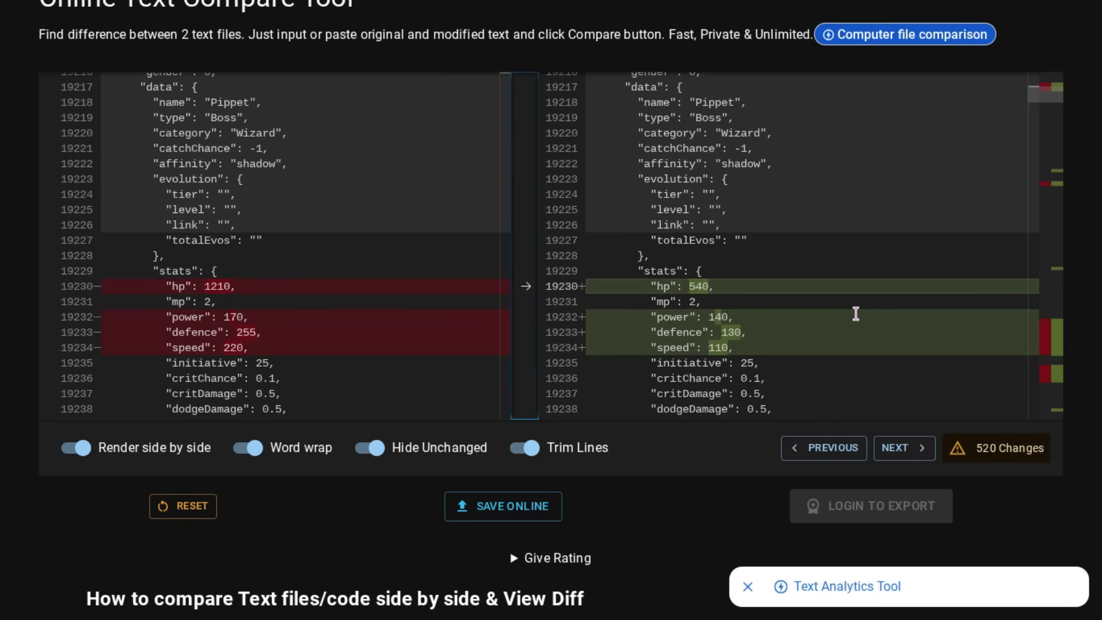
Review Pippet's statGrowth change to 'pippet' and a spell level cut from 8 to 1.
click(905, 448)
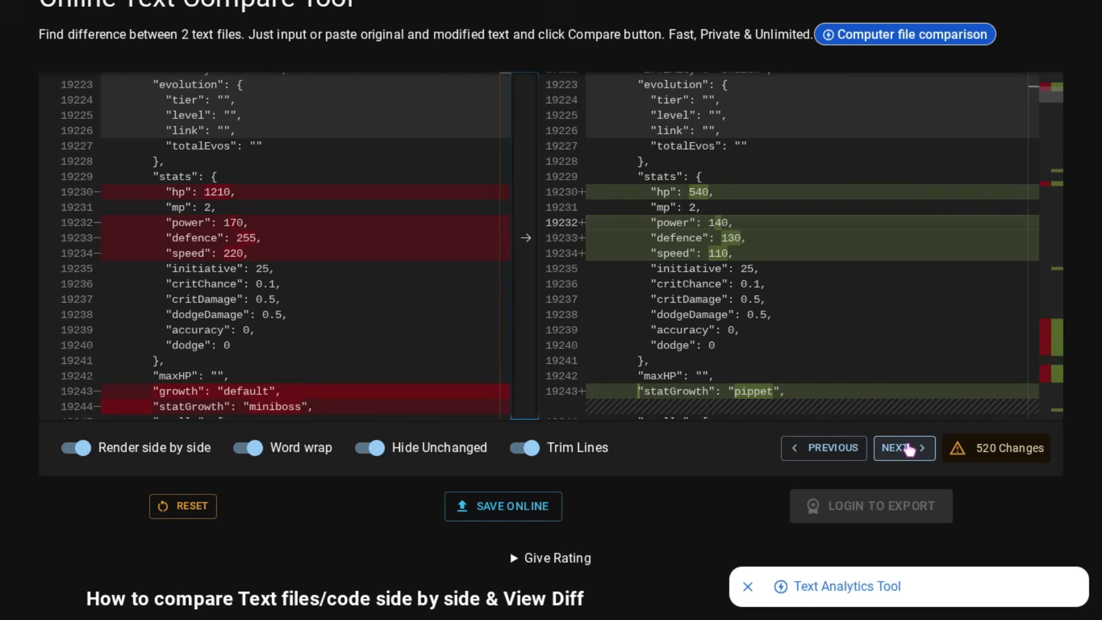
click(905, 448)
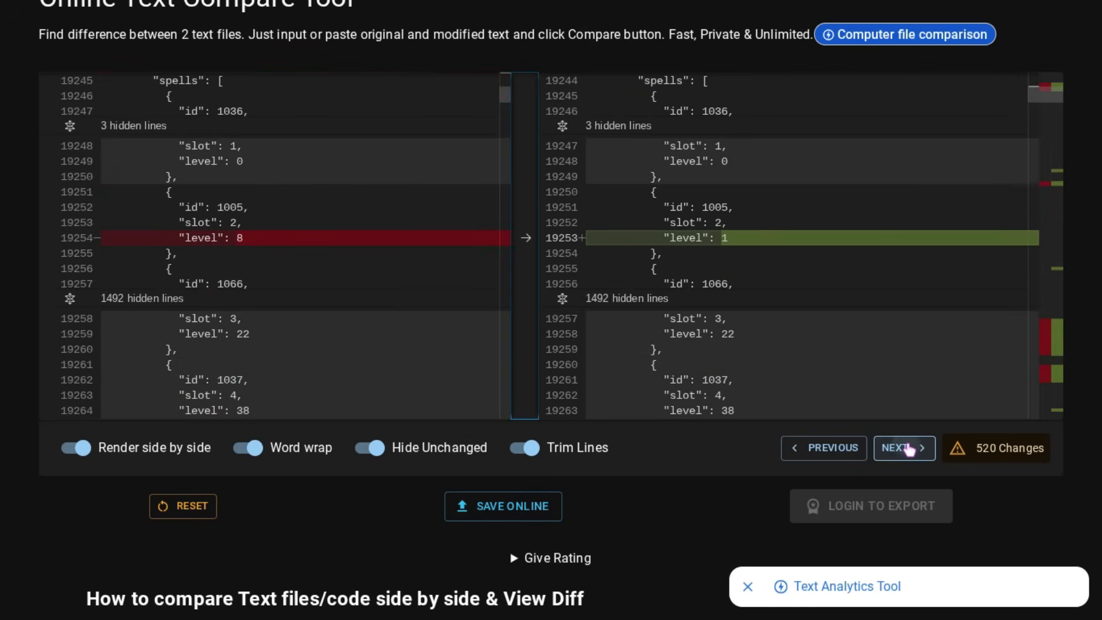
Step through the Illusion Ice Wyrm, fire and storm final bosses' stat cuts past Hollow Jack.
click(904, 448)
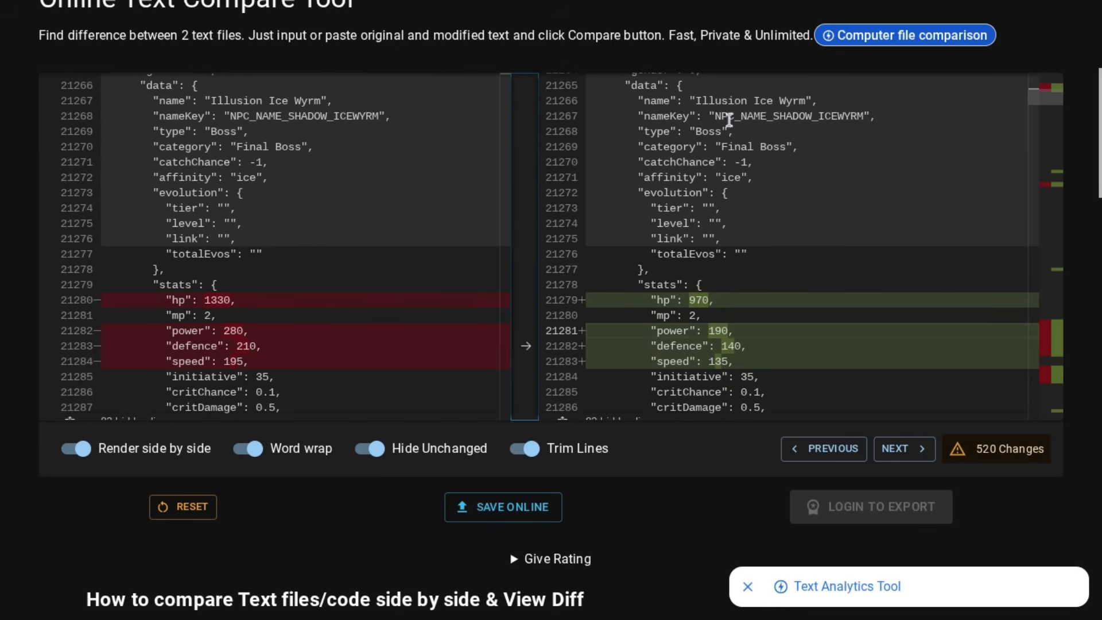
mouse_move(822, 128)
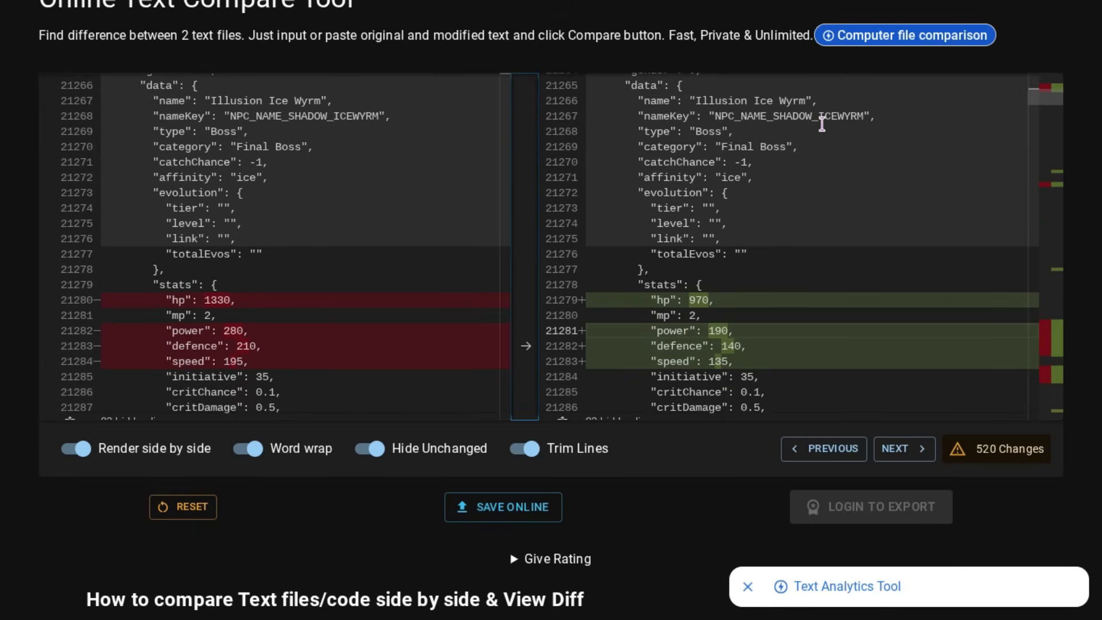
mouse_move(792, 166)
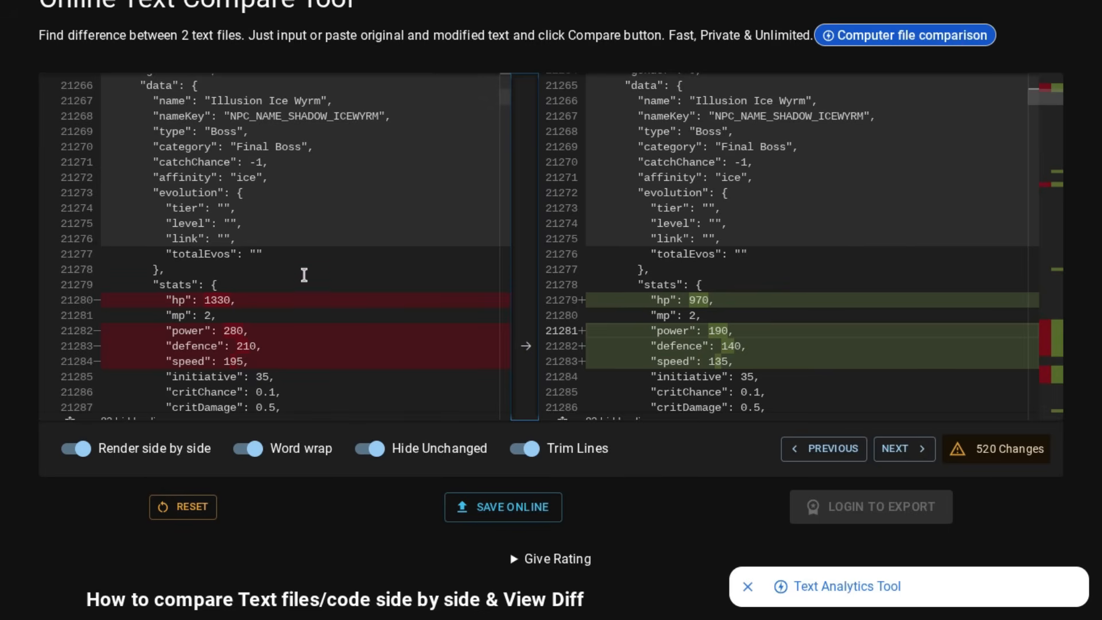
click(903, 449)
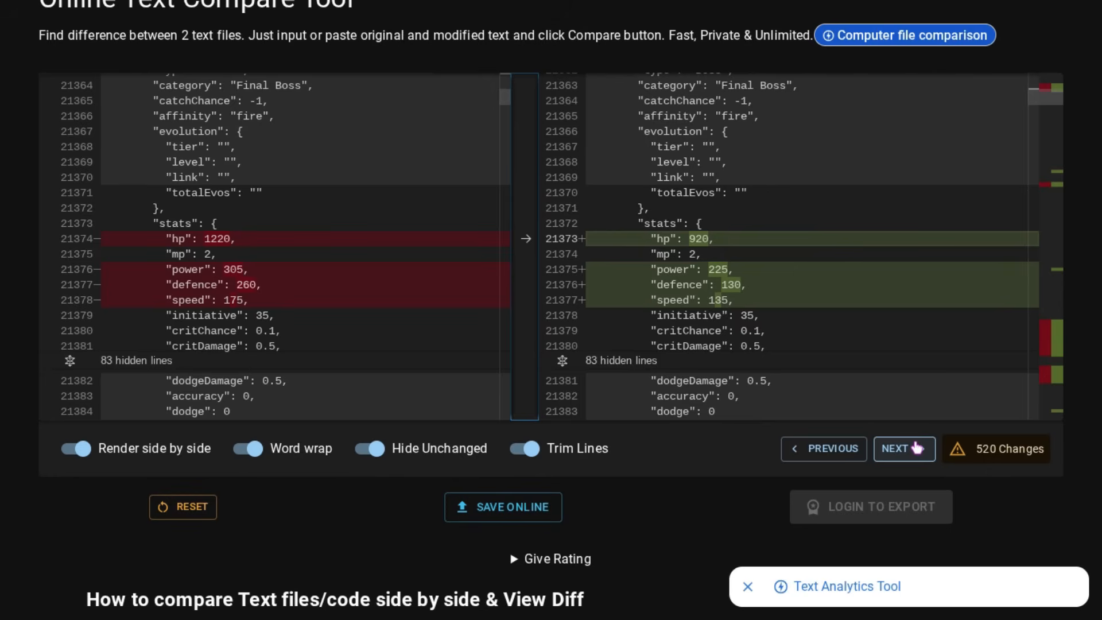
click(904, 449)
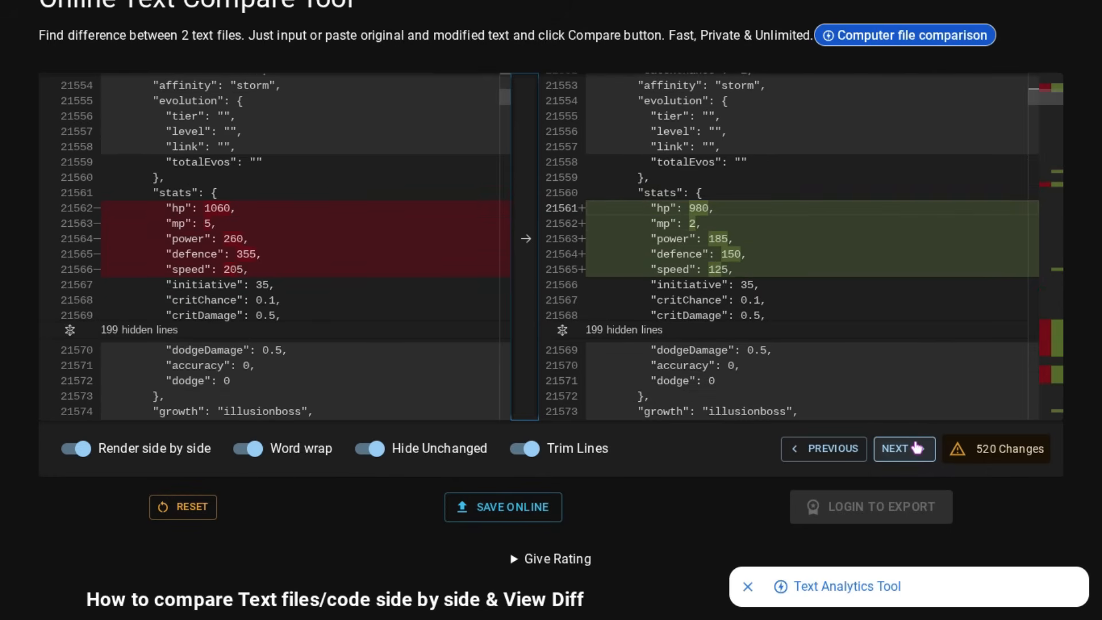
click(905, 449)
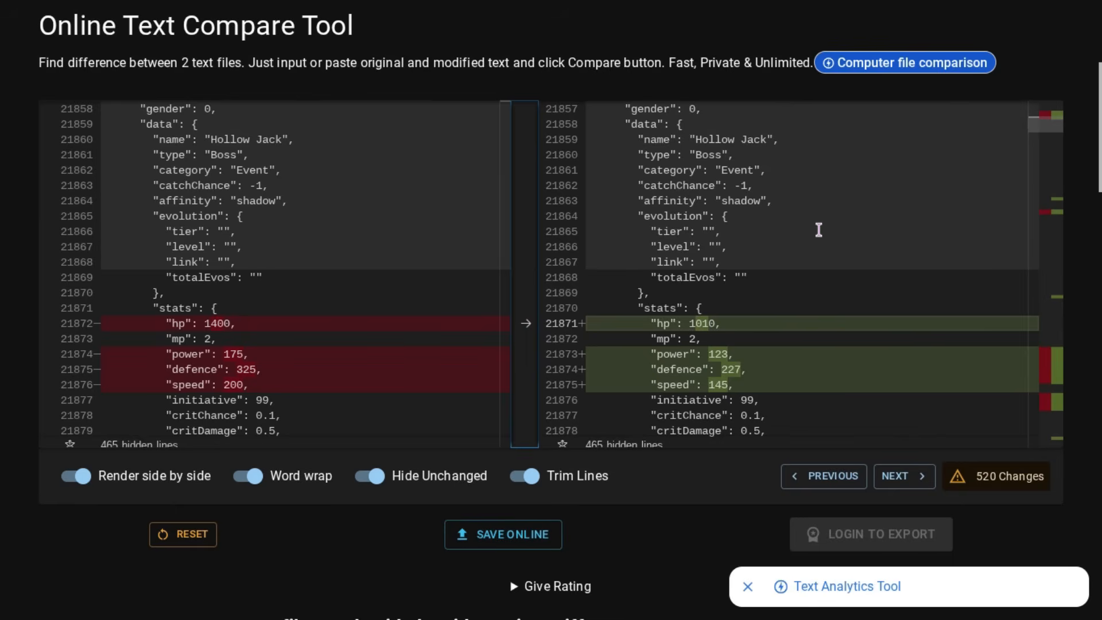
mouse_move(905, 476)
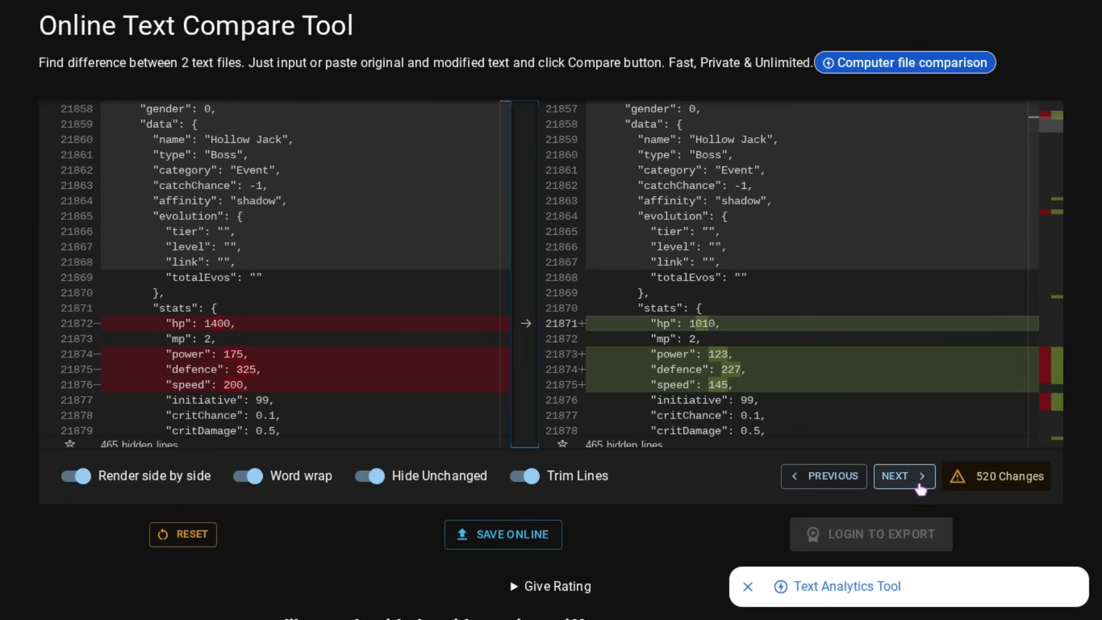
click(905, 475)
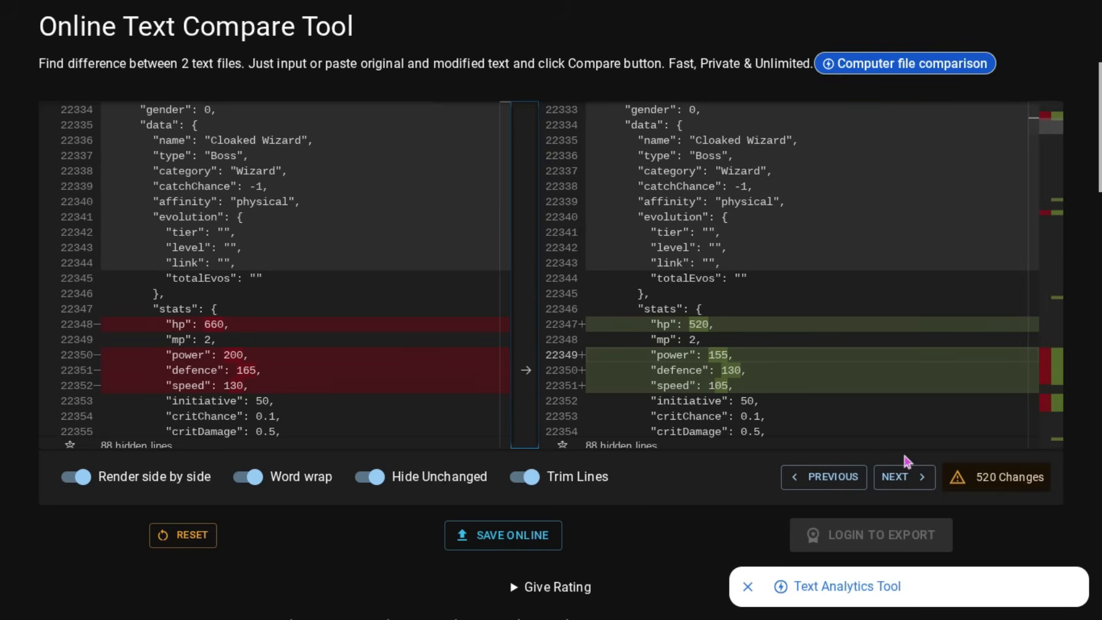
Step through the fire, ice and plant Cloaked Wizards' stat cuts to Cloaked Astral Wizard.
click(905, 476)
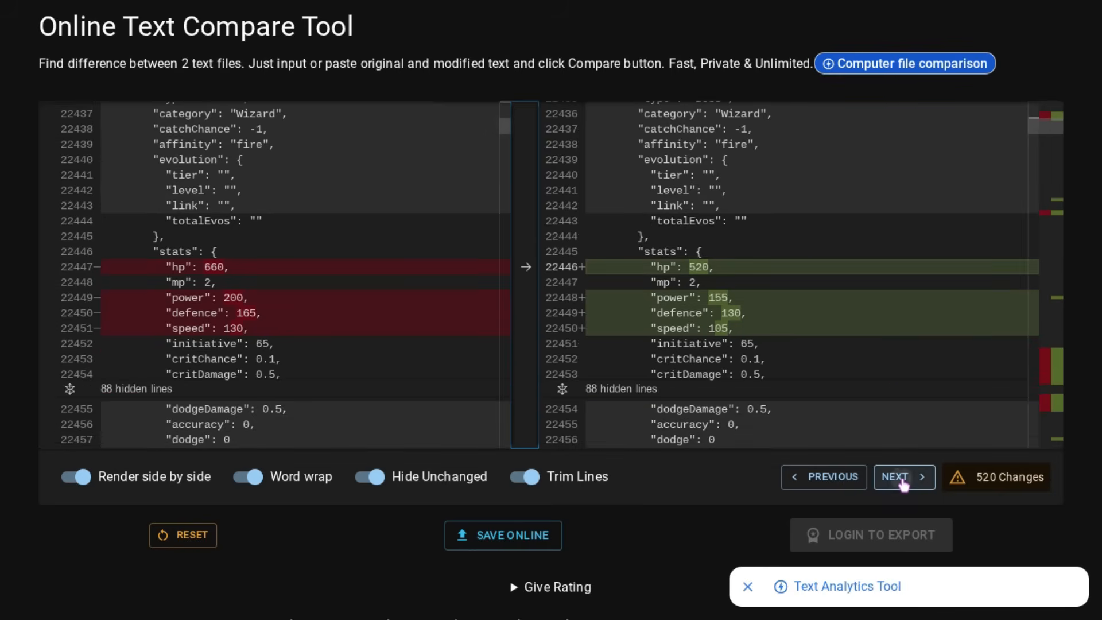
click(905, 477)
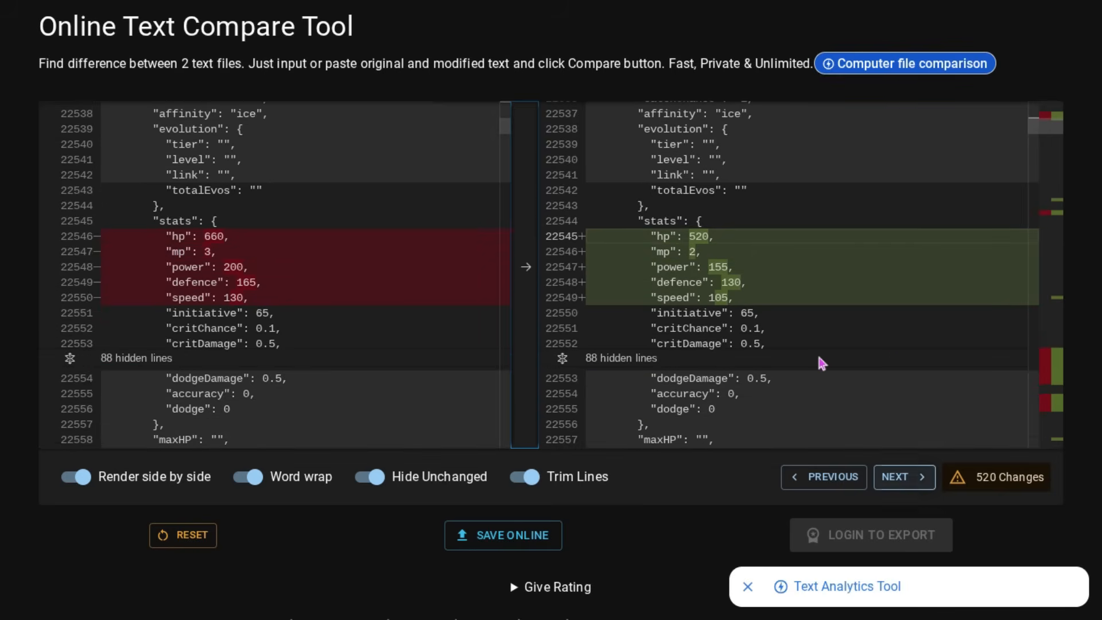
click(904, 477)
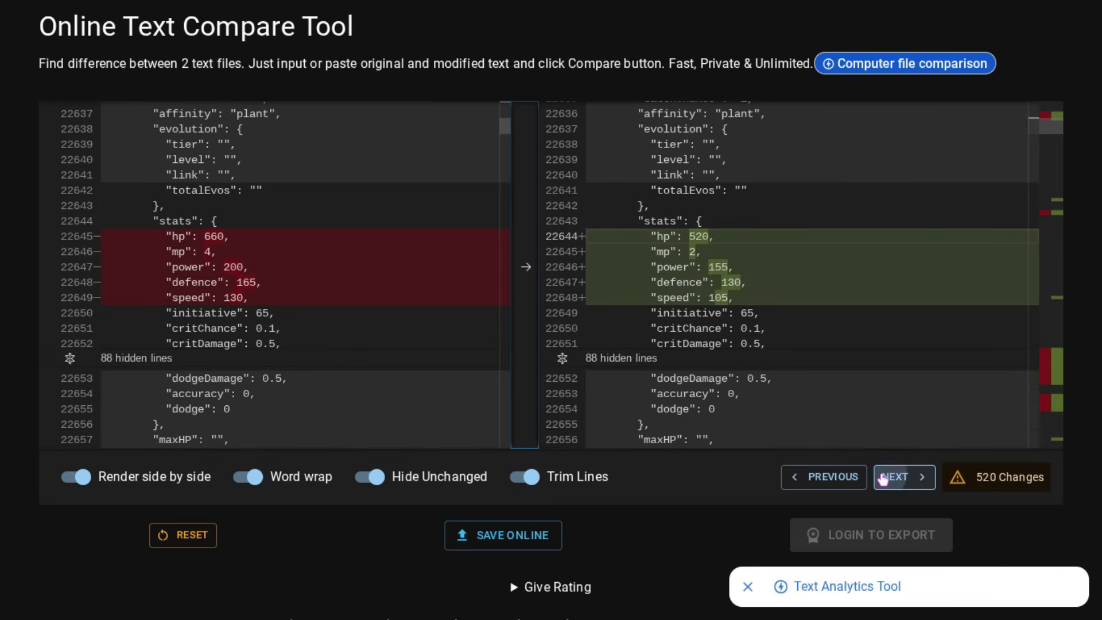
click(905, 476)
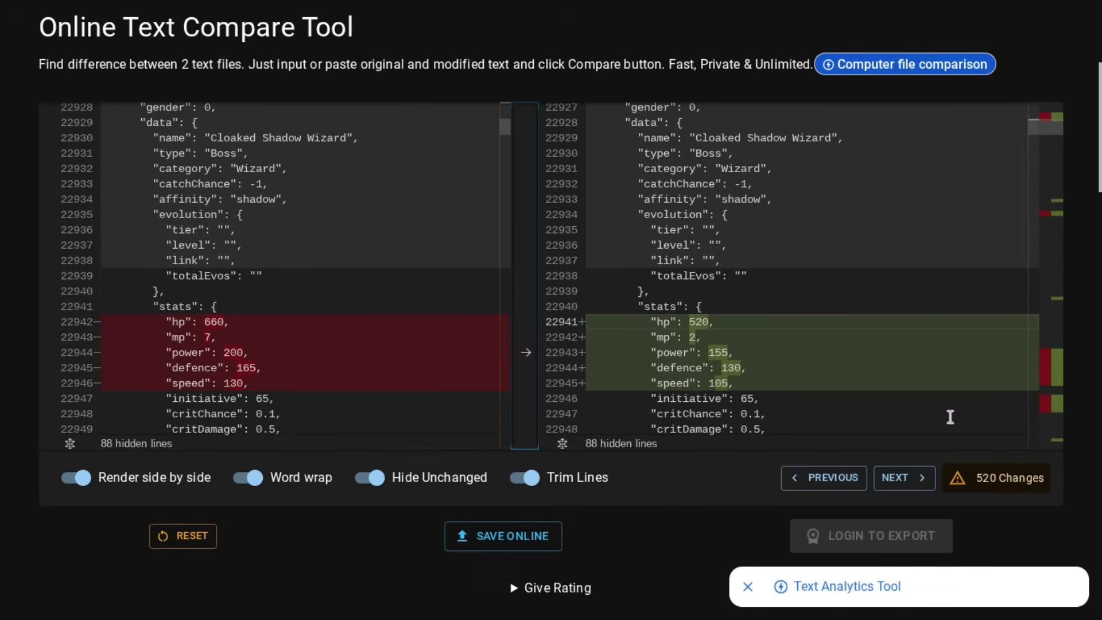
click(905, 477)
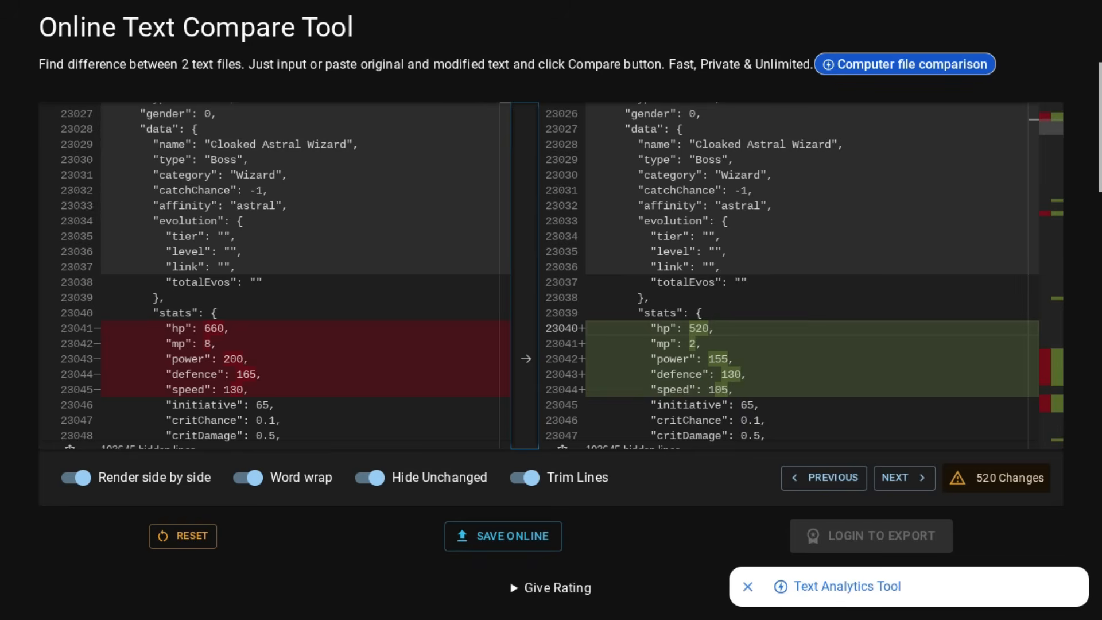
mouse_move(905, 478)
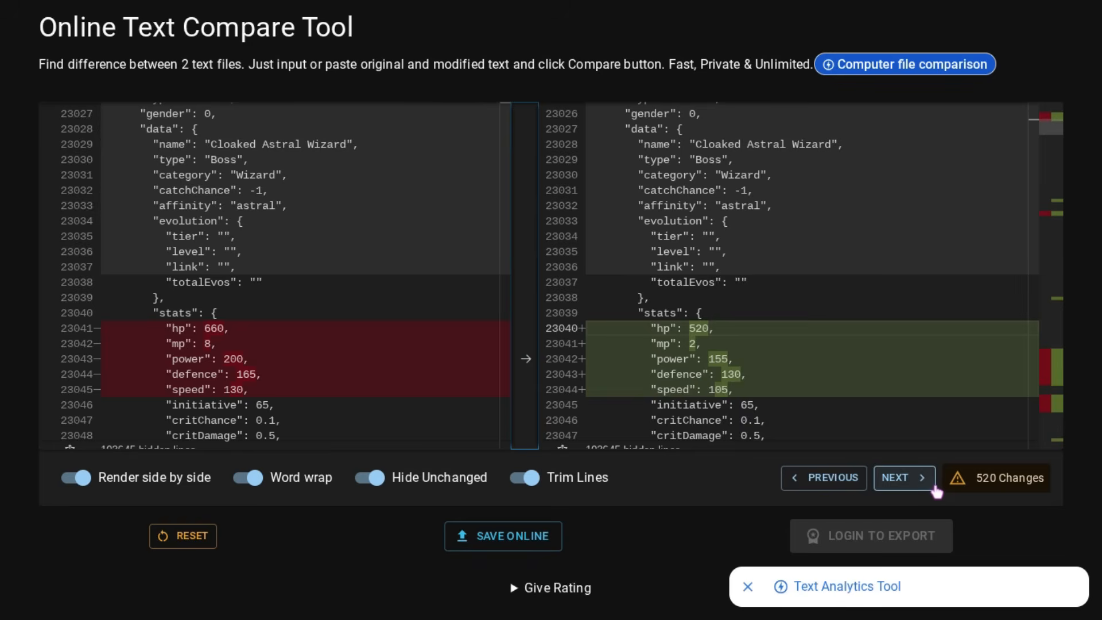
Step through the stat growth curves and per-level defenceExponent changes.
click(904, 477)
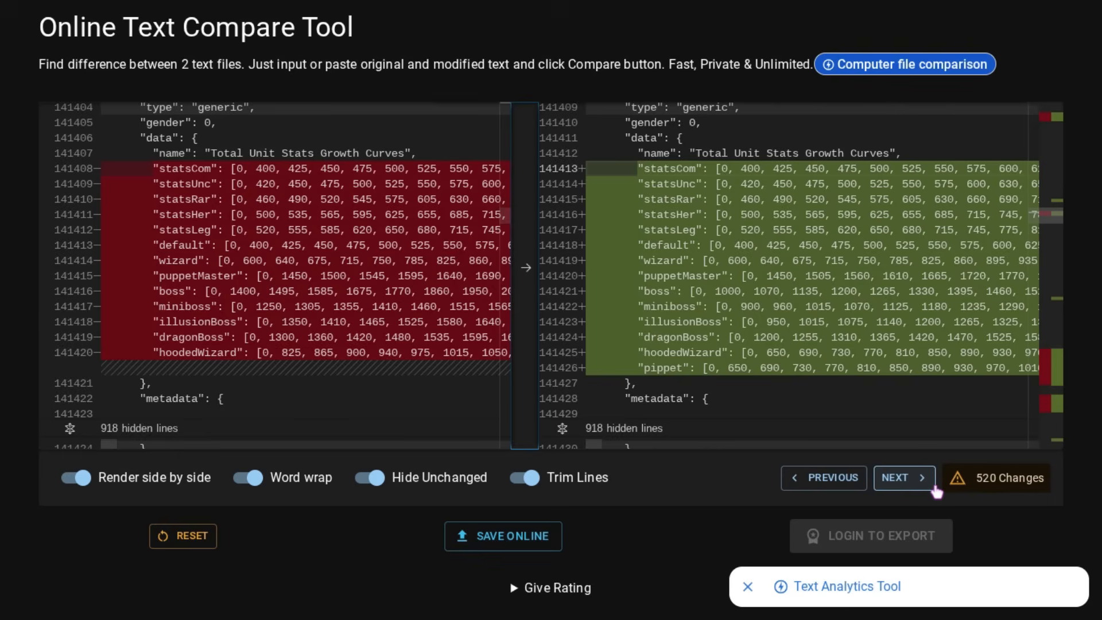
click(904, 478)
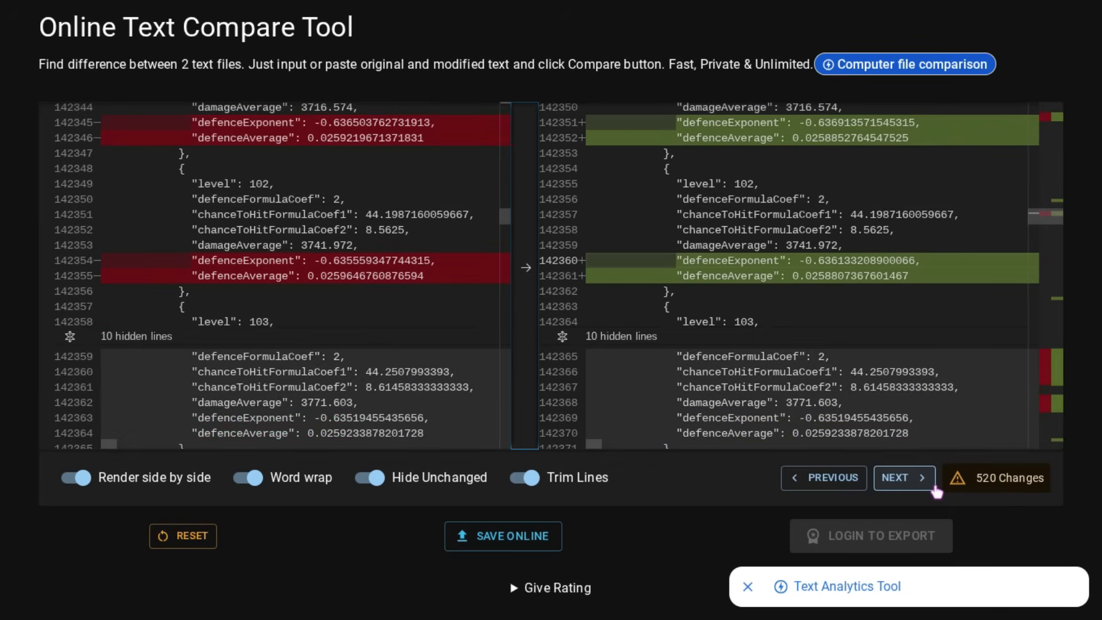
click(905, 477)
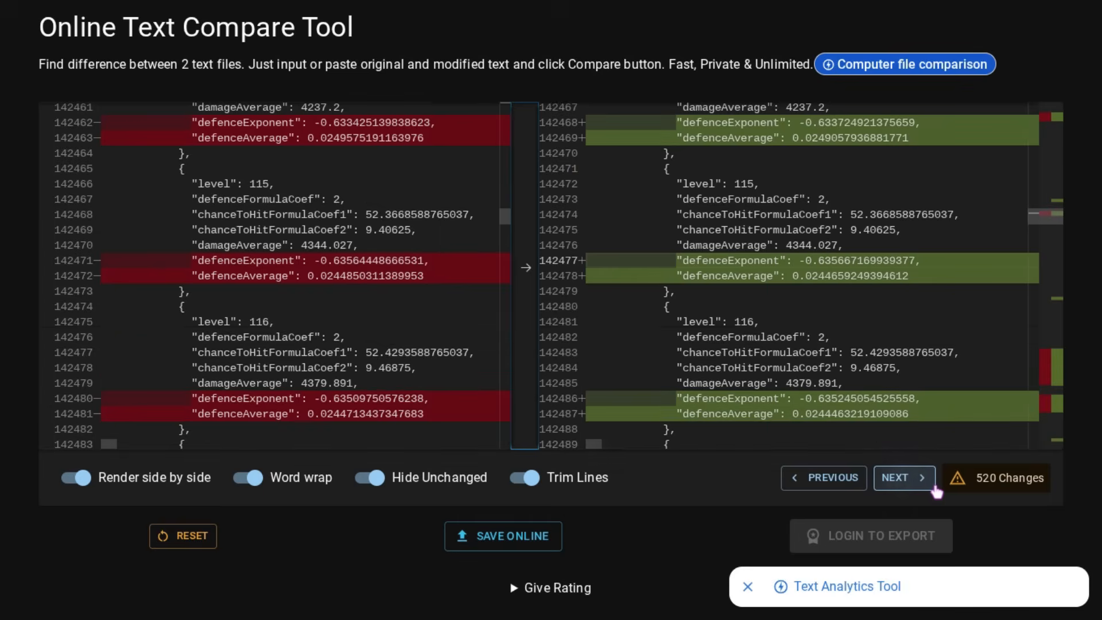
click(905, 478)
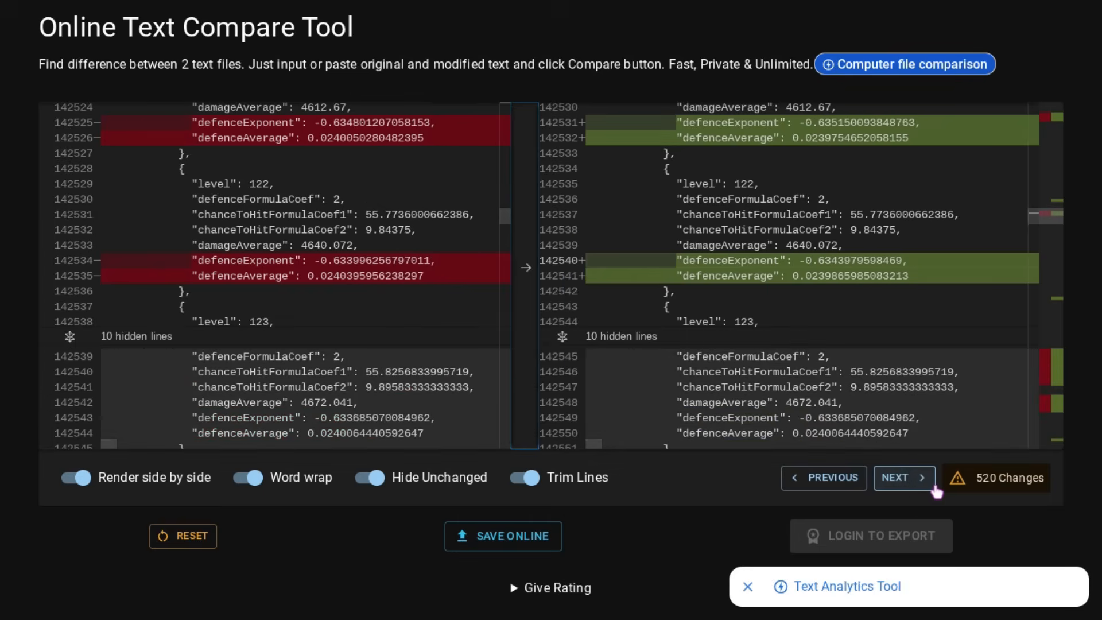
click(905, 477)
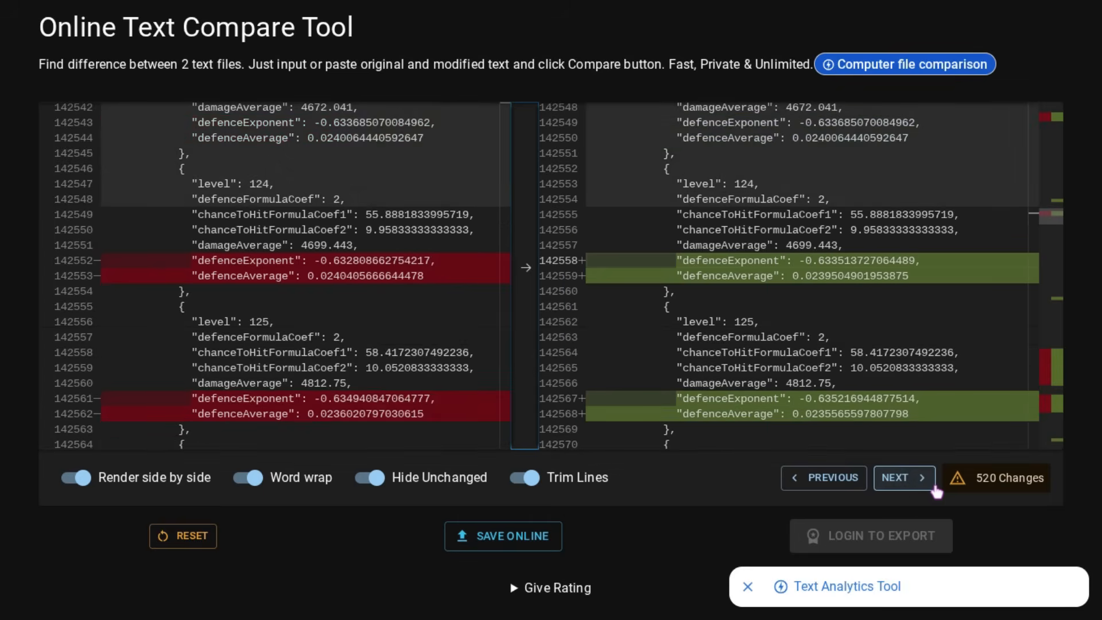
click(905, 478)
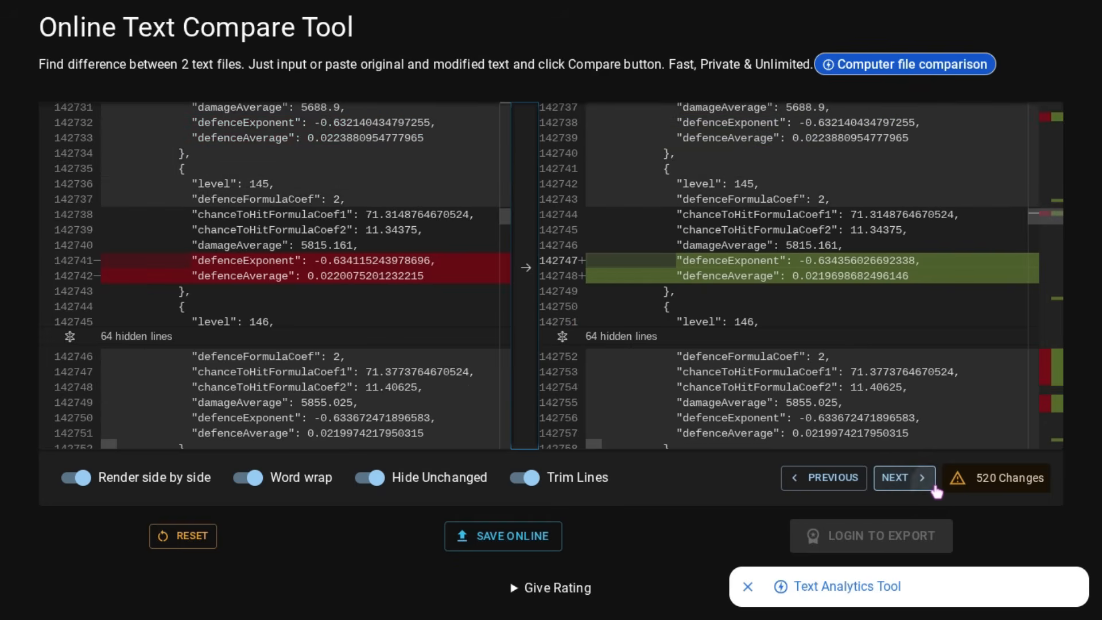
Continue through the remaining defence tweaks to the first pet's stats, hp 160 to 185.
click(904, 478)
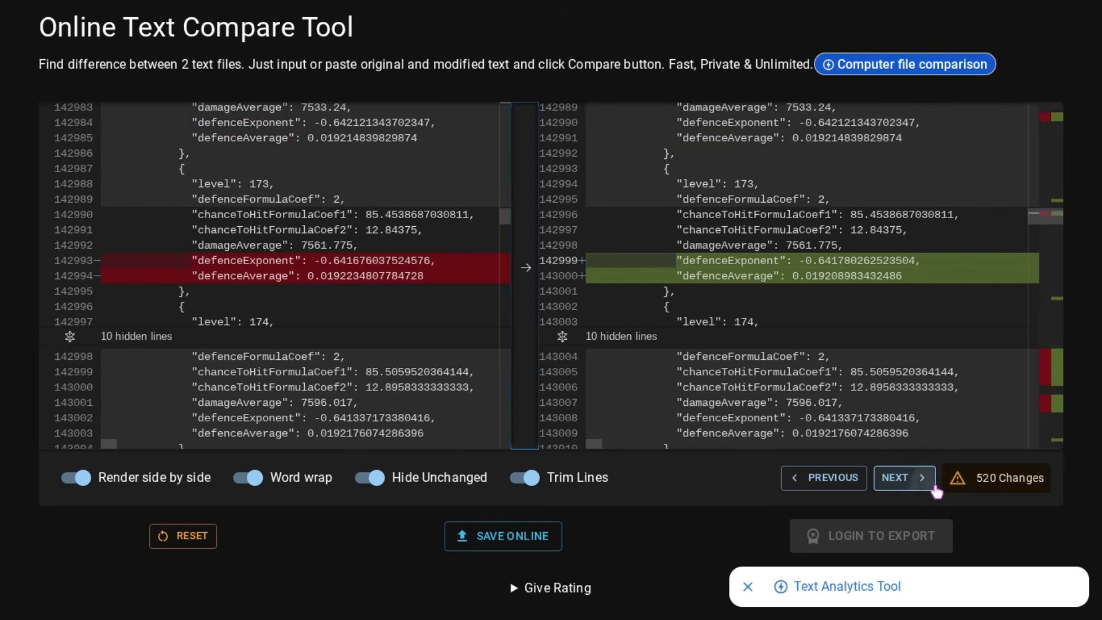
click(904, 478)
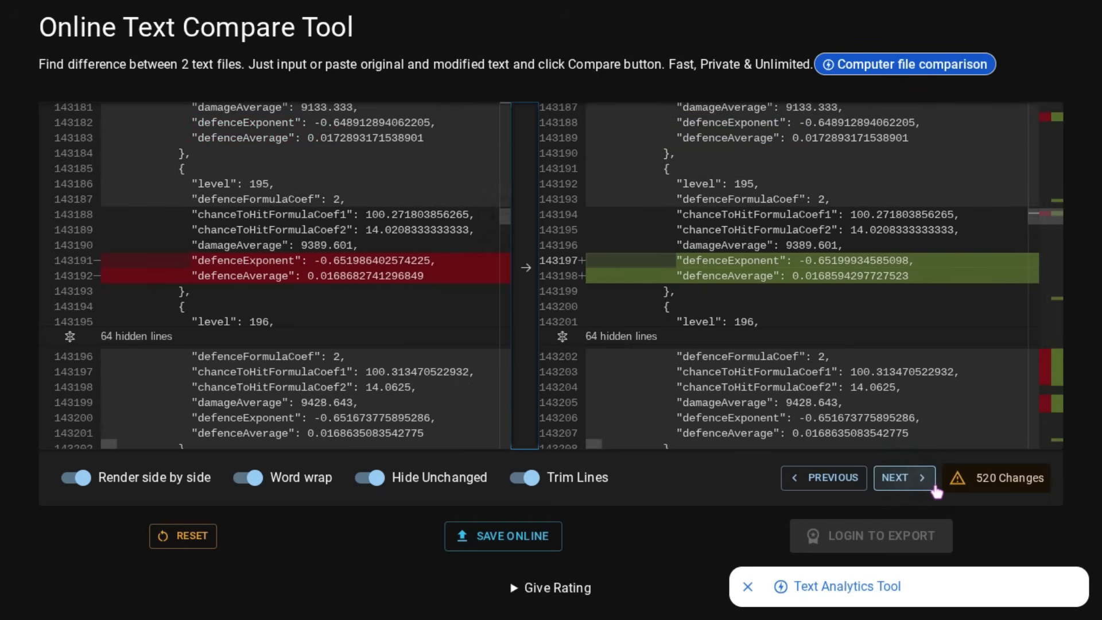
click(905, 478)
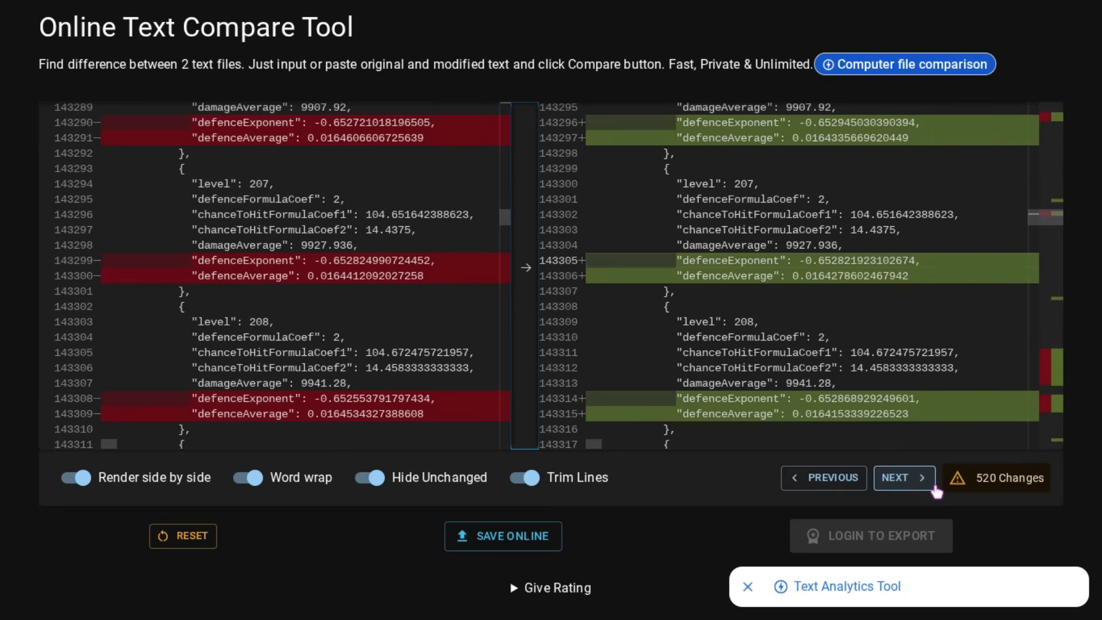
click(905, 478)
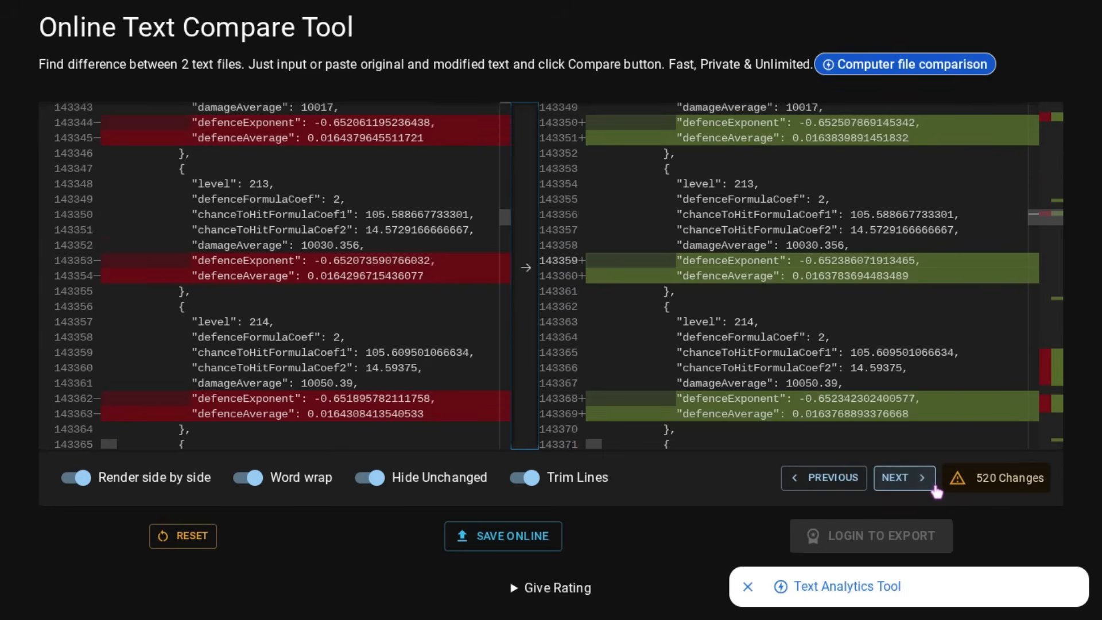
click(904, 478)
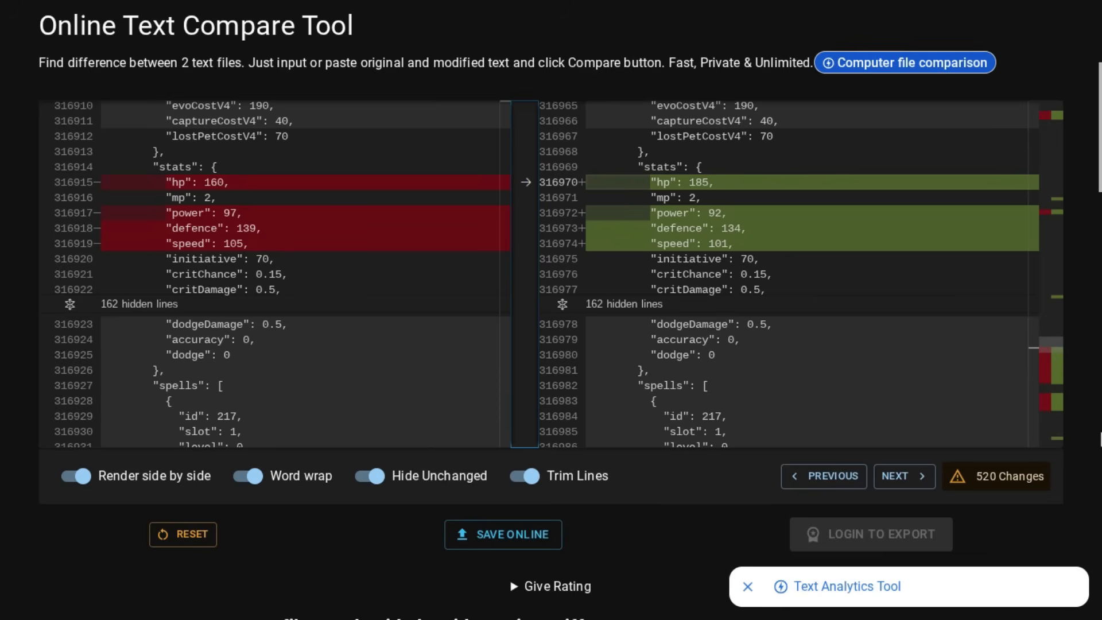
mouse_move(847, 277)
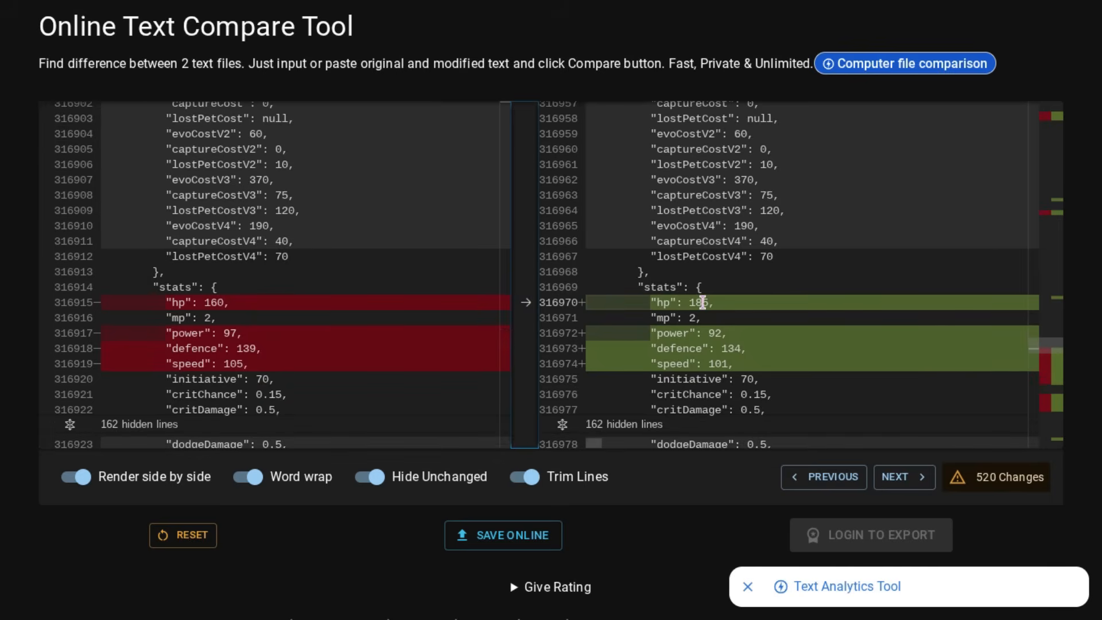
mouse_move(736, 329)
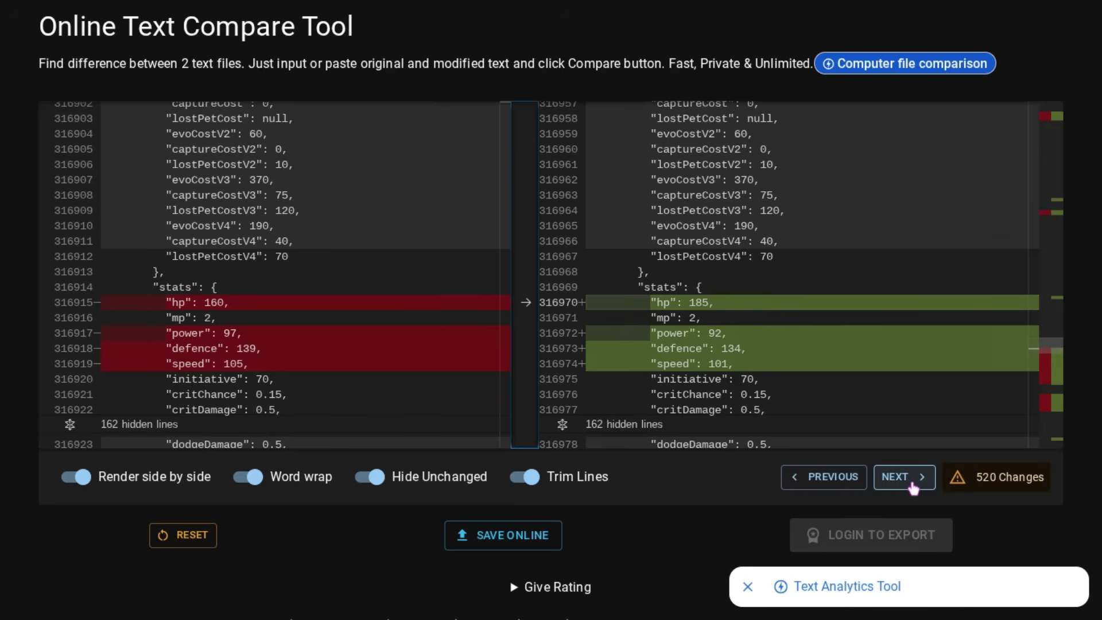
Advance through five more pets' changed stats blocks, stopping where hp rises from 180 to 210.
click(905, 477)
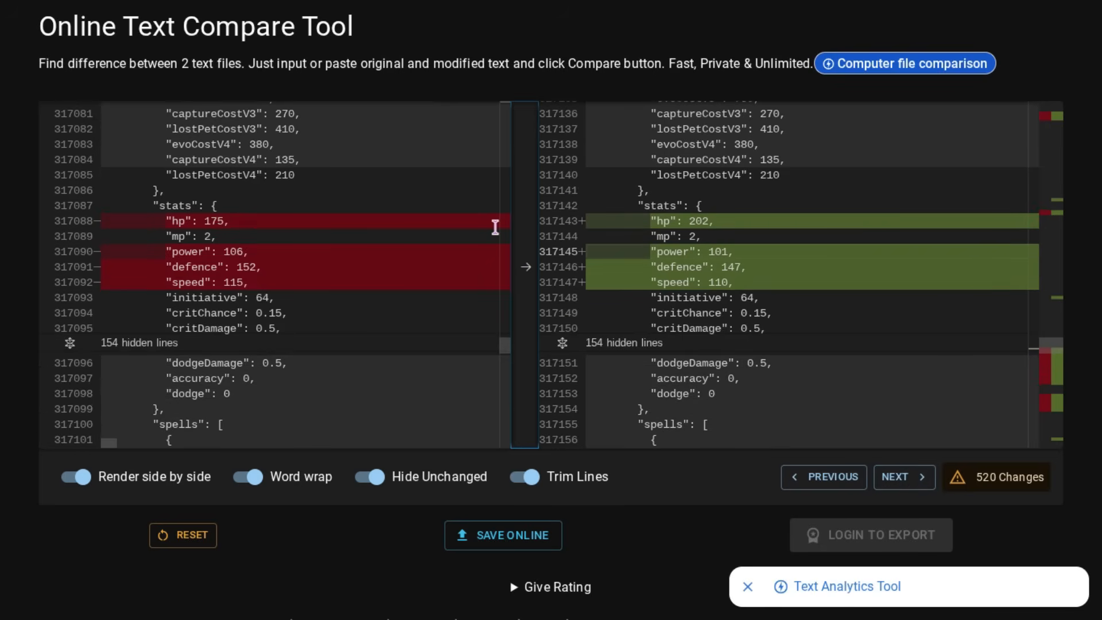
mouse_move(722, 296)
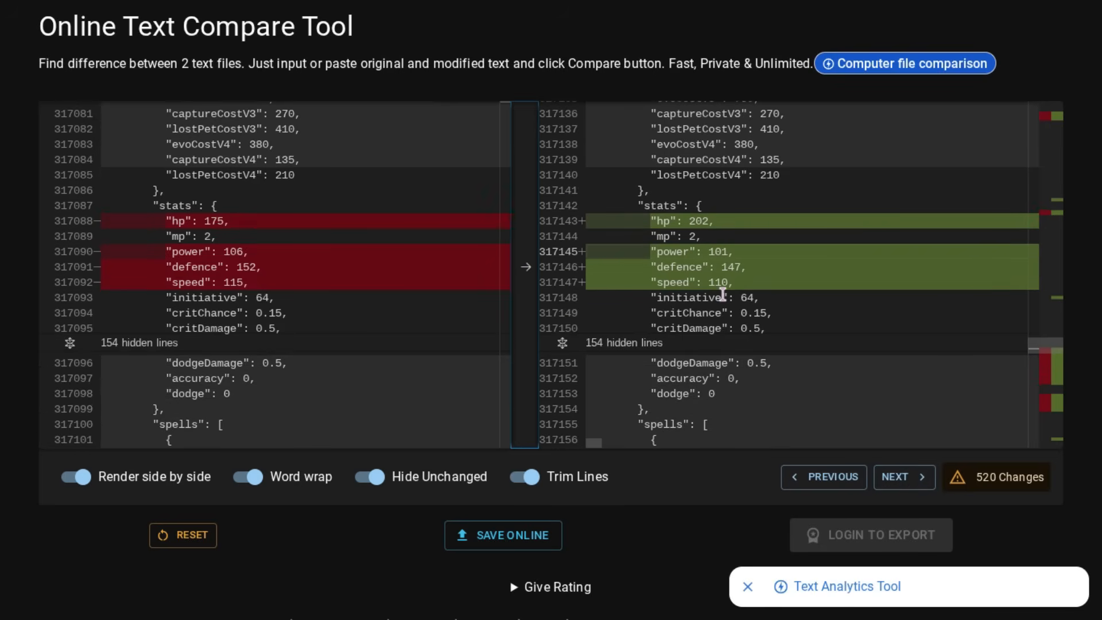
mouse_move(691, 296)
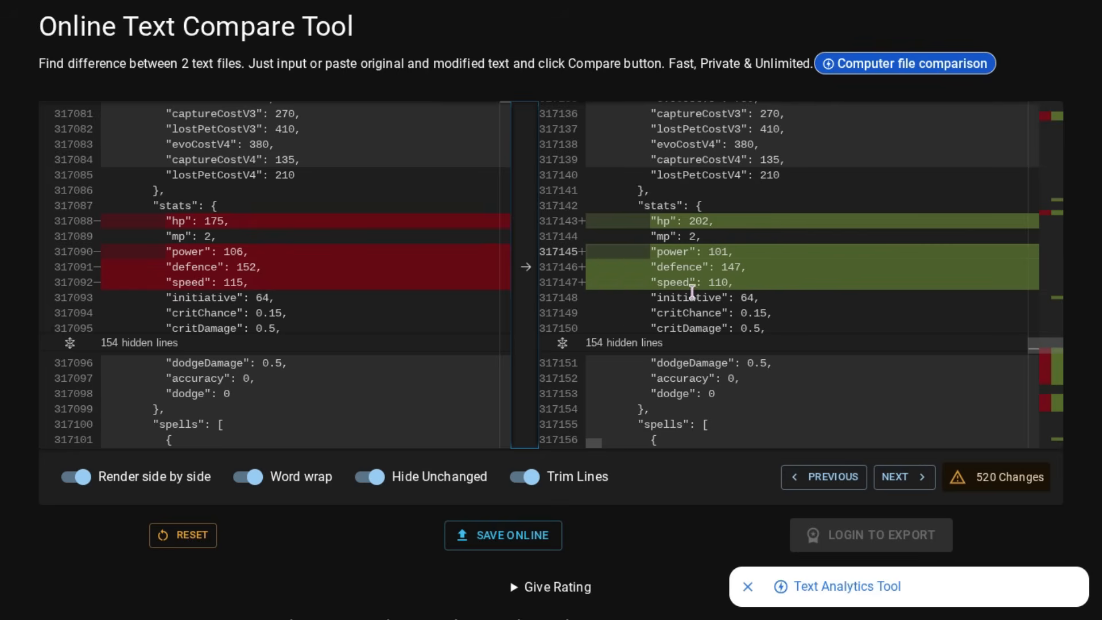
mouse_move(655, 286)
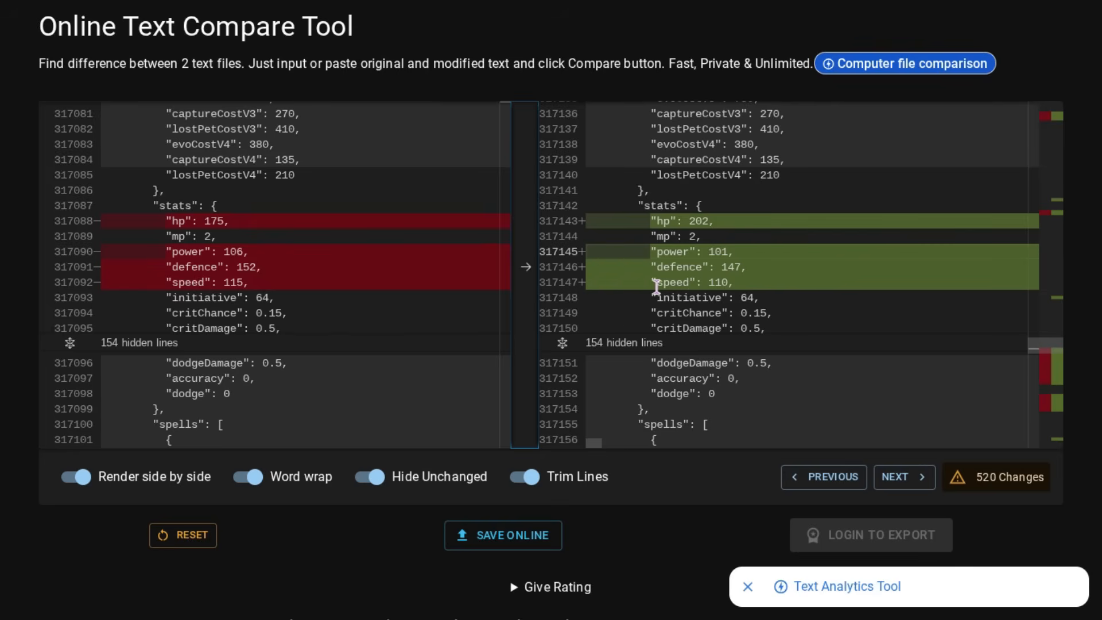
mouse_move(807, 315)
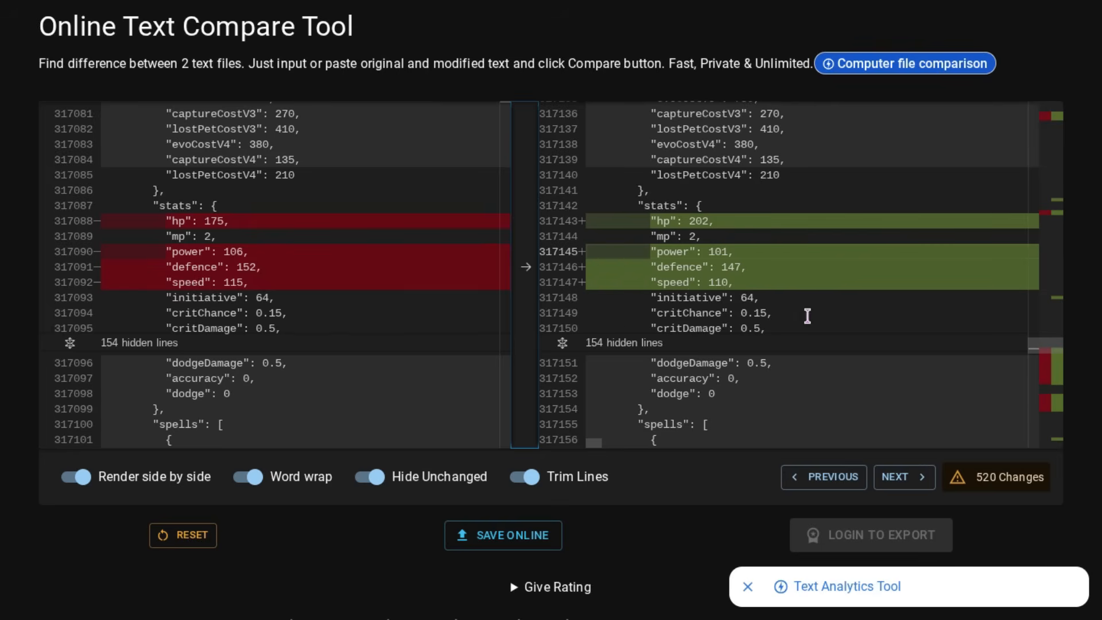
click(904, 477)
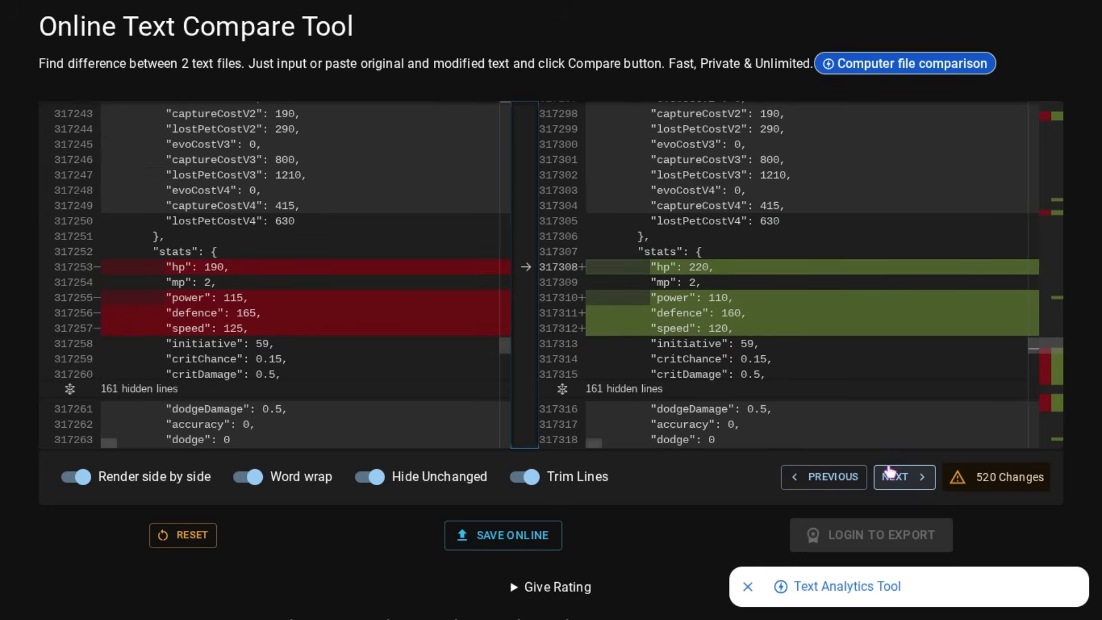
click(903, 476)
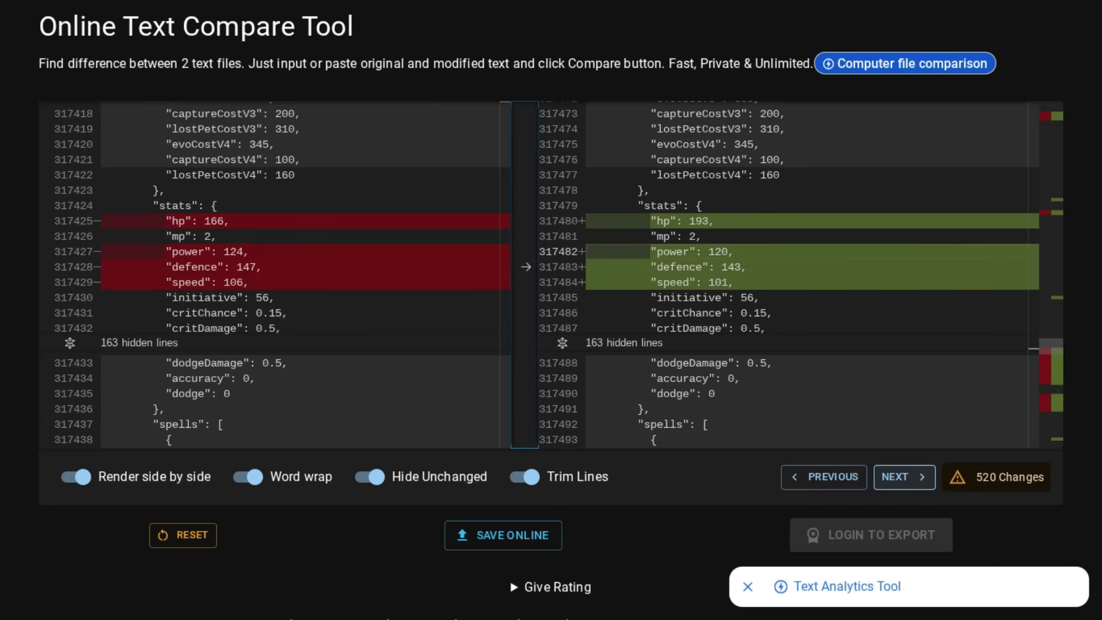
click(900, 476)
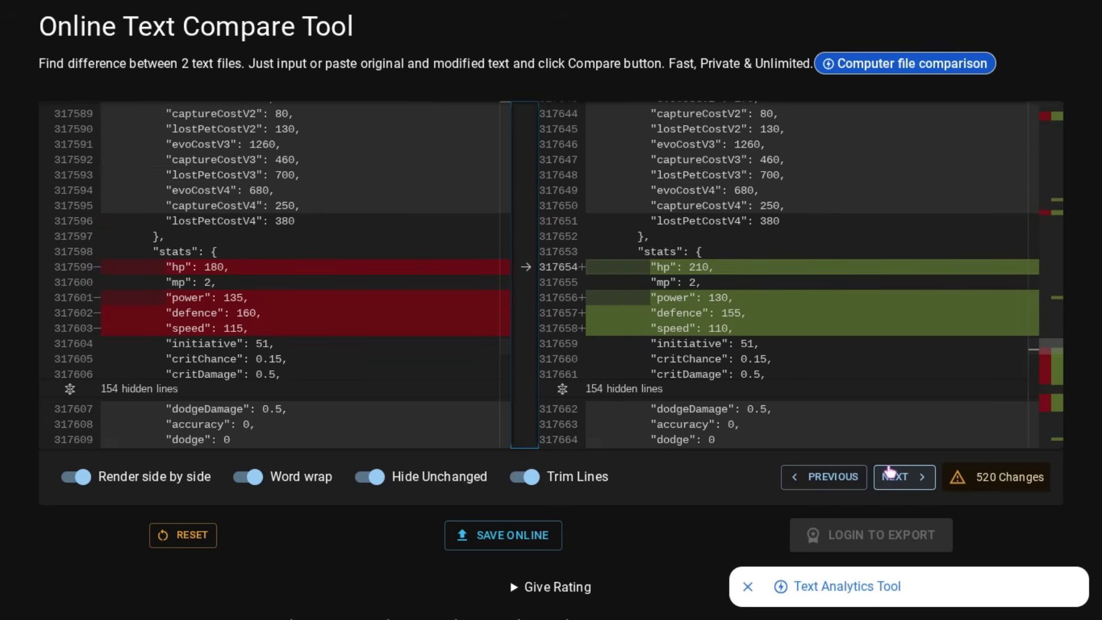
click(904, 476)
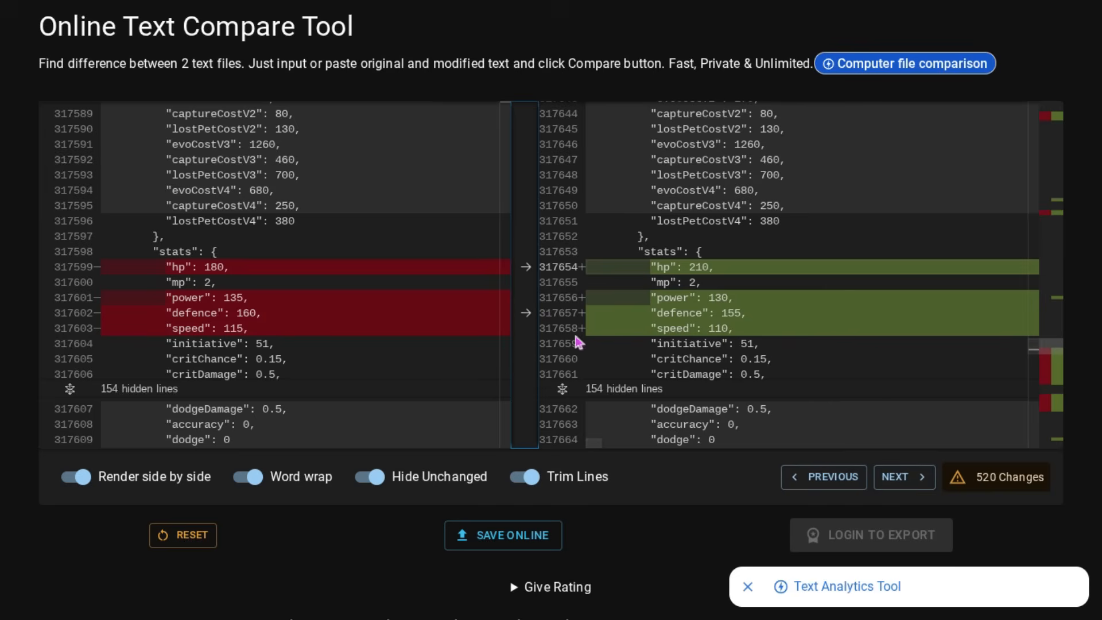
mouse_move(1082, 449)
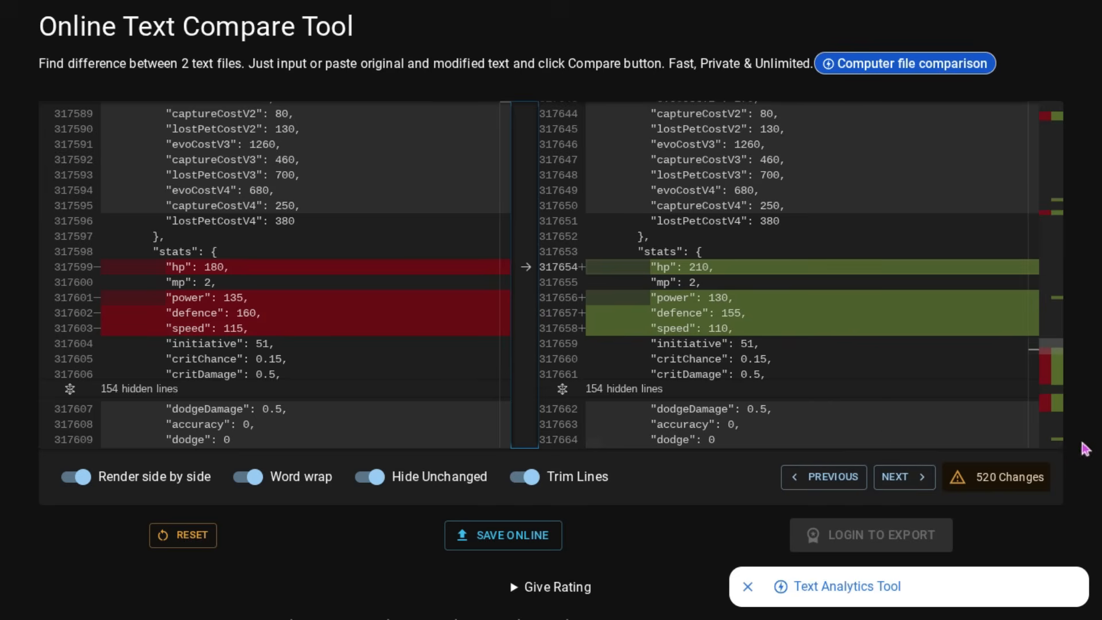
mouse_move(866, 420)
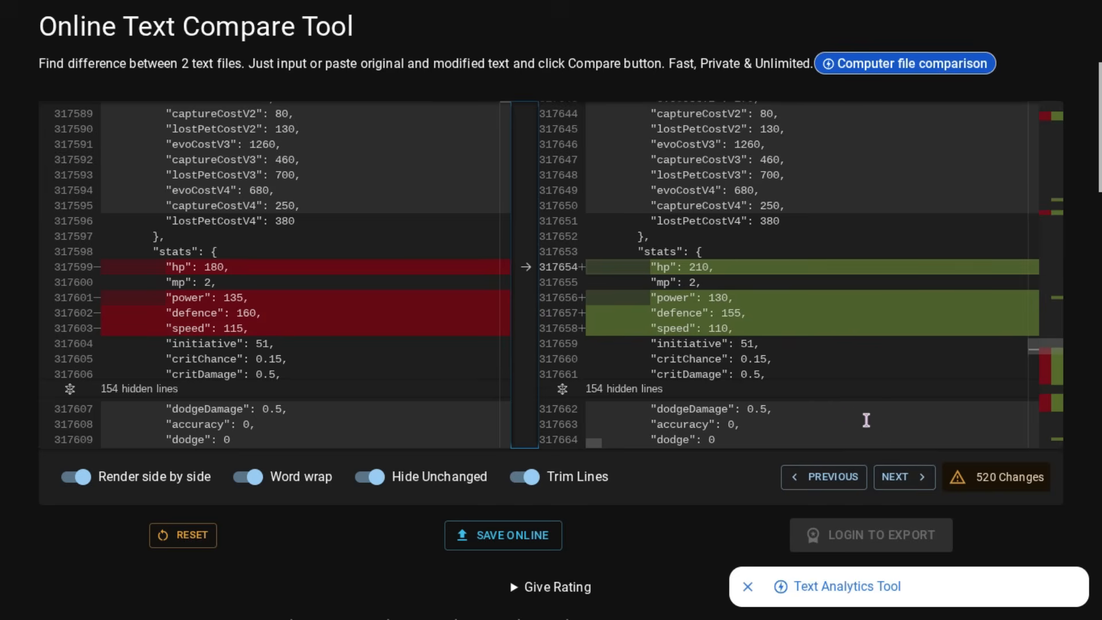
mouse_move(712, 487)
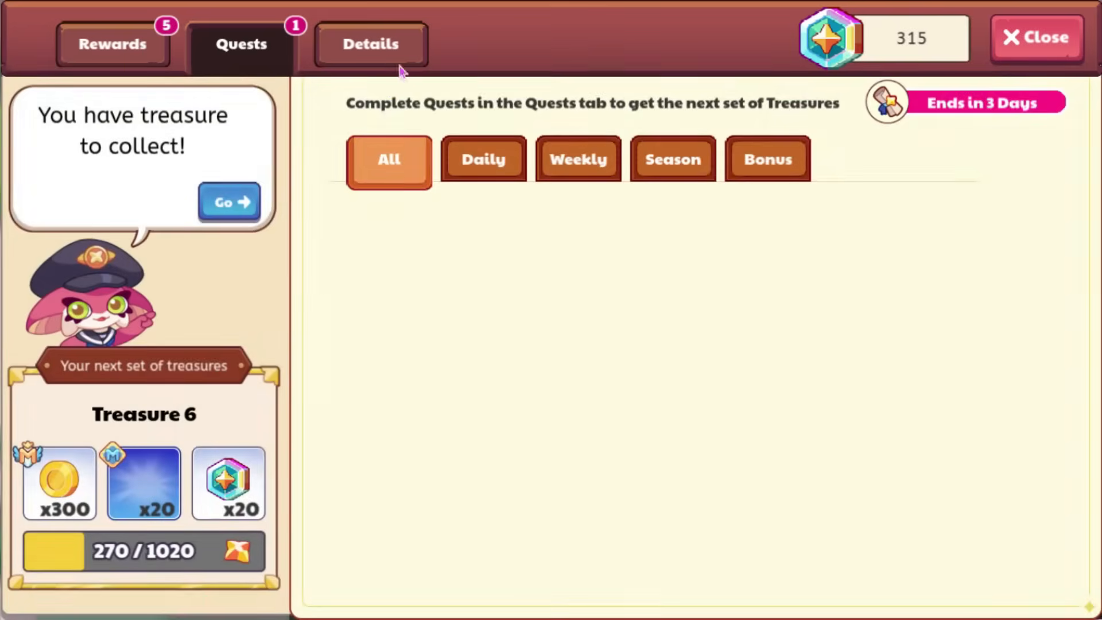
mouse_move(795, 182)
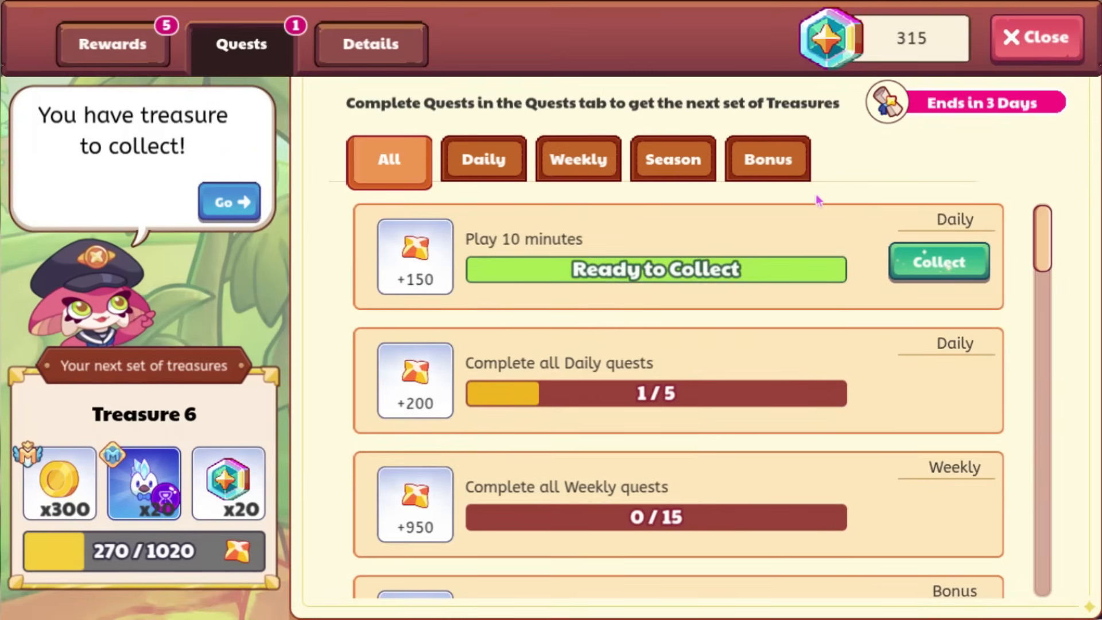
mouse_move(1022, 55)
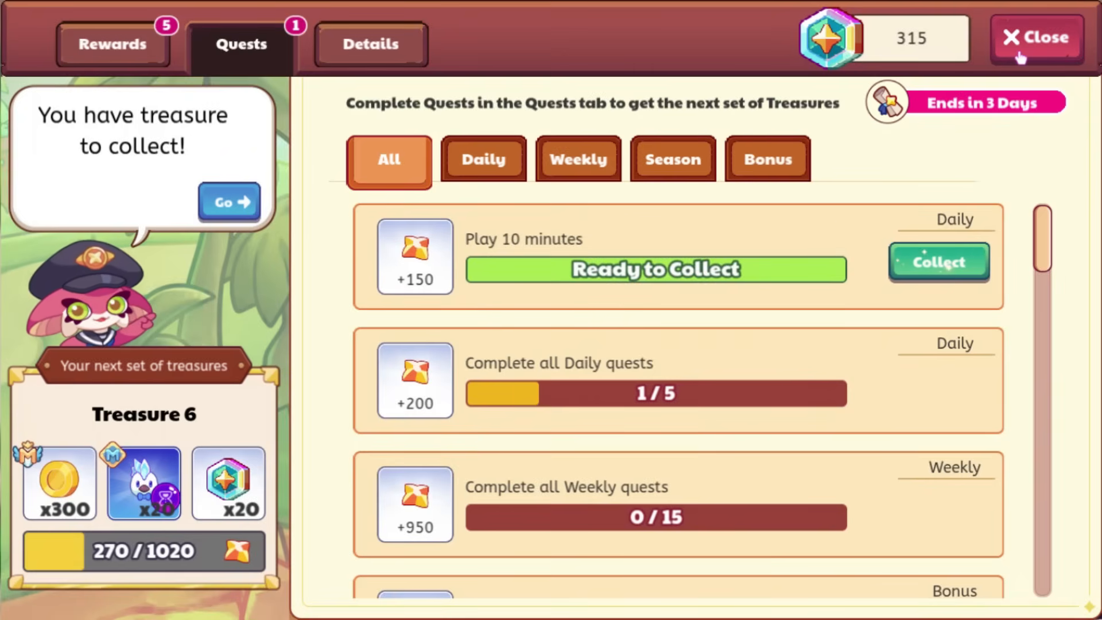
Close the Treasure Track quests window to reveal the wizard's level-100 profile card.
click(1036, 38)
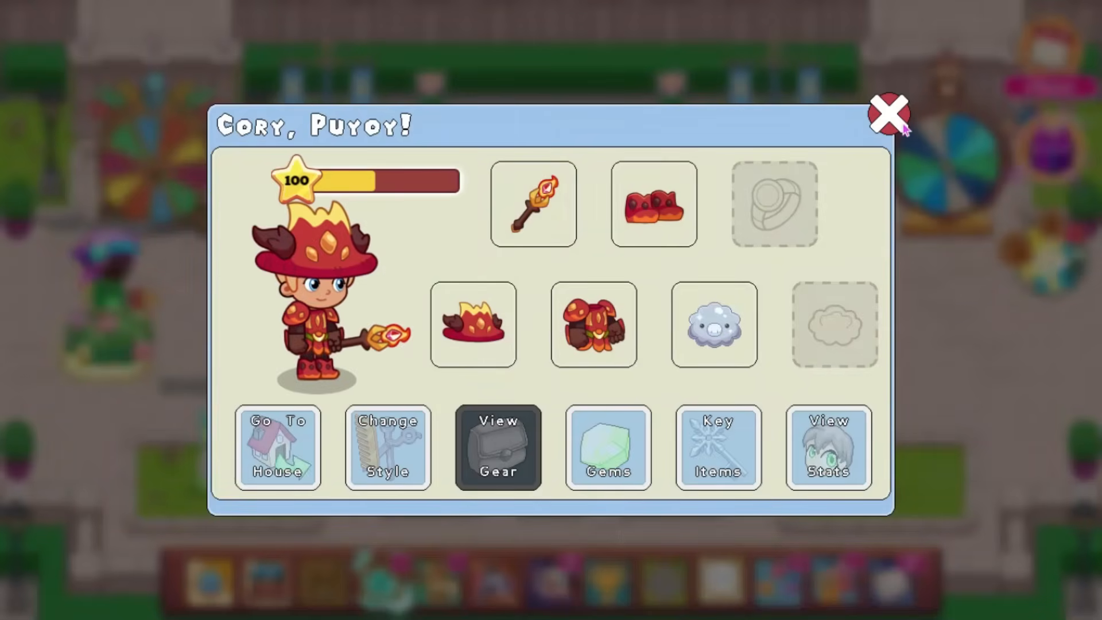
Close the wizard's profile card, leaving the character standing in the town square.
click(889, 112)
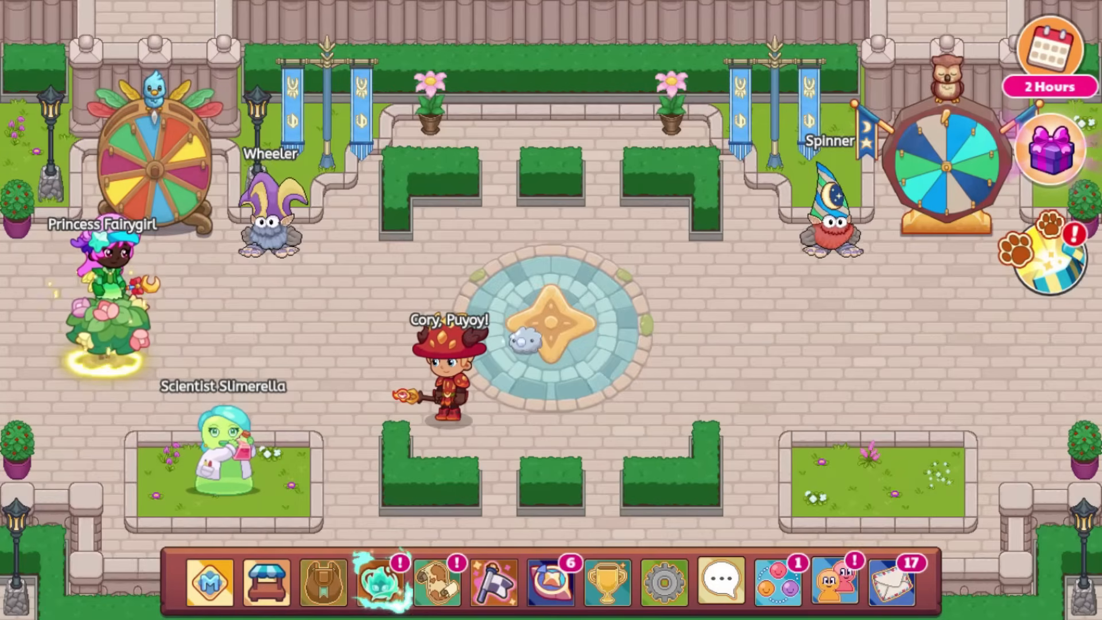
mouse_move(746, 386)
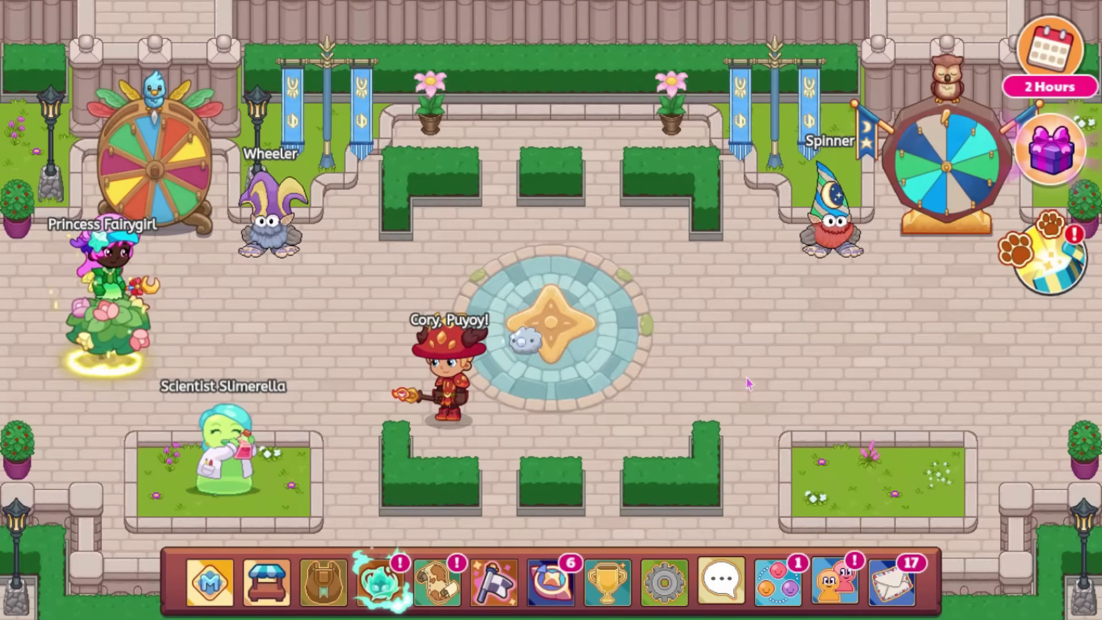